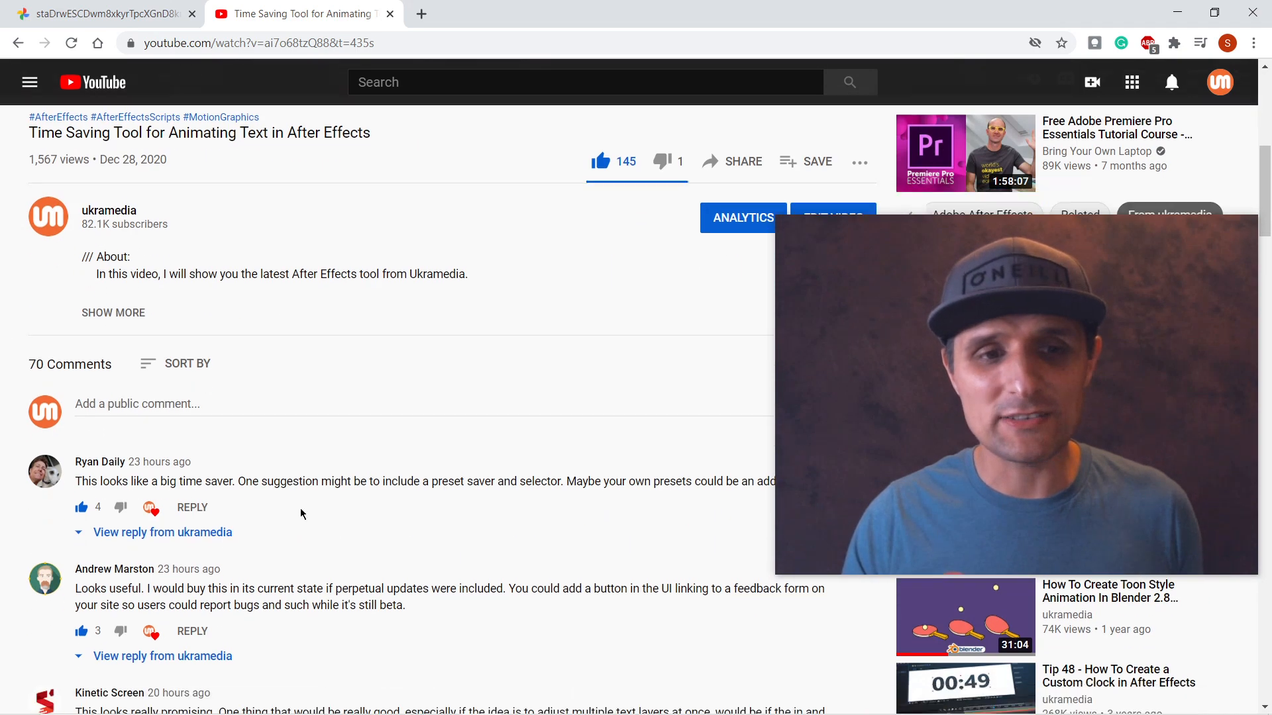
Step: Scroll the comments, highlight the overshoot/bounce request, and view the Smart Animator redesign mockup
{"action": "scroll", "scroll_direction": "down", "scroll_amount": 3}
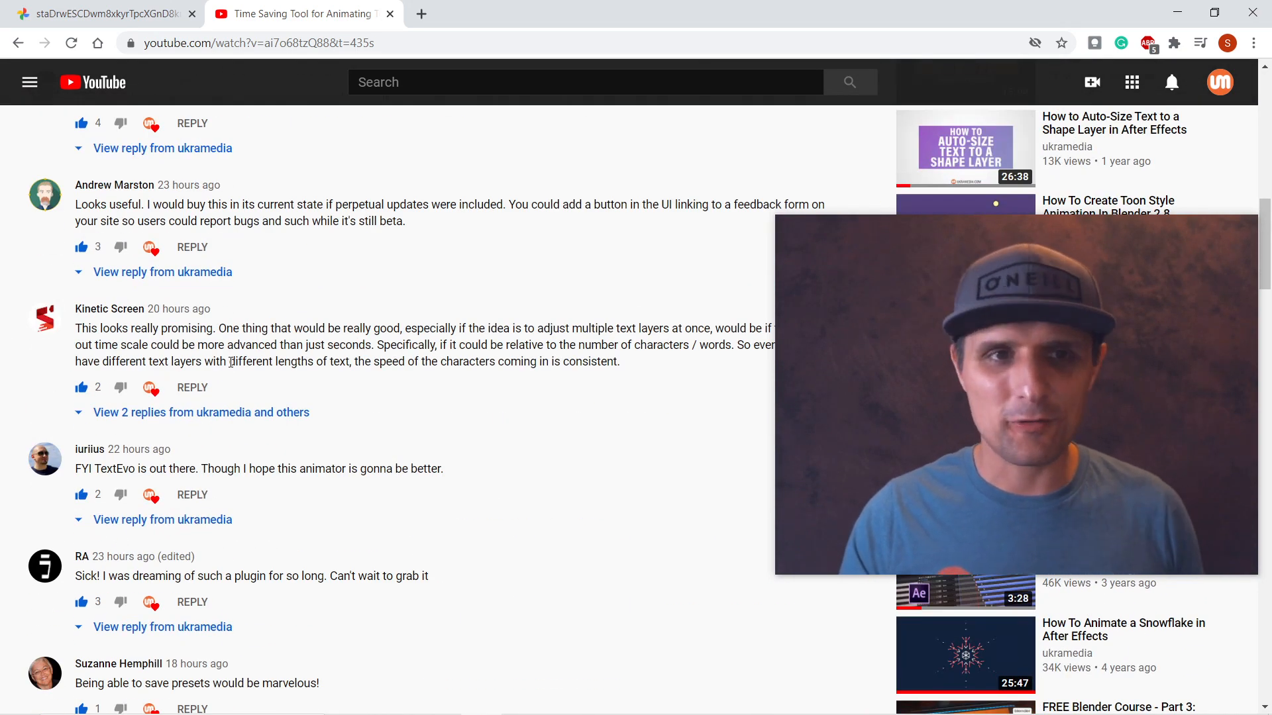
{"action": "scroll", "scroll_direction": "down", "scroll_amount": 3}
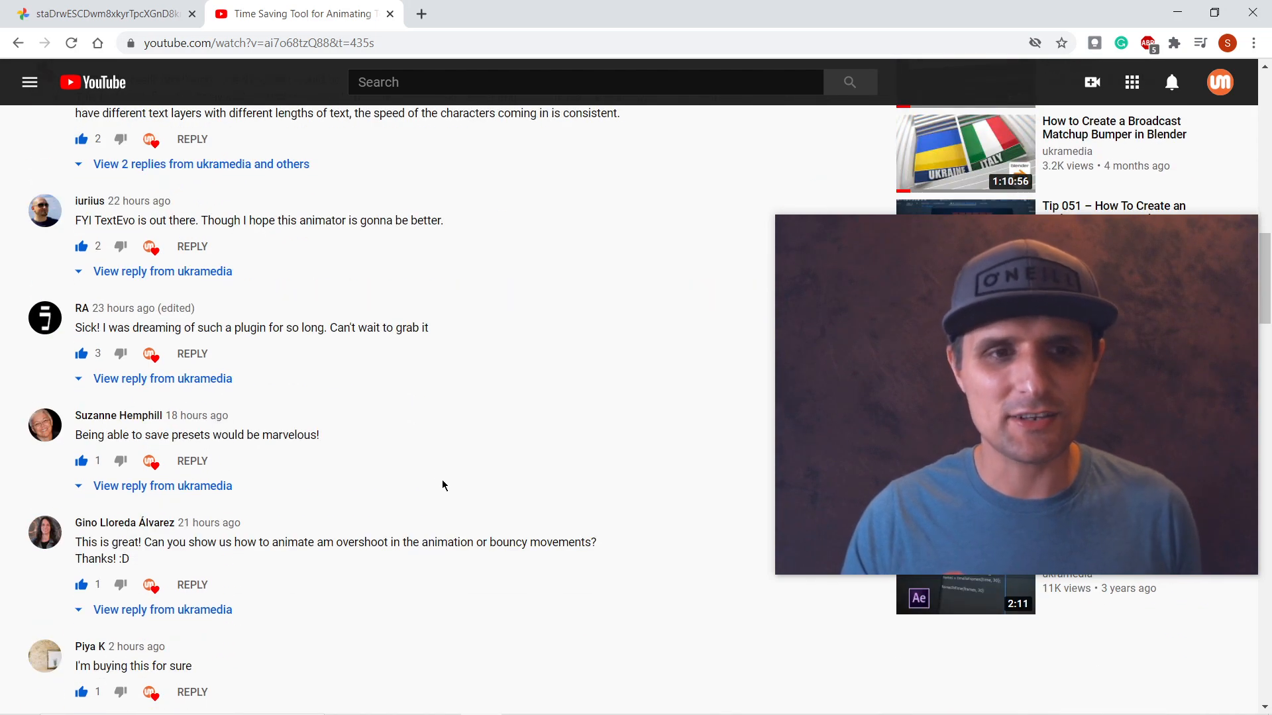
{"action": "scroll", "scroll_direction": "down", "scroll_amount": 3}
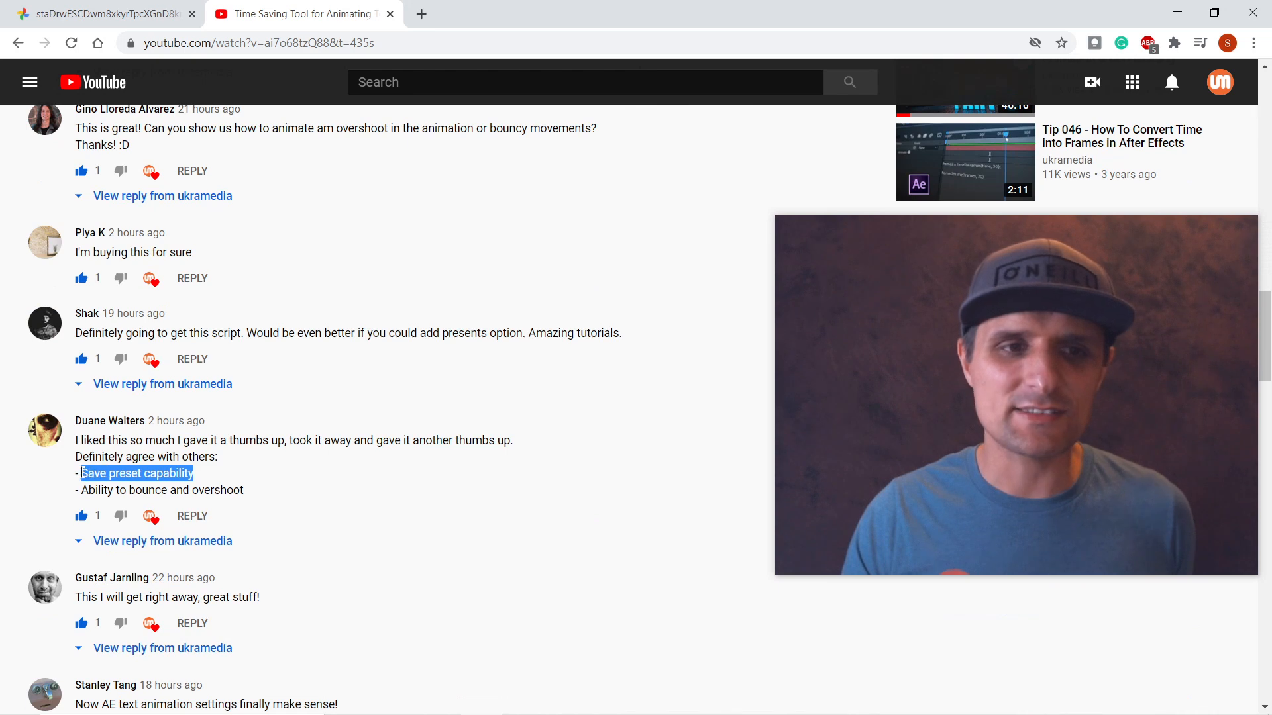
{"action": "mouse_move", "coordinate": [348, 503]}
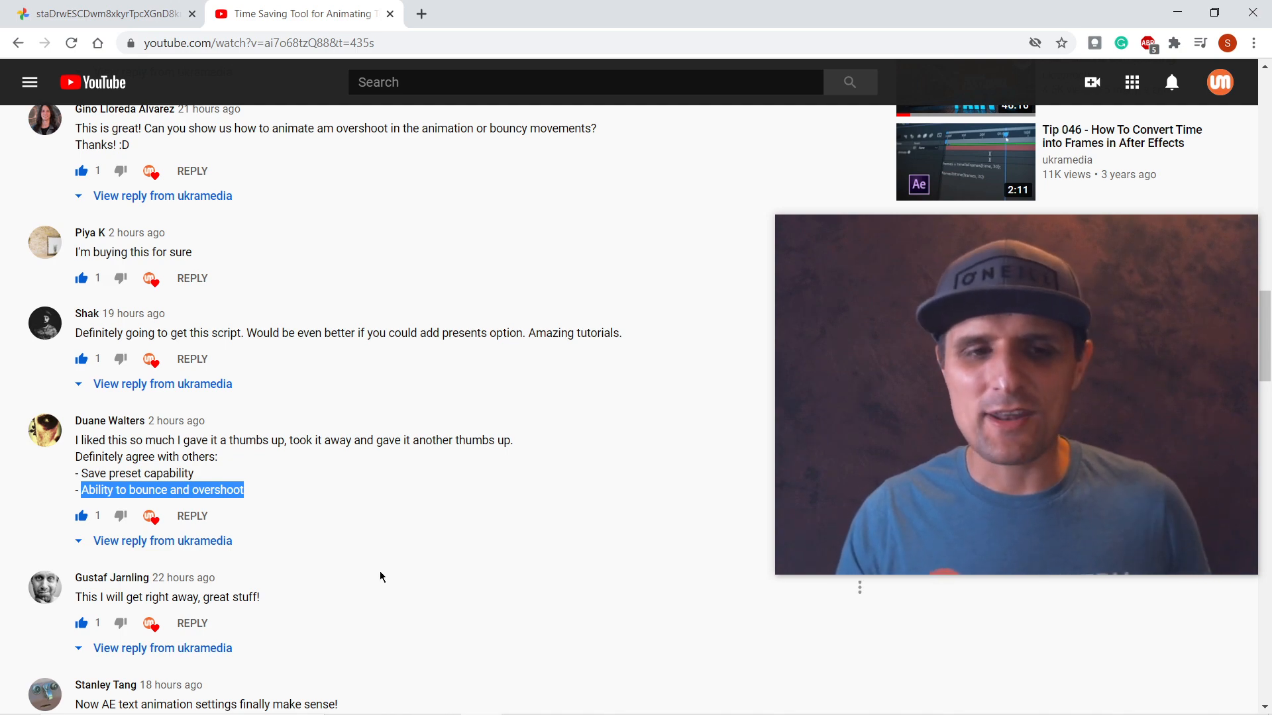
{"action": "scroll", "scroll_direction": "down", "scroll_amount": 3}
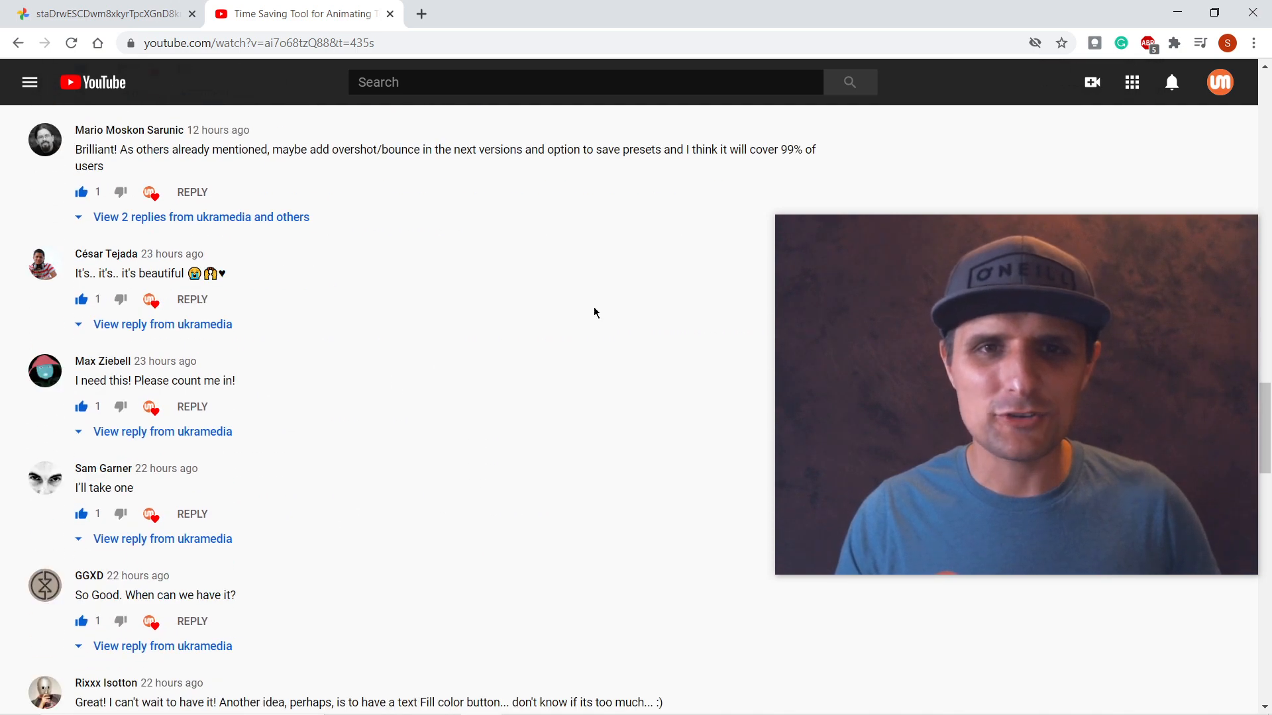
{"action": "left_click_drag", "start_coordinate": [607, 149], "coordinate": [662, 149]}
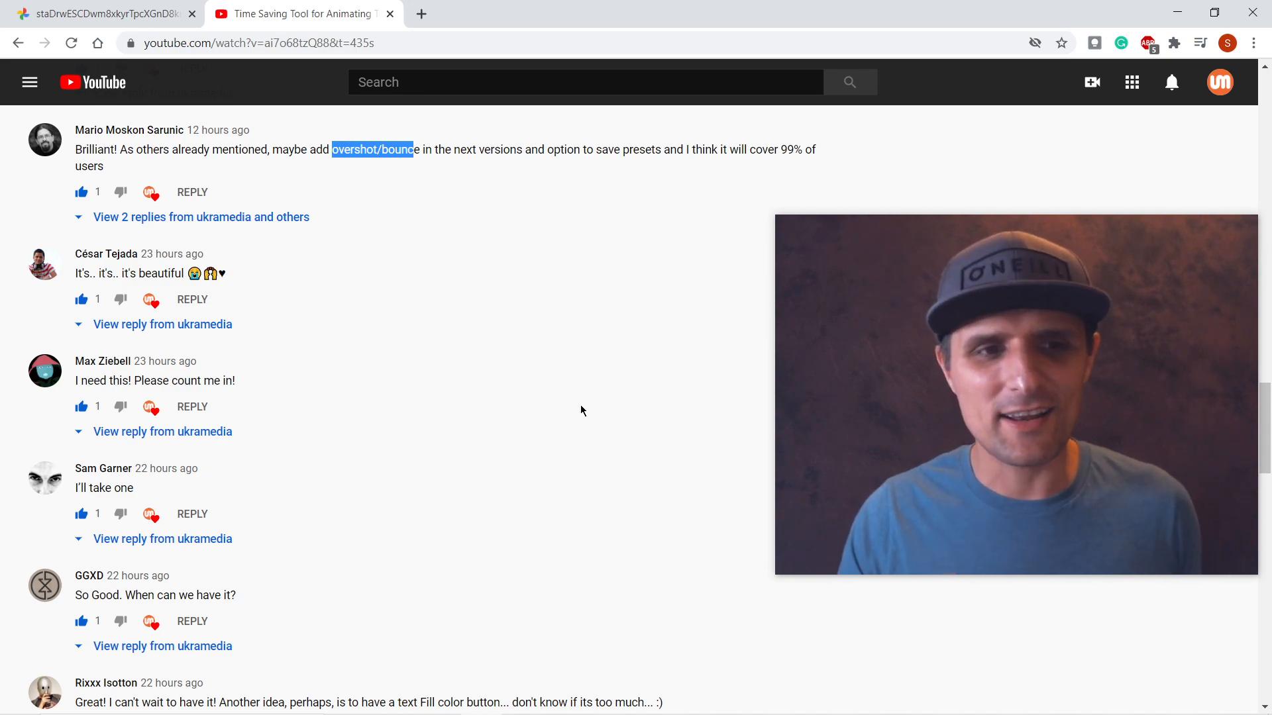
{"action": "scroll", "scroll_direction": "down", "scroll_amount": 3}
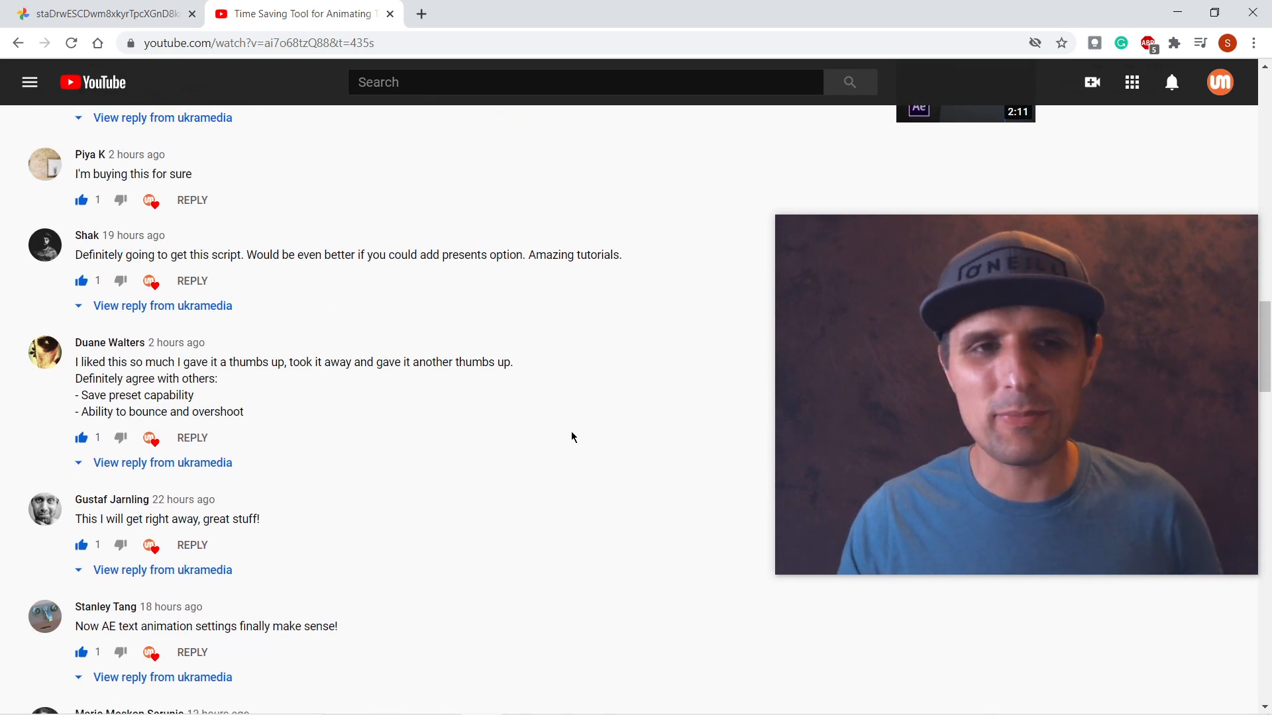
{"action": "scroll", "scroll_direction": "up", "scroll_amount": 3}
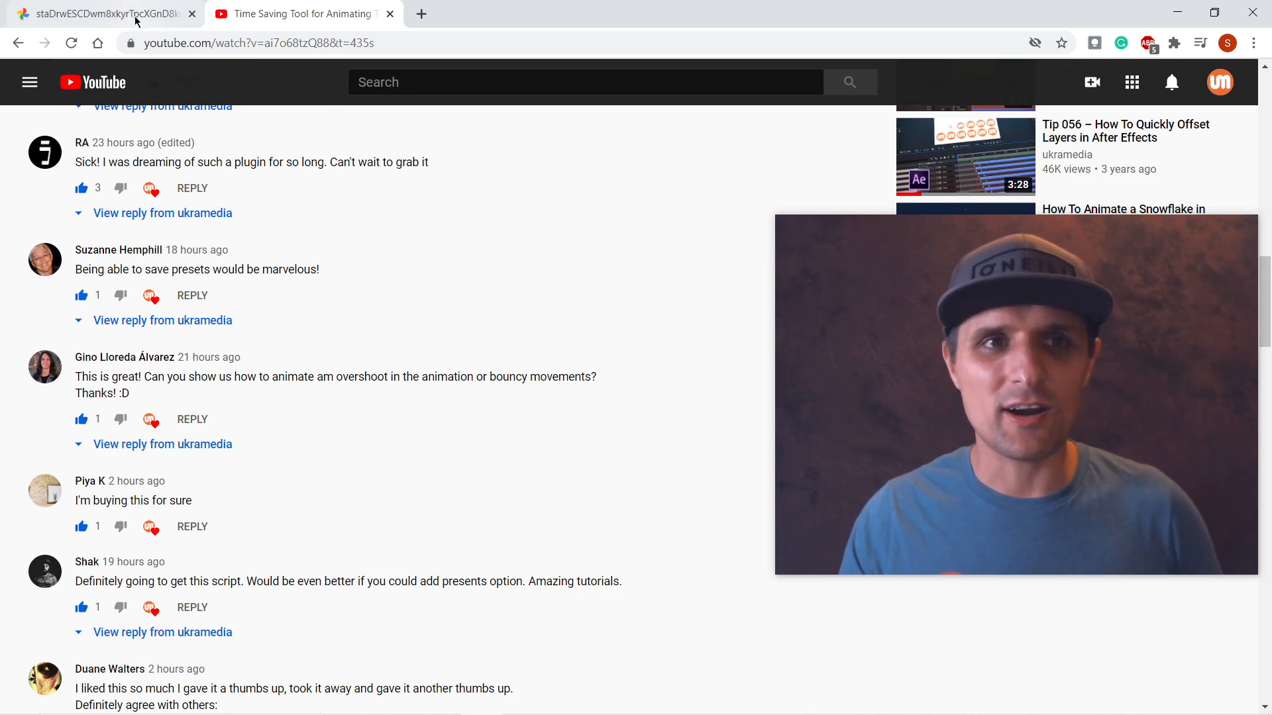
{"action": "left_click", "coordinate": [99, 13]}
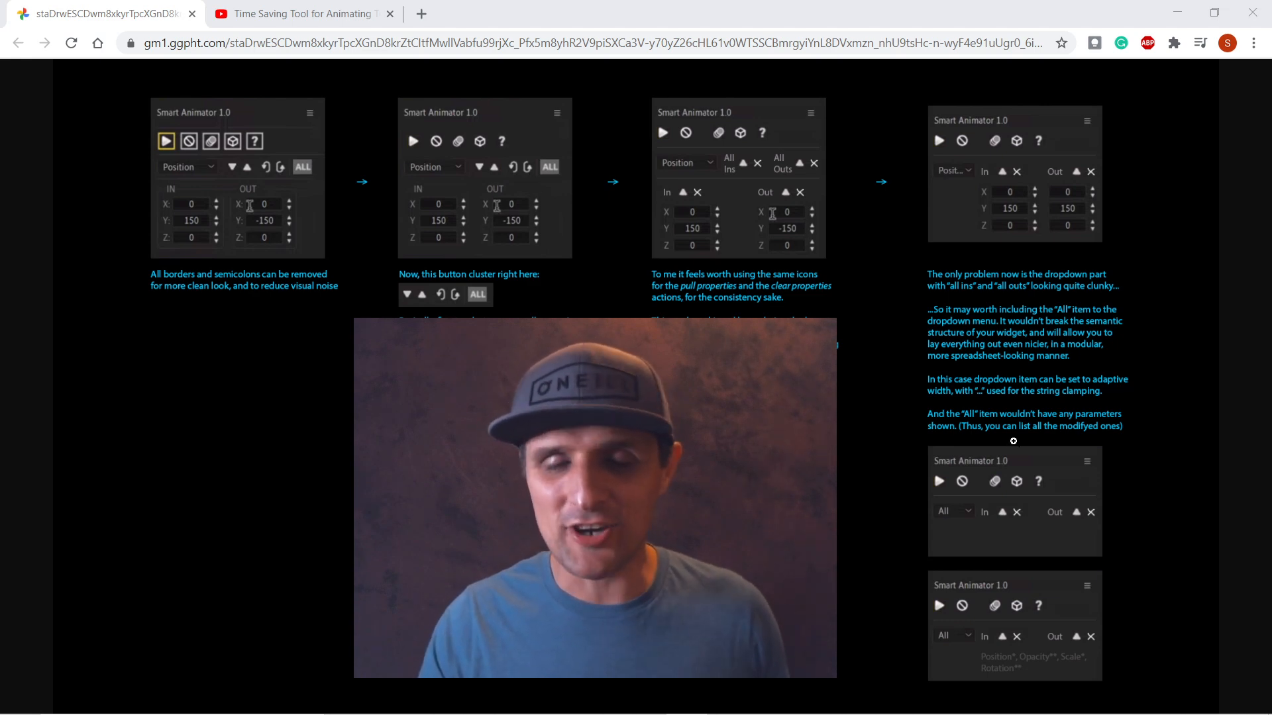
{"action": "mouse_move", "coordinate": [1044, 468]}
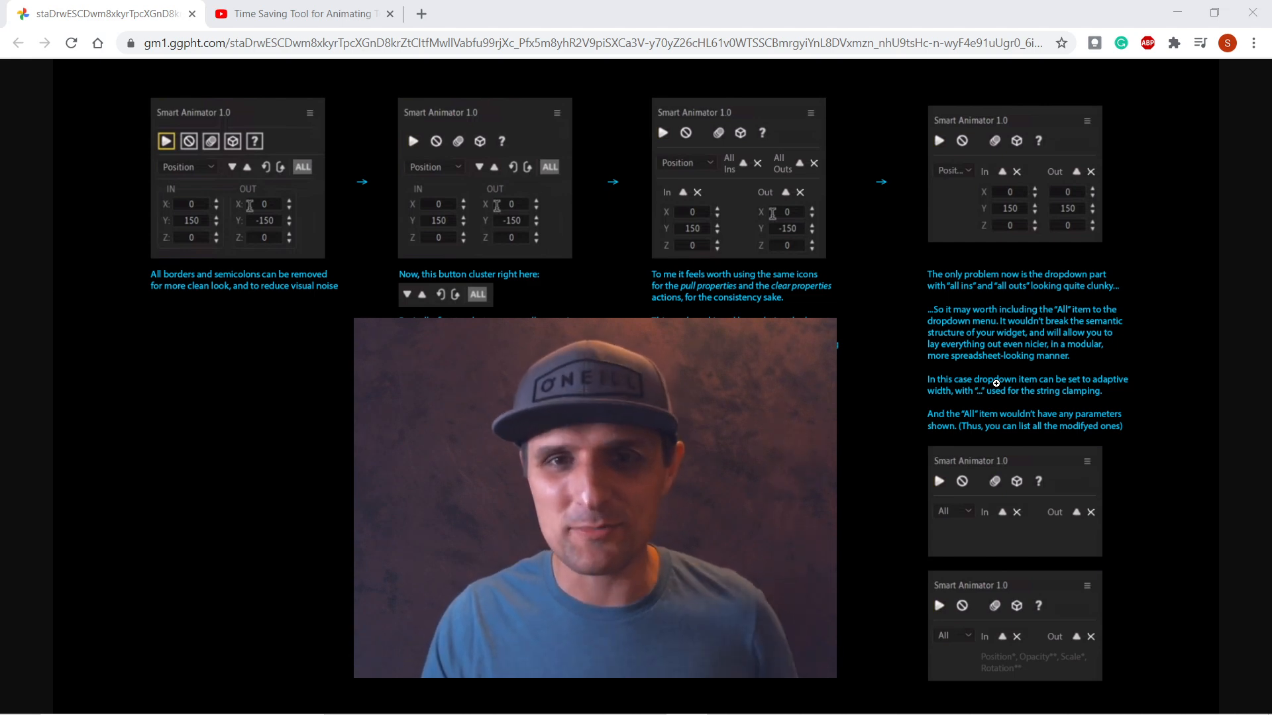
{"action": "mouse_move", "coordinate": [1043, 391]}
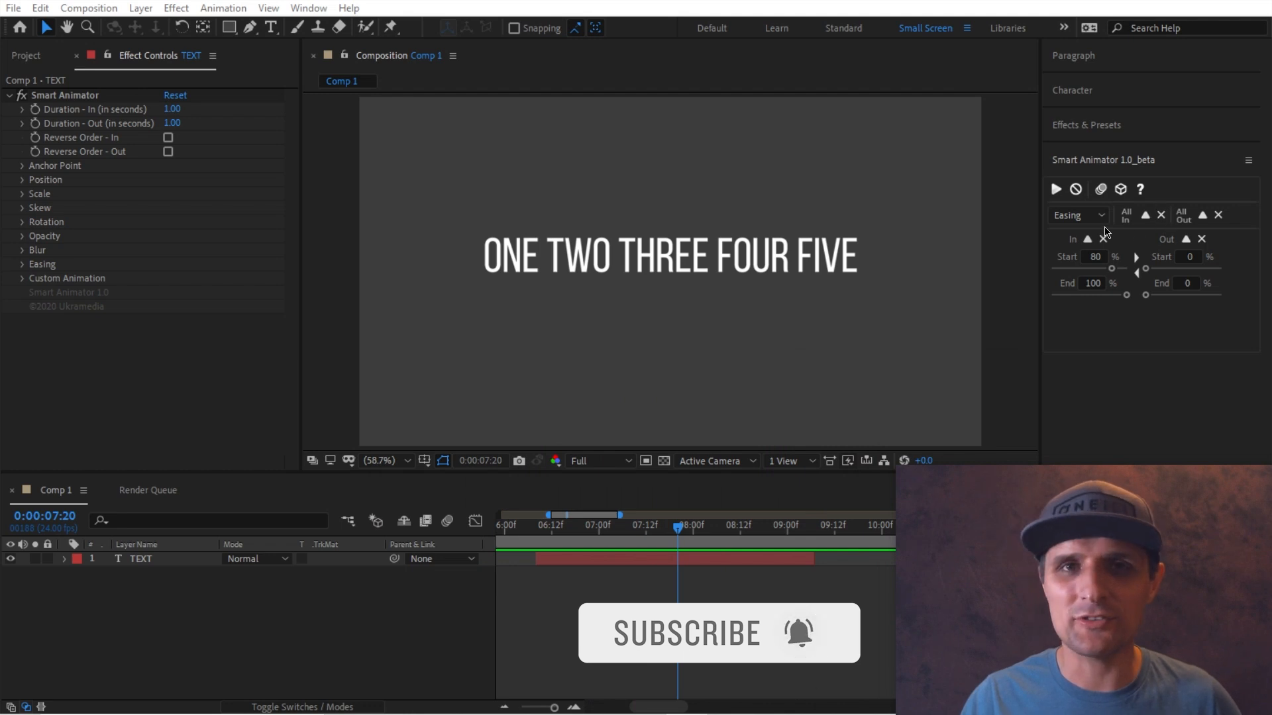
Step: Clear Smart Animator from the TEXT layer and view Position, then Rotation settings
{"action": "left_click", "coordinate": [141, 559]}
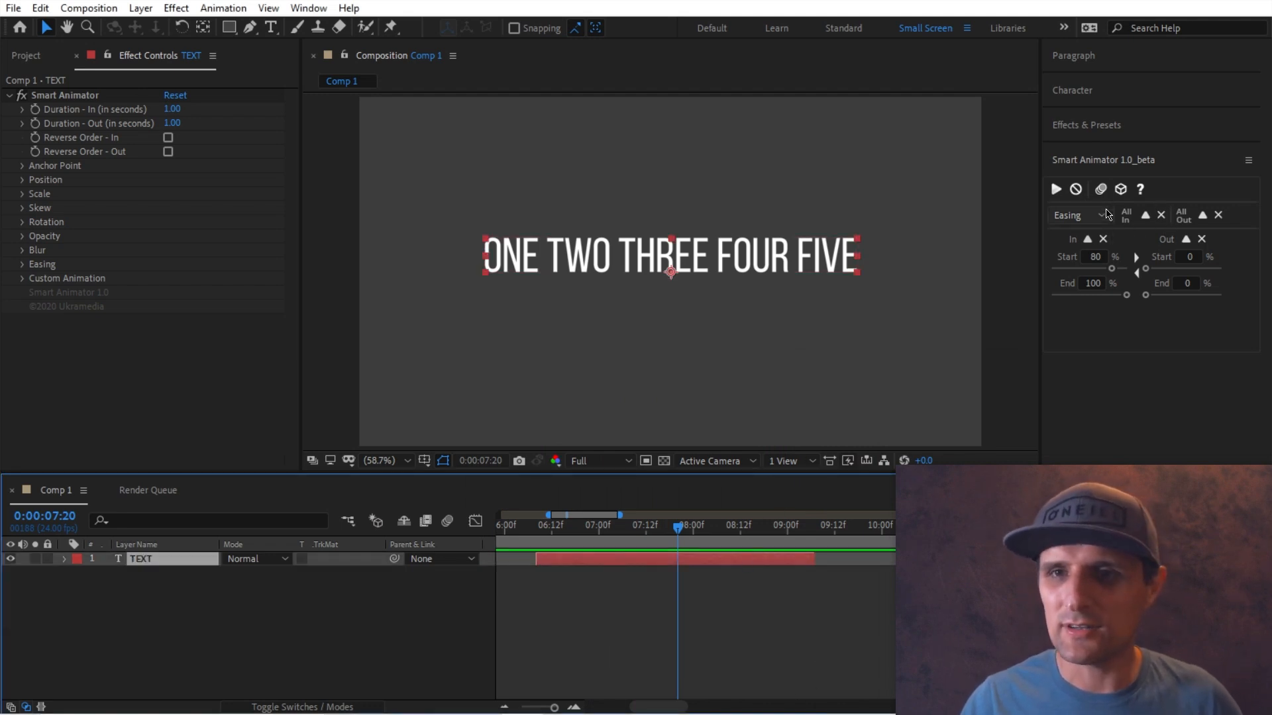
{"action": "left_click", "coordinate": [1084, 188]}
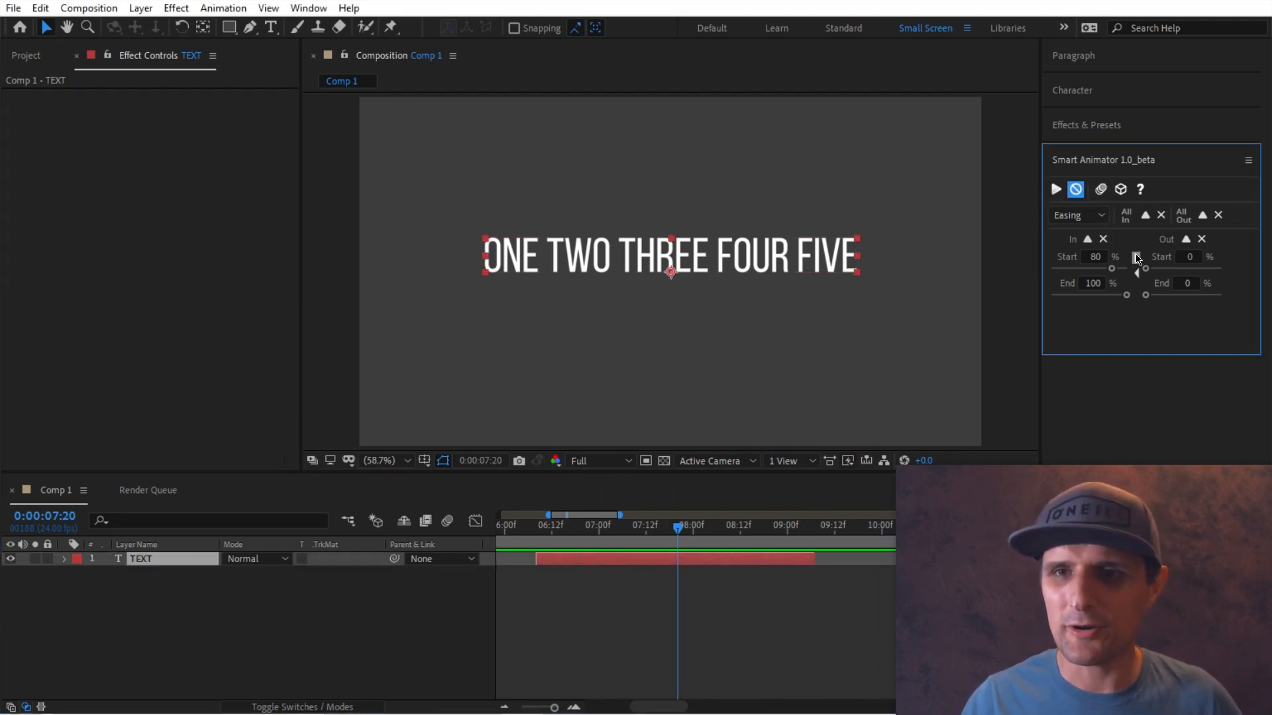
{"action": "left_click", "coordinate": [1078, 214]}
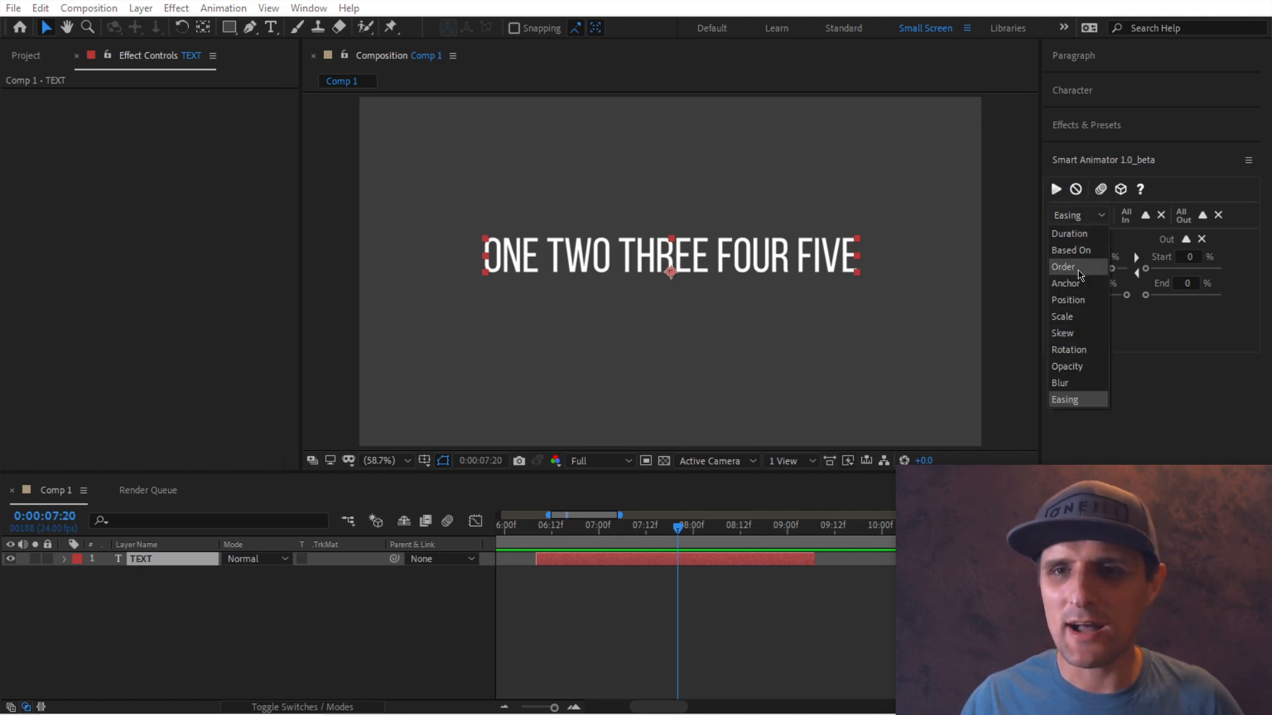
{"action": "left_click", "coordinate": [1068, 300]}
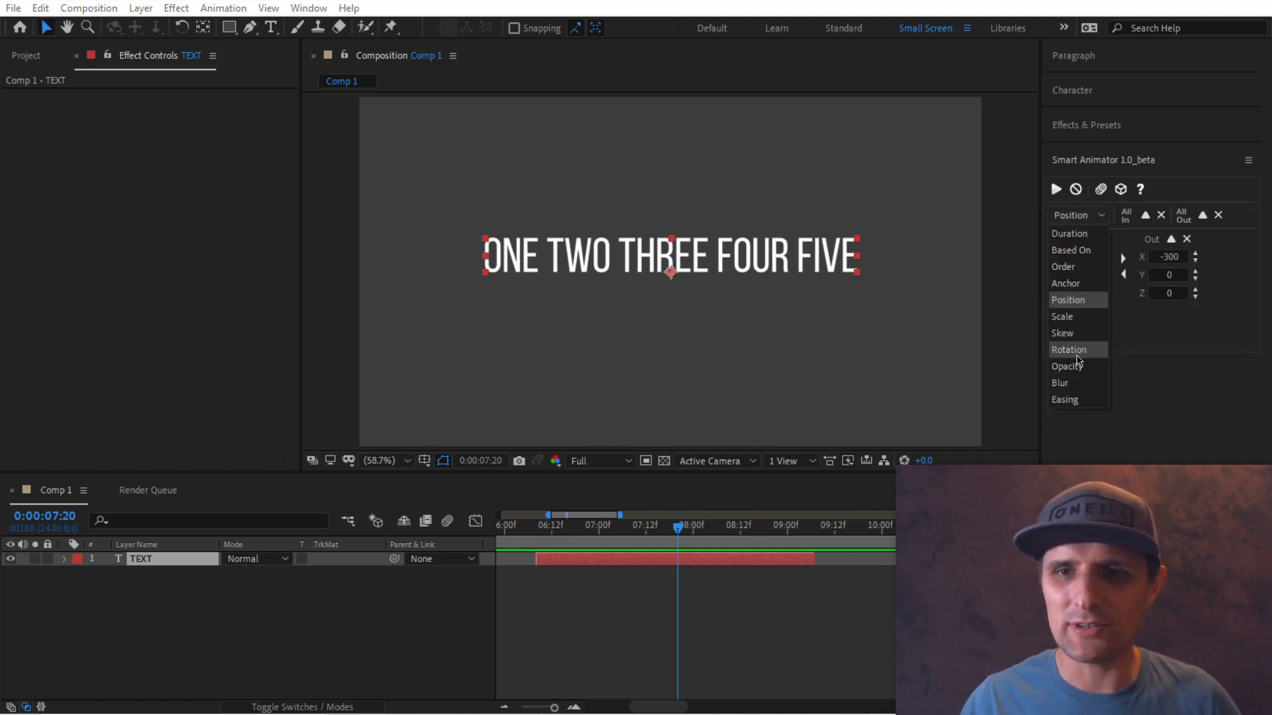
{"action": "left_click", "coordinate": [1068, 349]}
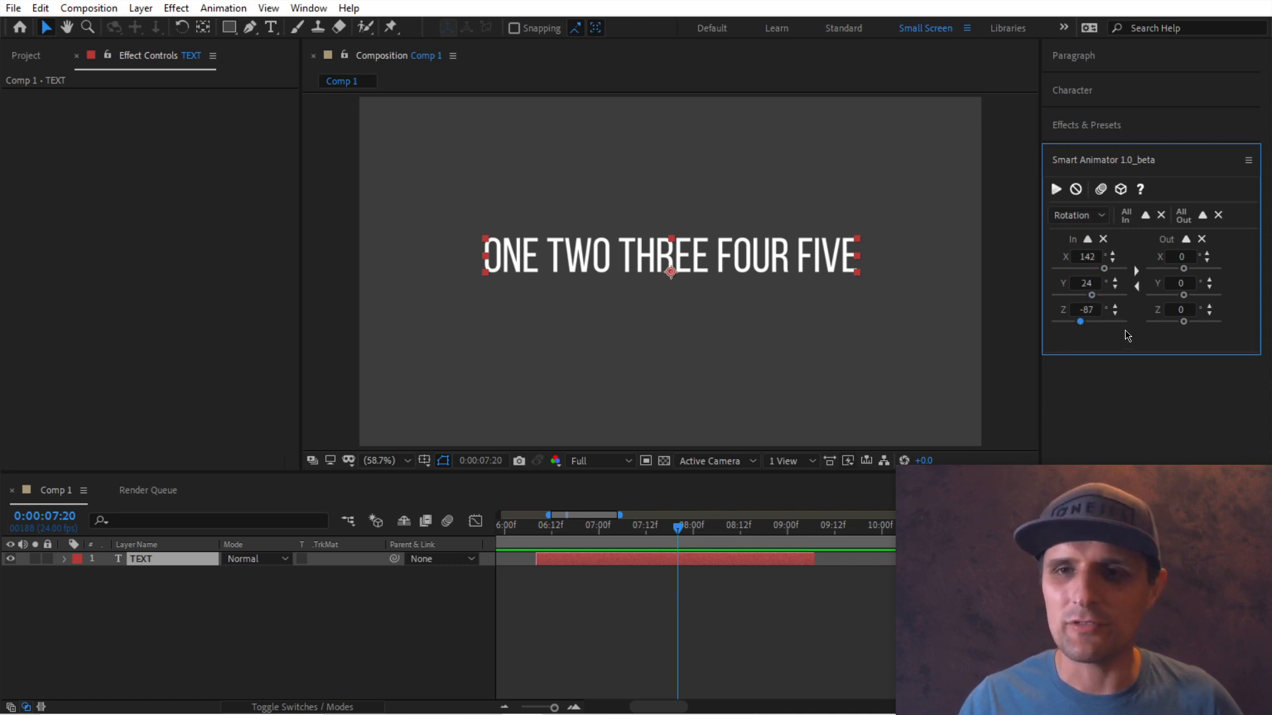
{"action": "left_click", "coordinate": [1118, 187]}
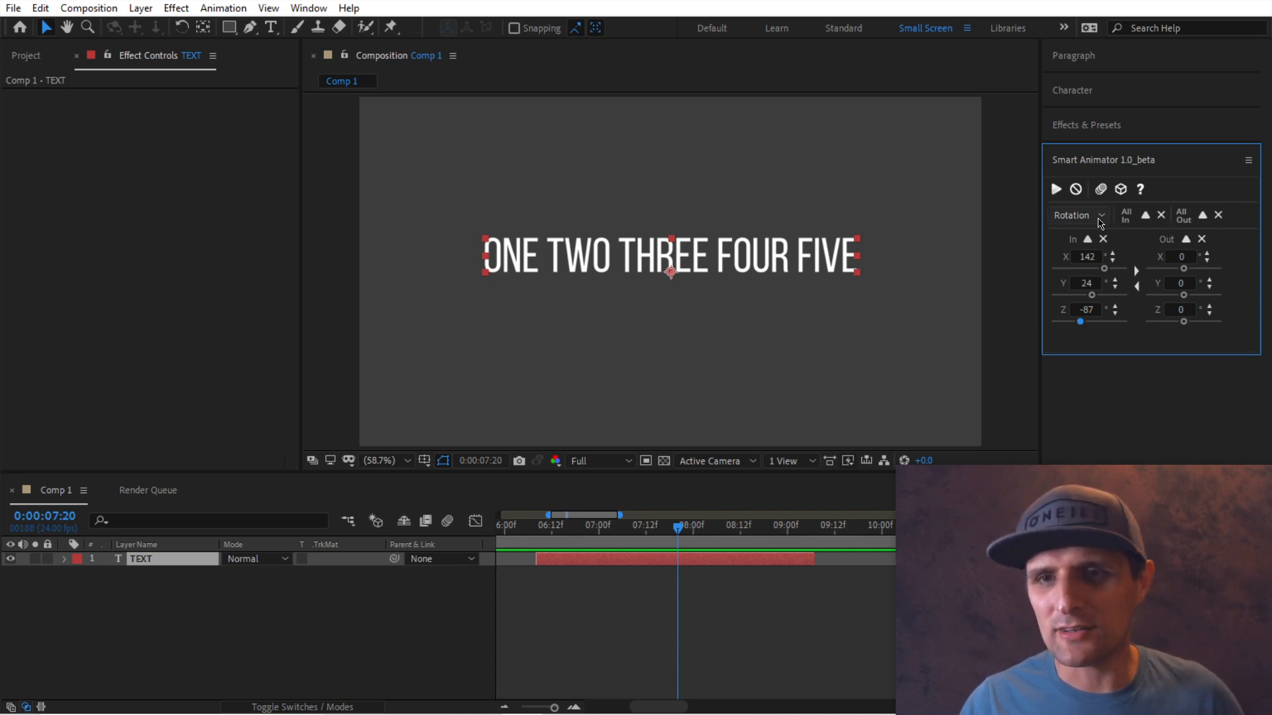
Step: Browse the Scale and Easing settings in Smart Animator's property list
{"action": "left_click", "coordinate": [1076, 215]}
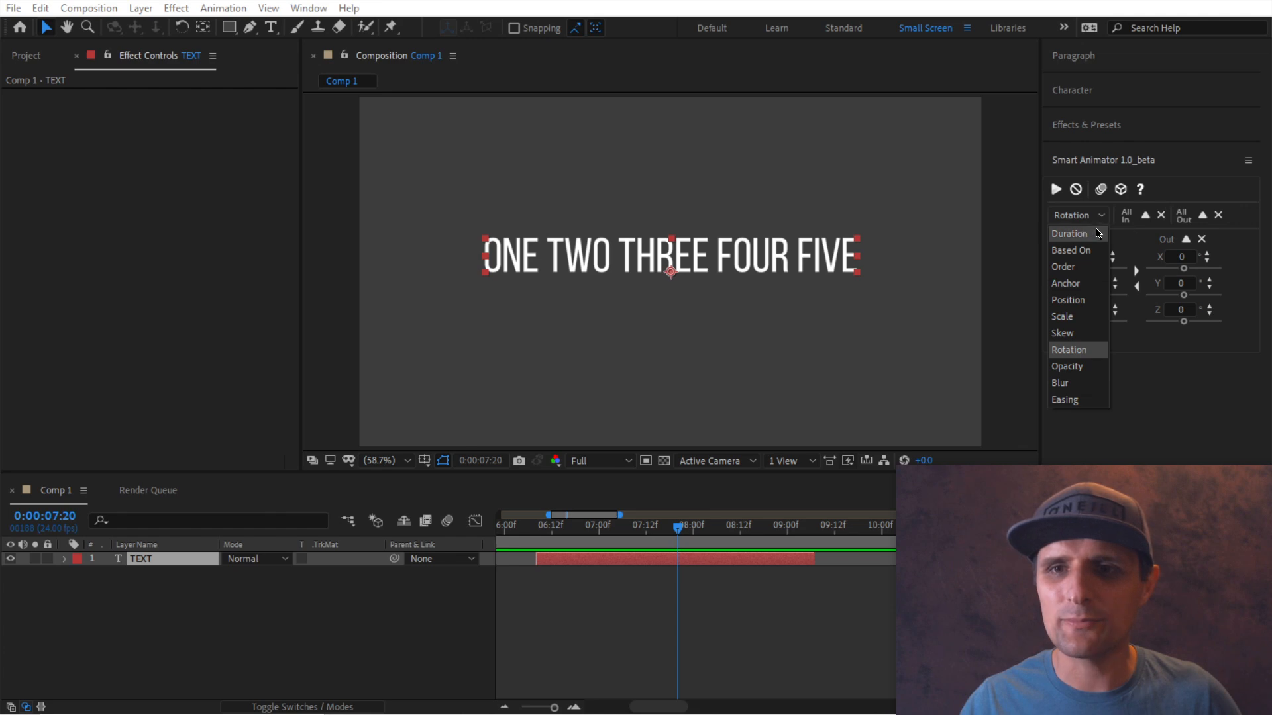
{"action": "mouse_move", "coordinate": [1076, 321]}
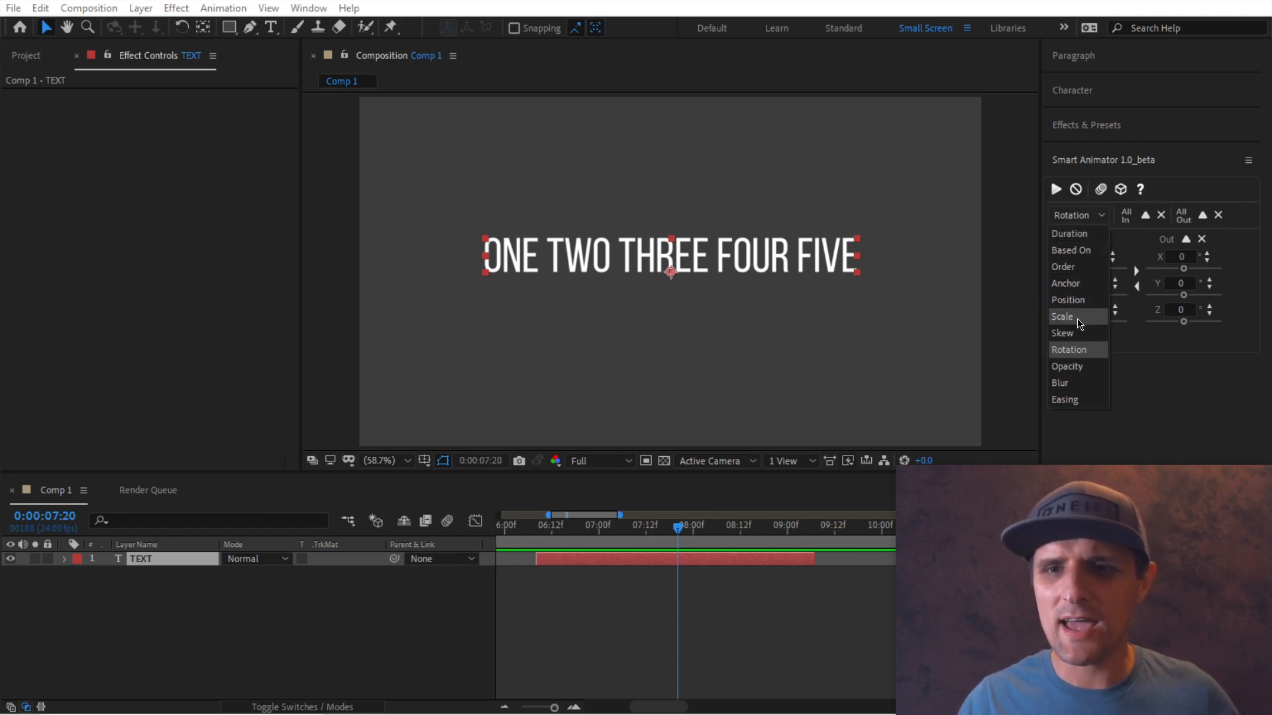
{"action": "left_click", "coordinate": [1061, 316]}
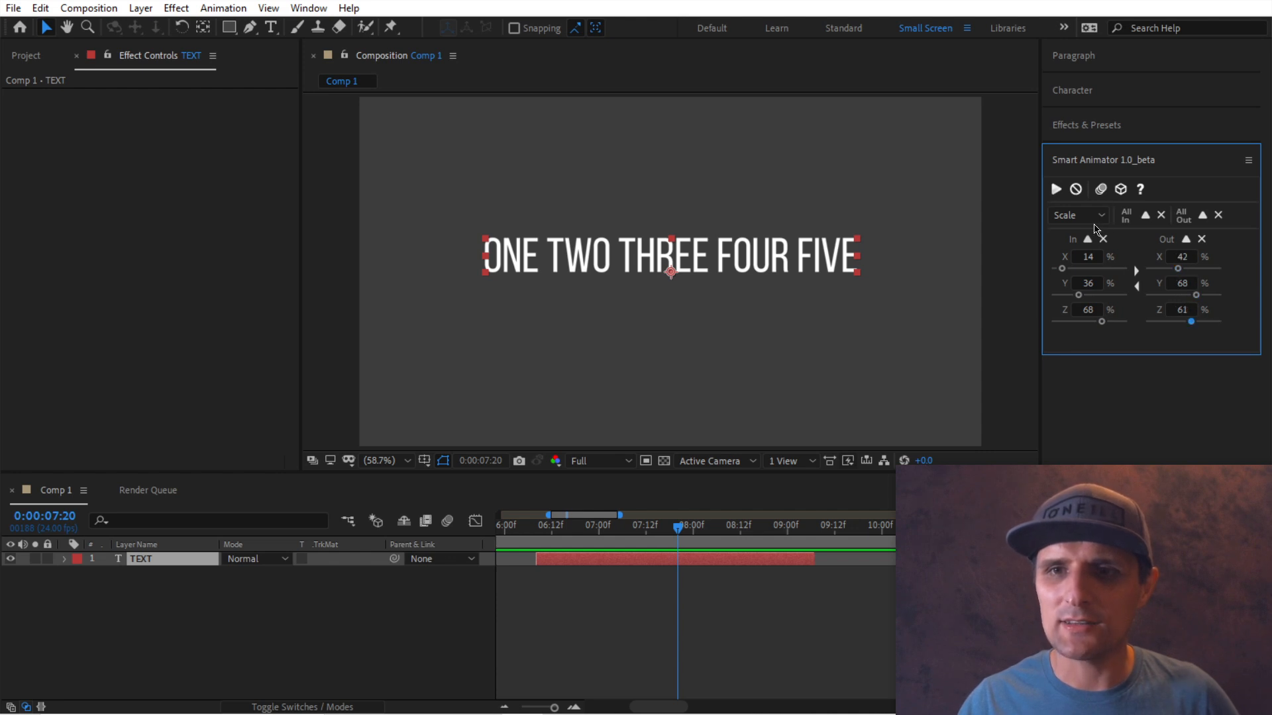
{"action": "left_click", "coordinate": [1077, 214]}
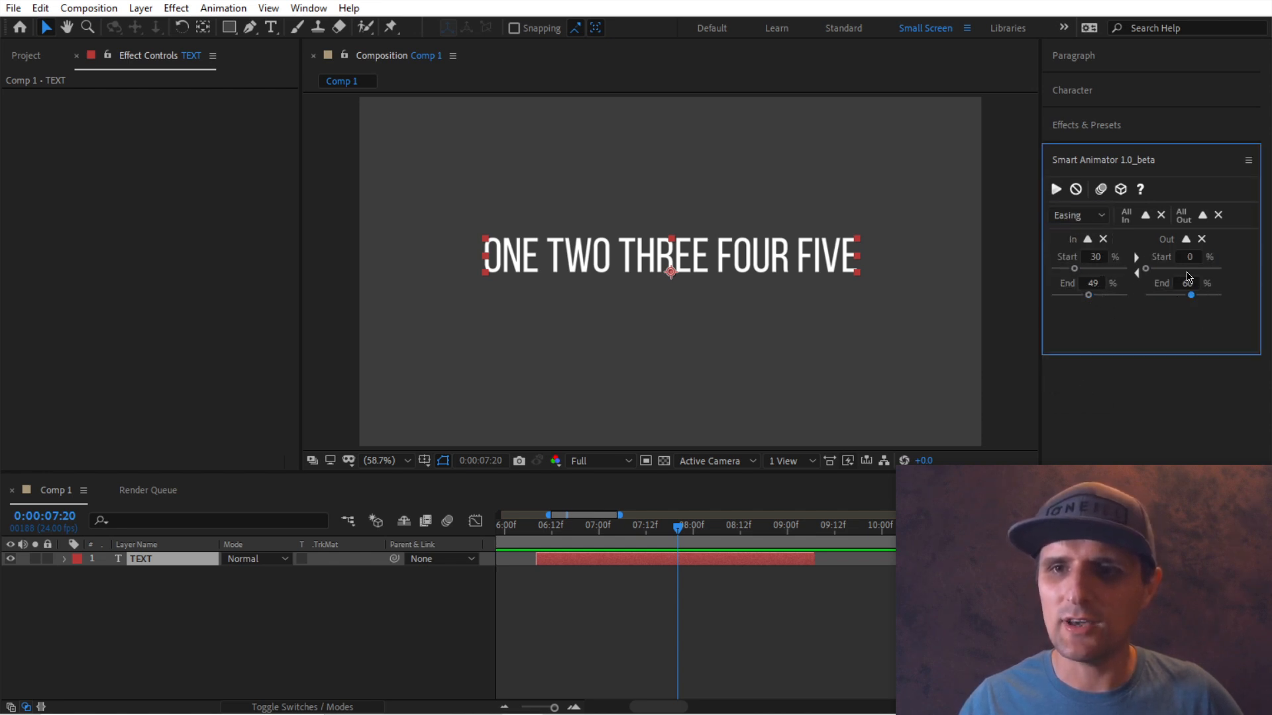
Step: Switch to Blur and reset both In and Out blur values to zero
{"action": "left_click", "coordinate": [1079, 215]}
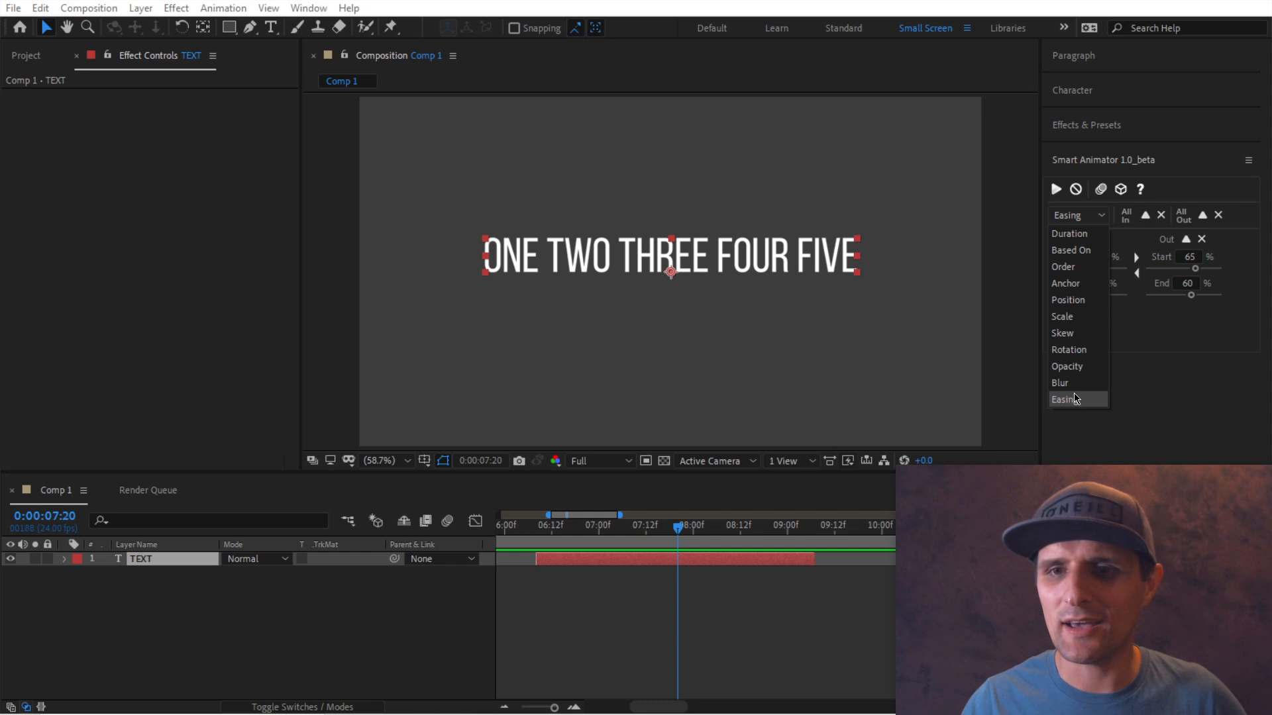
{"action": "left_click", "coordinate": [1059, 383]}
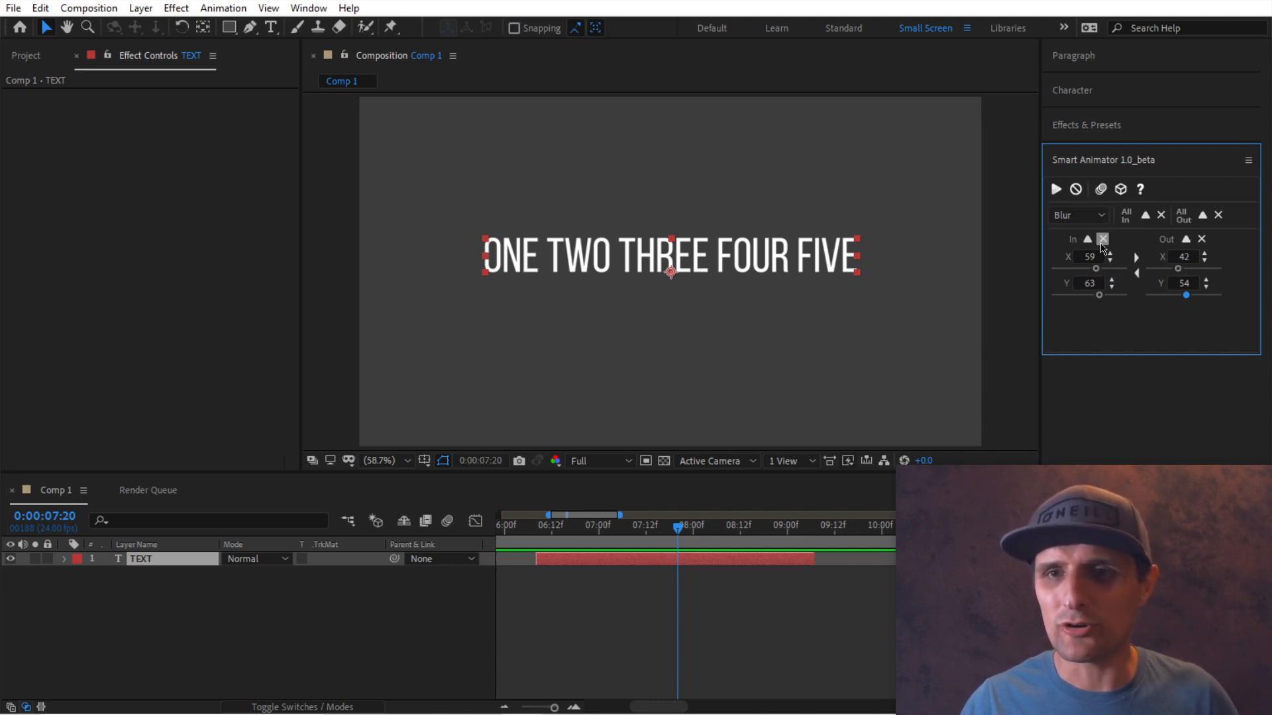
{"action": "left_click", "coordinate": [1102, 239]}
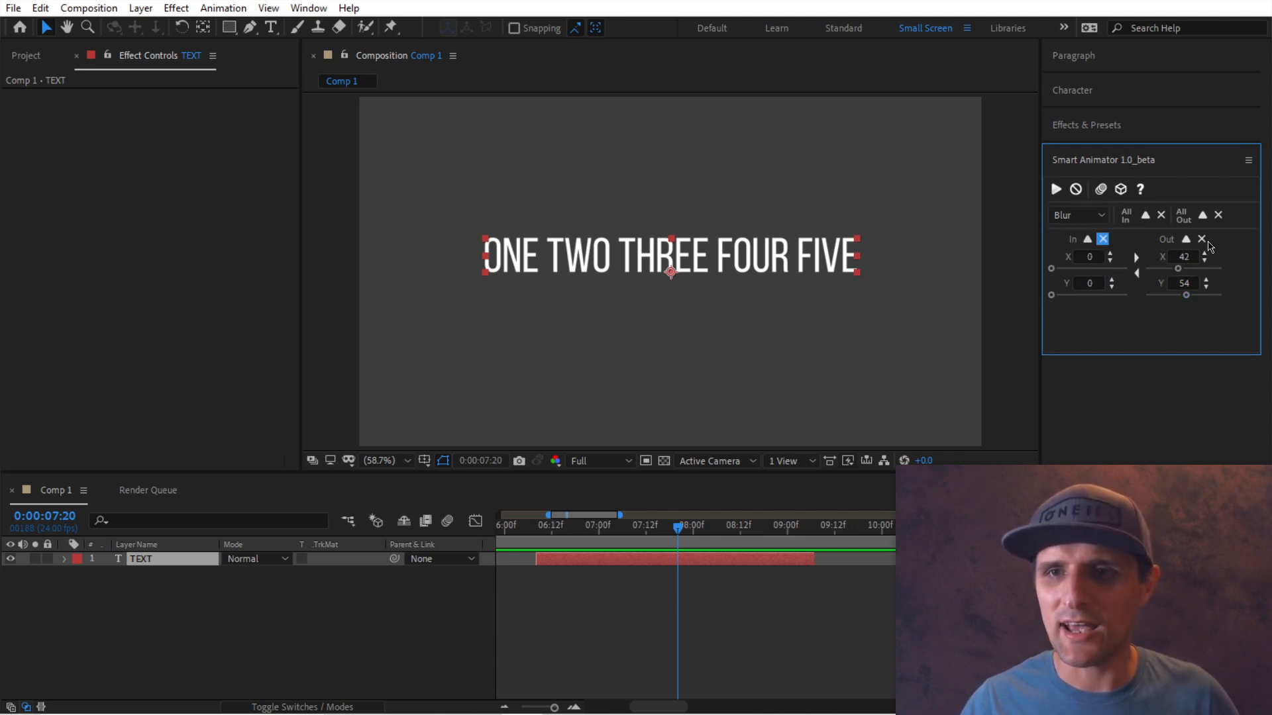
{"action": "left_click", "coordinate": [1080, 215]}
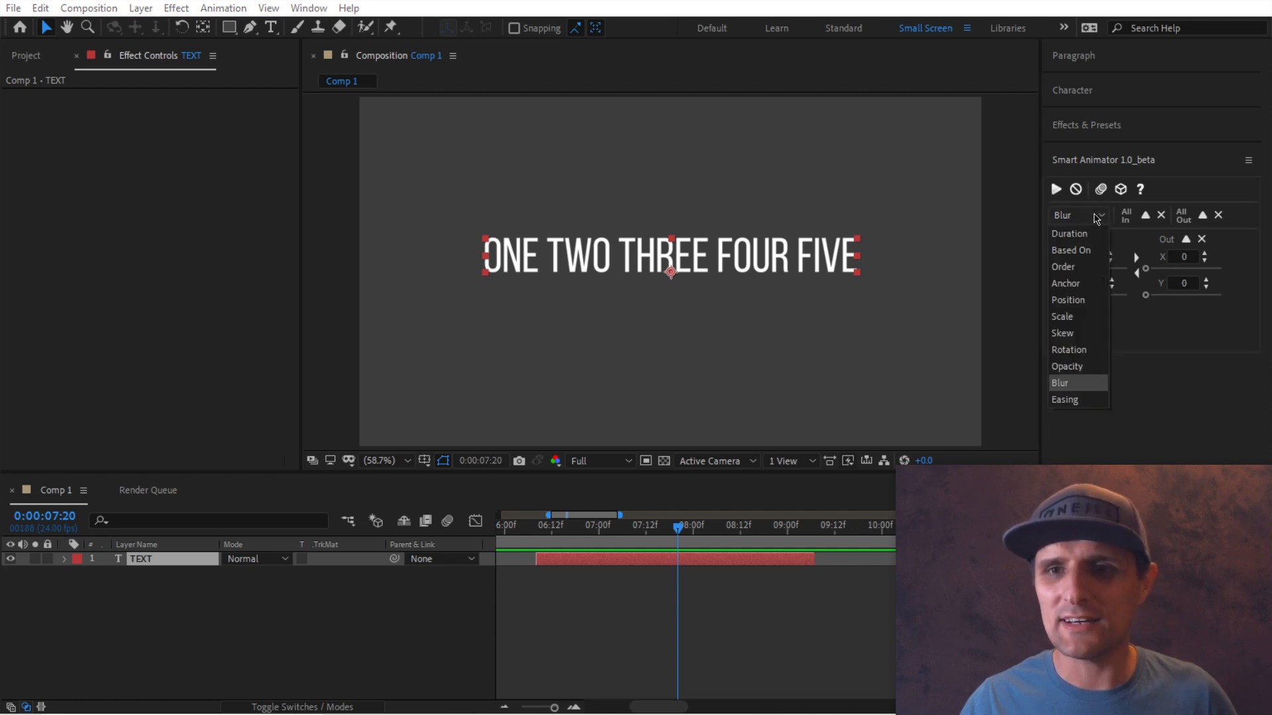
Step: Reset the Scale In values to defaults and zero the Rotation Out values
{"action": "left_click", "coordinate": [1062, 317]}
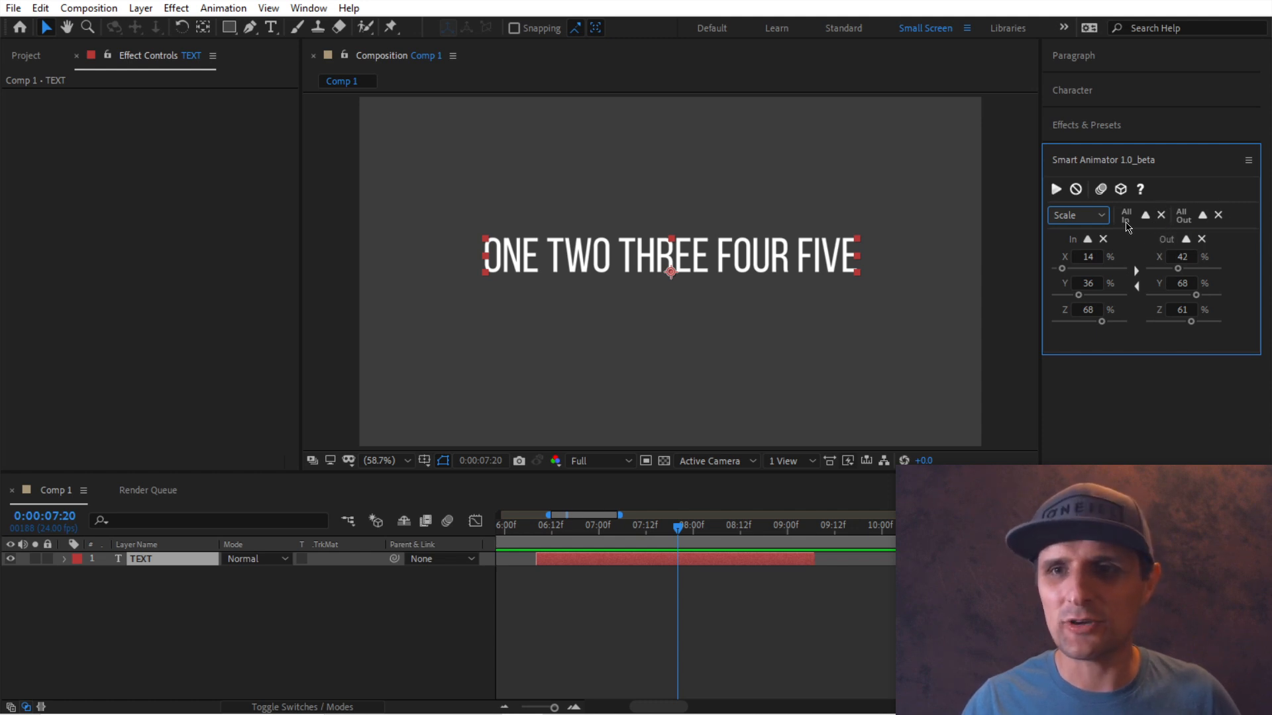
{"action": "left_click", "coordinate": [1167, 214]}
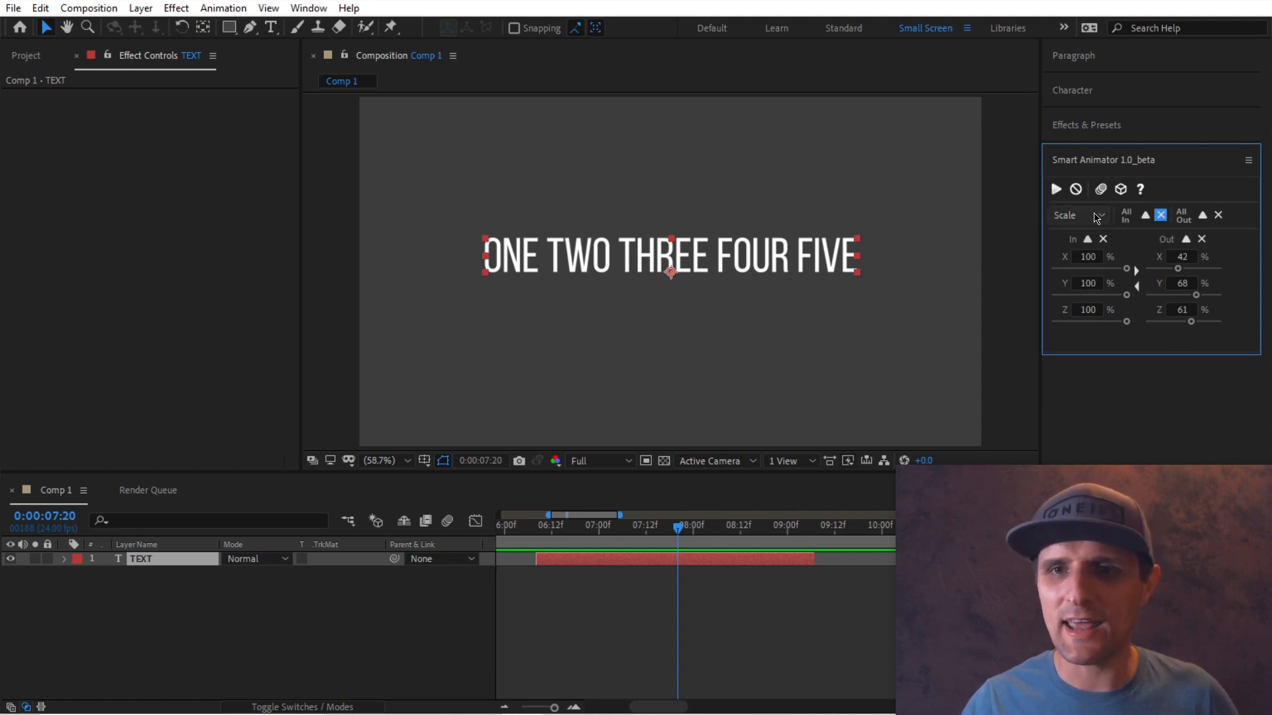
{"action": "left_click", "coordinate": [1078, 215]}
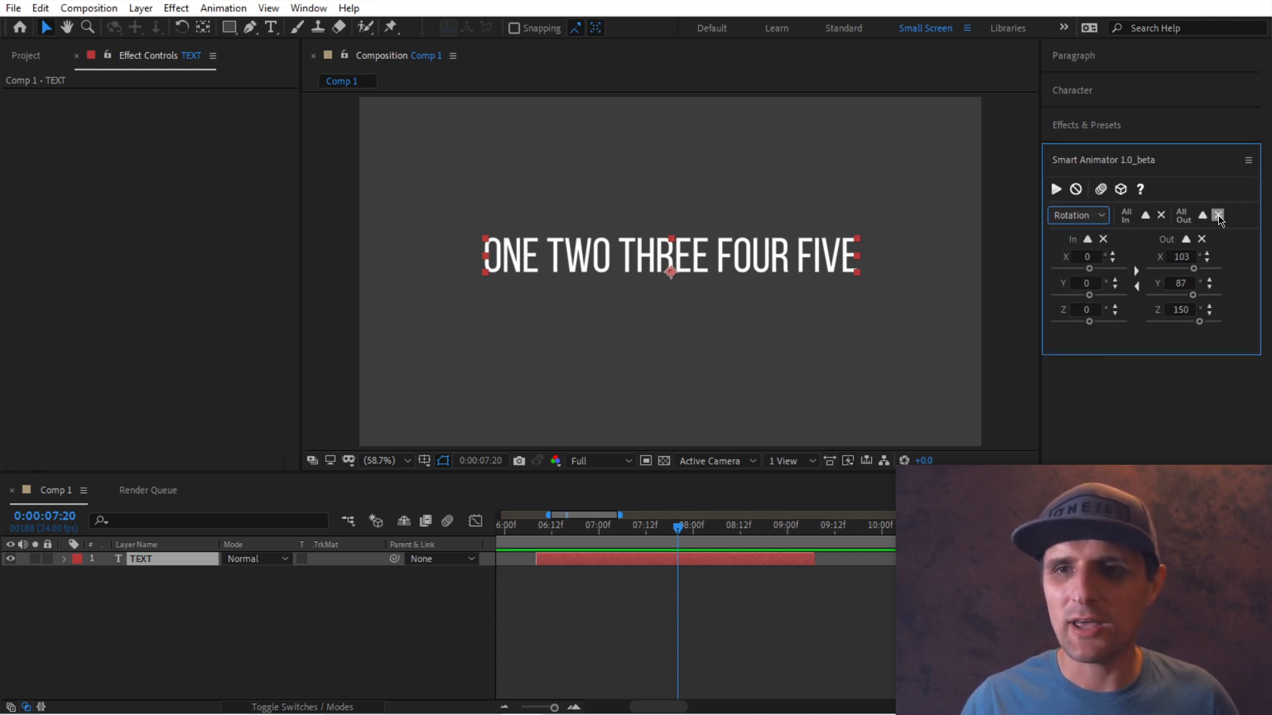
{"action": "left_click", "coordinate": [1223, 213]}
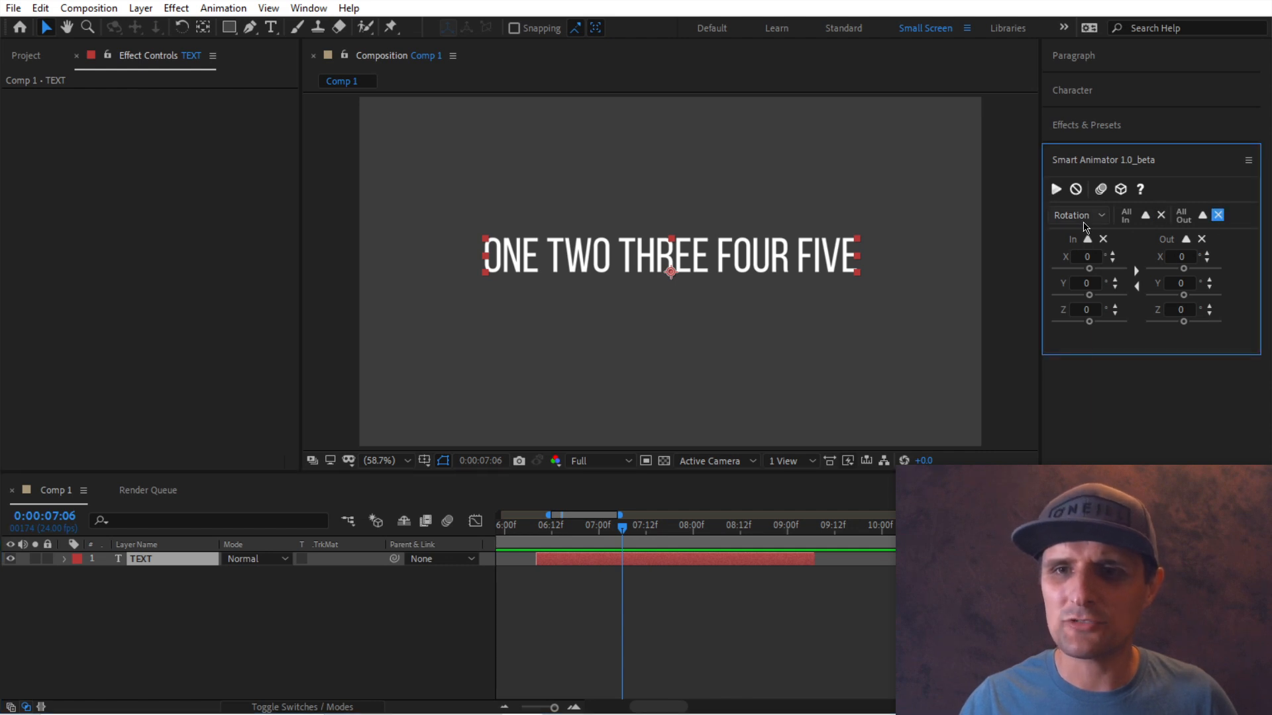
Step: Set Position In 300 and Out -300 with Opacity, Blur, Easing, apply, and expand Position
{"action": "left_click", "coordinate": [1076, 215]}
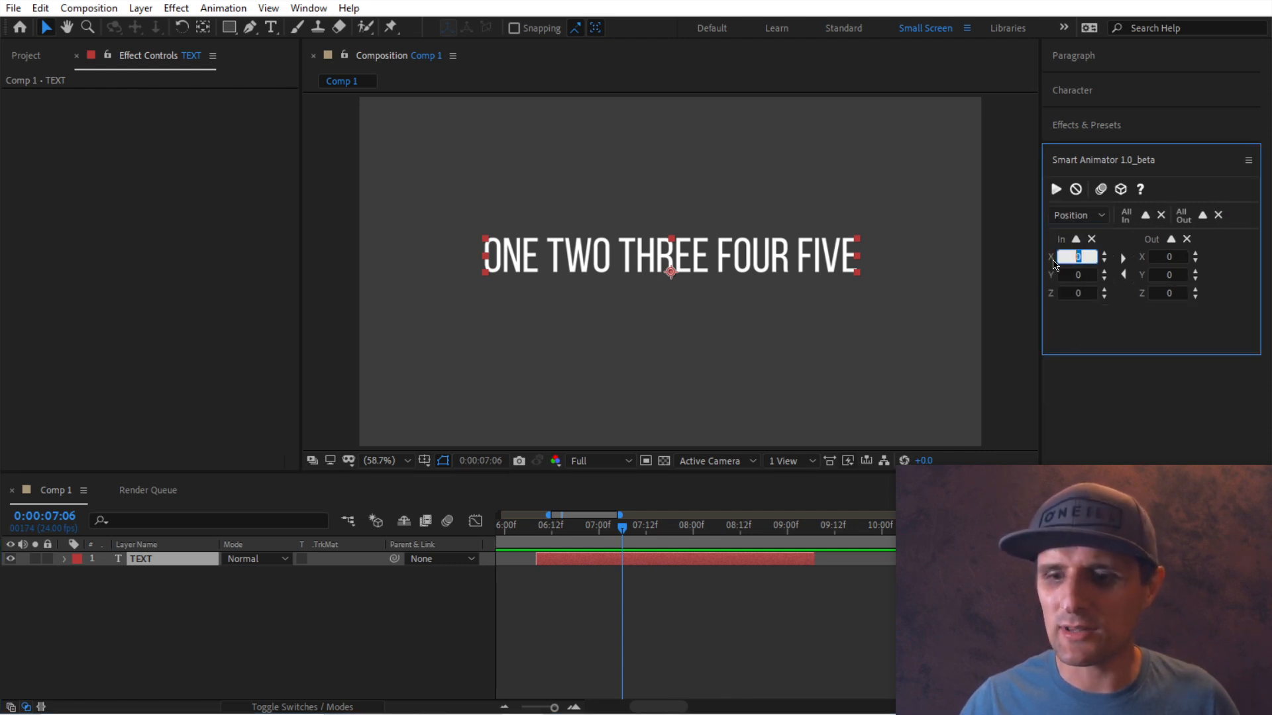
{"action": "type", "text": "300"}
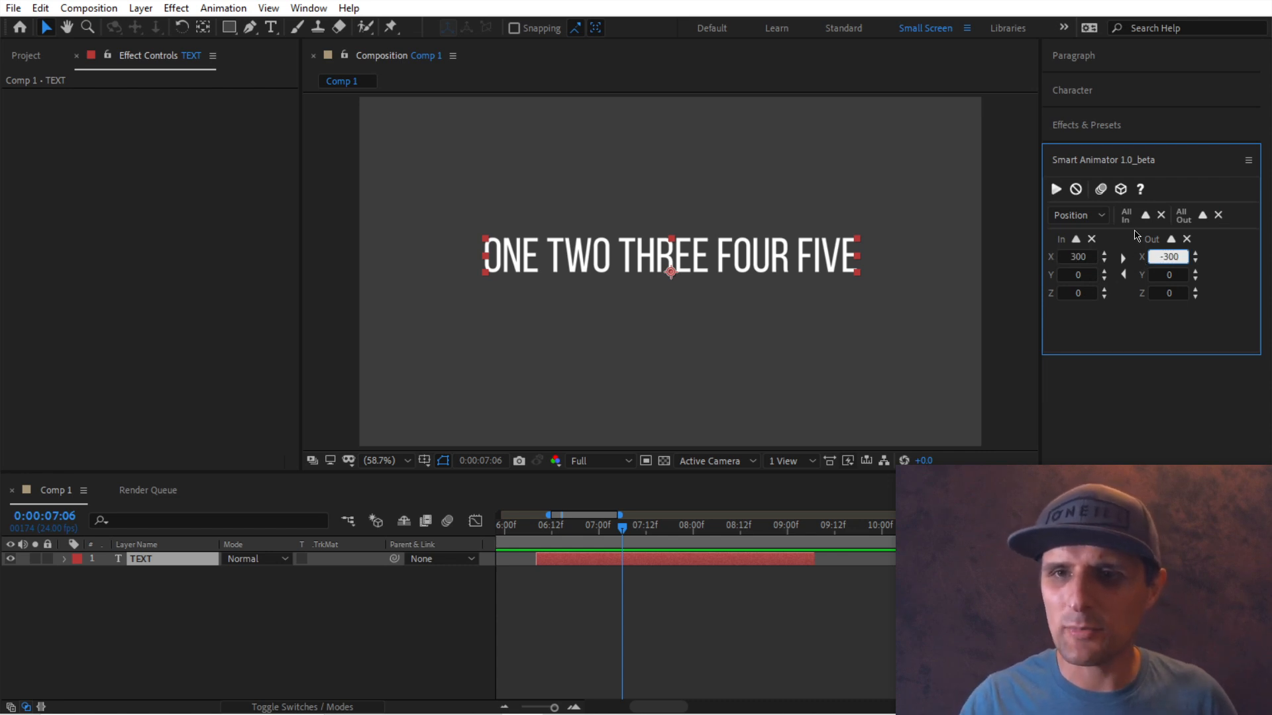
{"action": "left_click", "coordinate": [1078, 215]}
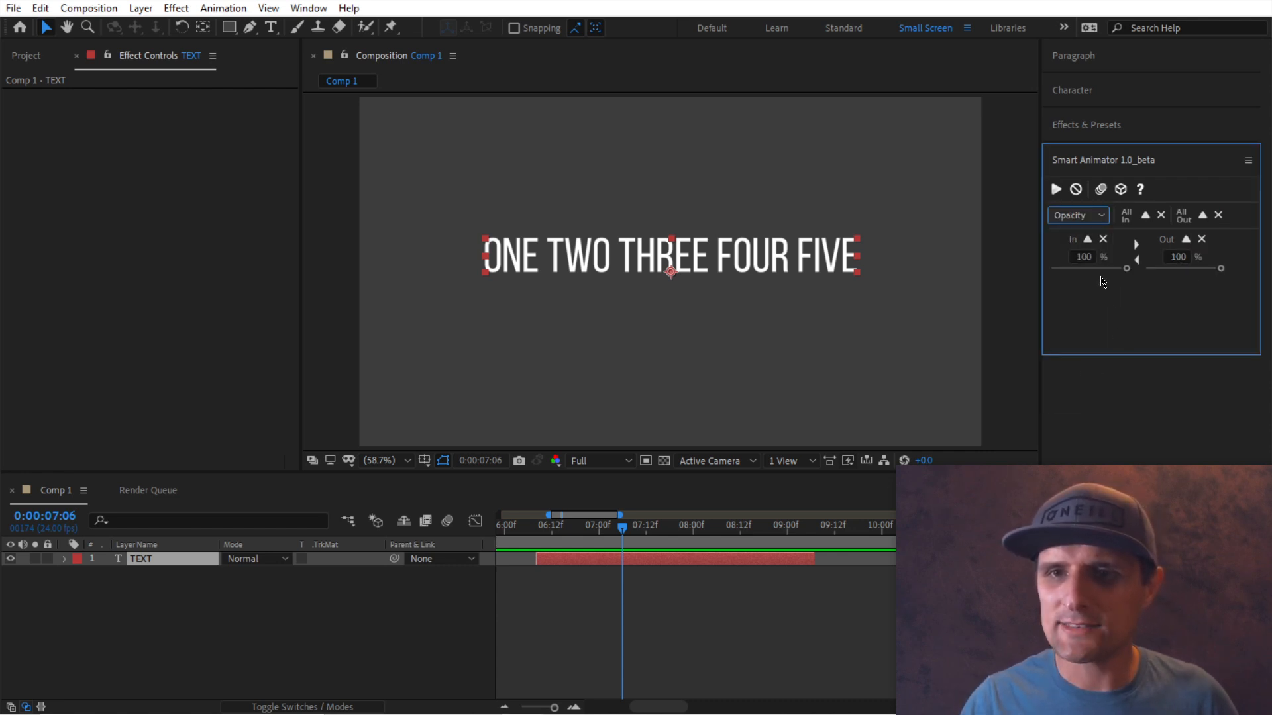
{"action": "left_click", "coordinate": [1078, 215]}
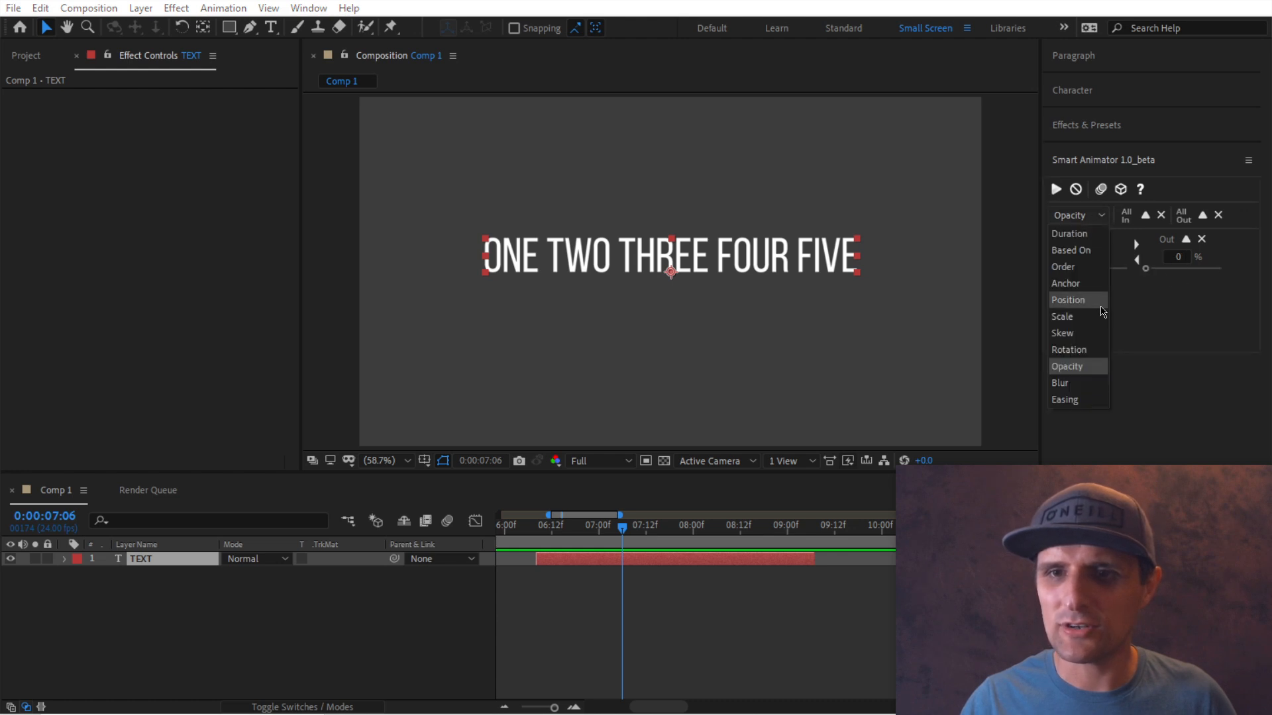
{"action": "mouse_move", "coordinate": [1087, 399]}
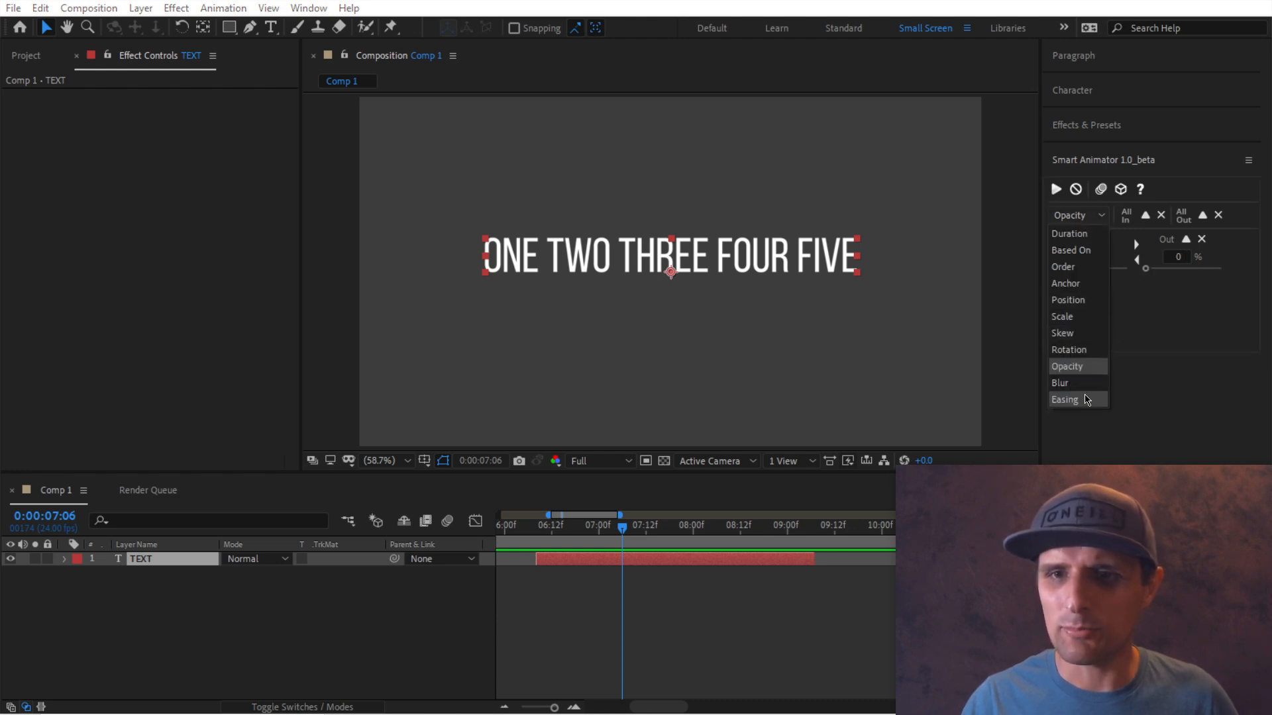
{"action": "left_click", "coordinate": [1059, 383]}
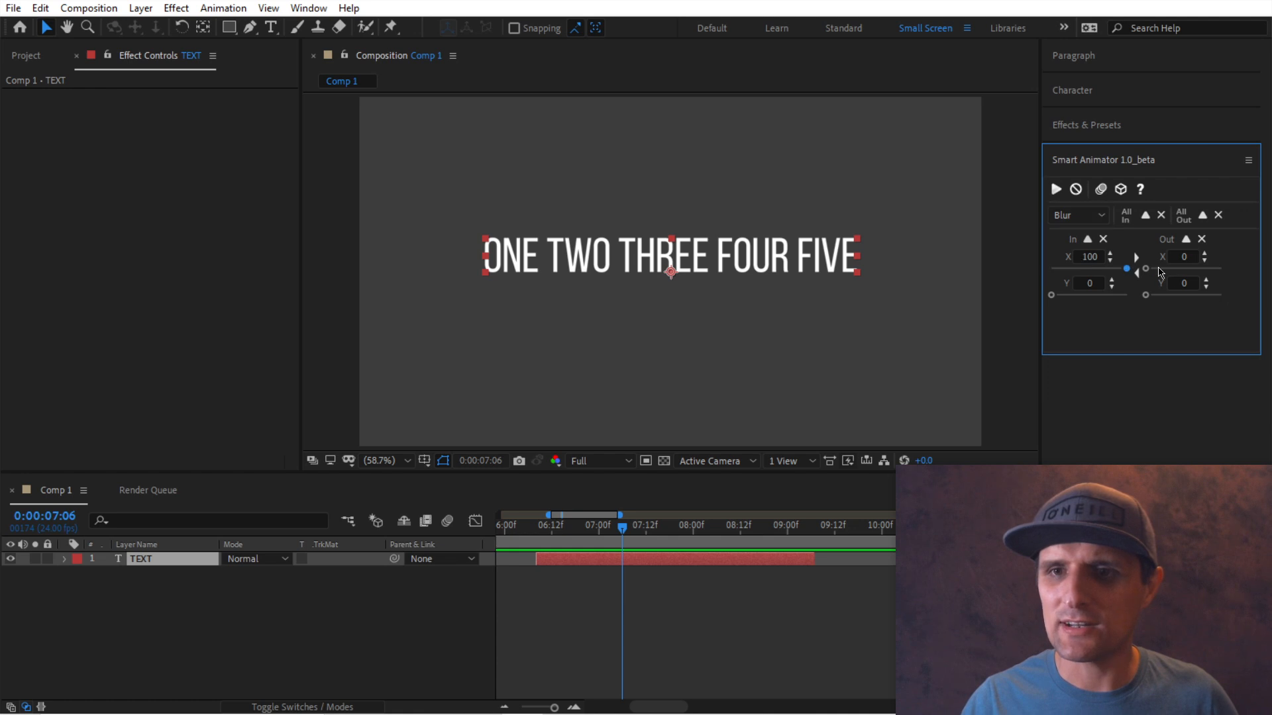
{"action": "left_click", "coordinate": [1077, 215]}
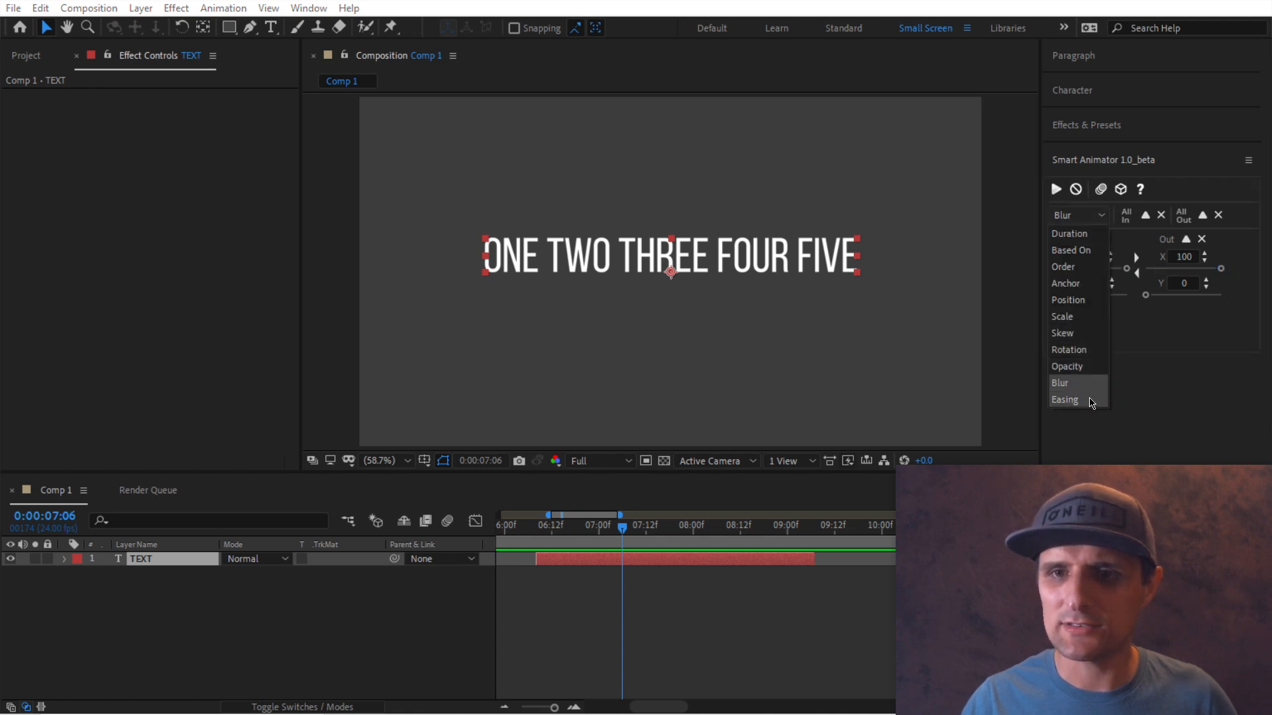
{"action": "left_click", "coordinate": [1064, 399]}
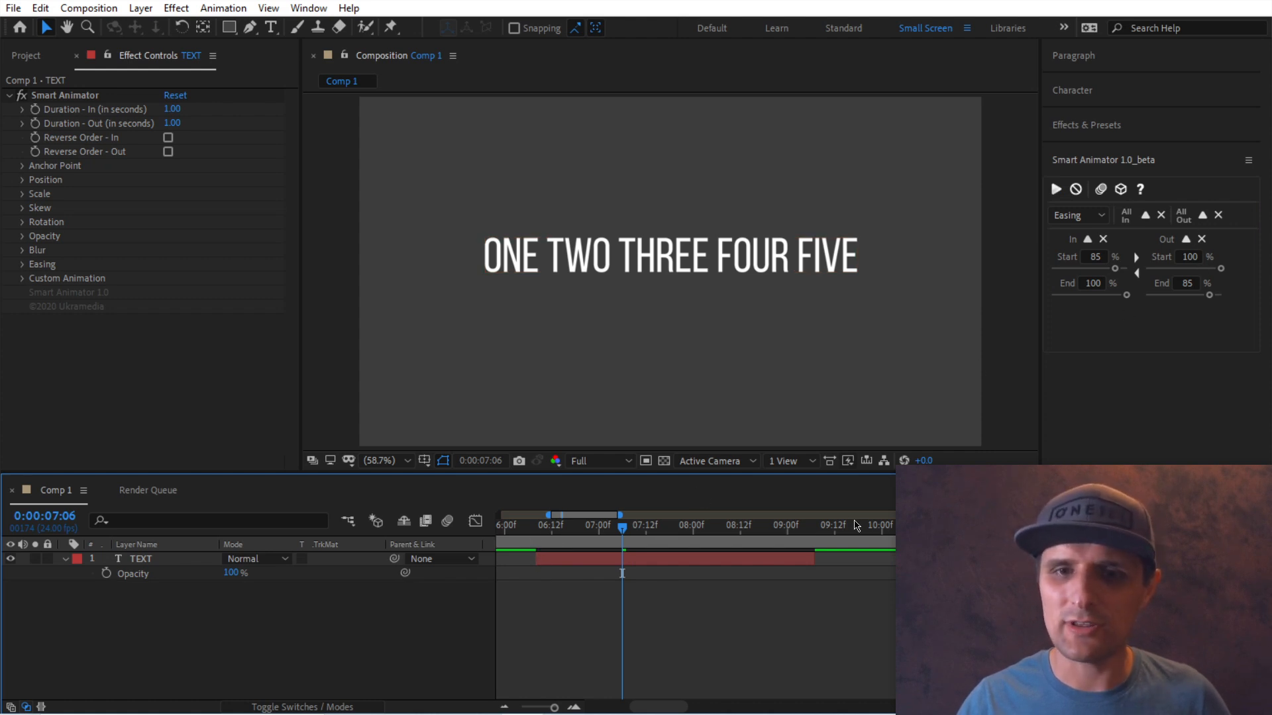
{"action": "left_click", "coordinate": [1074, 216]}
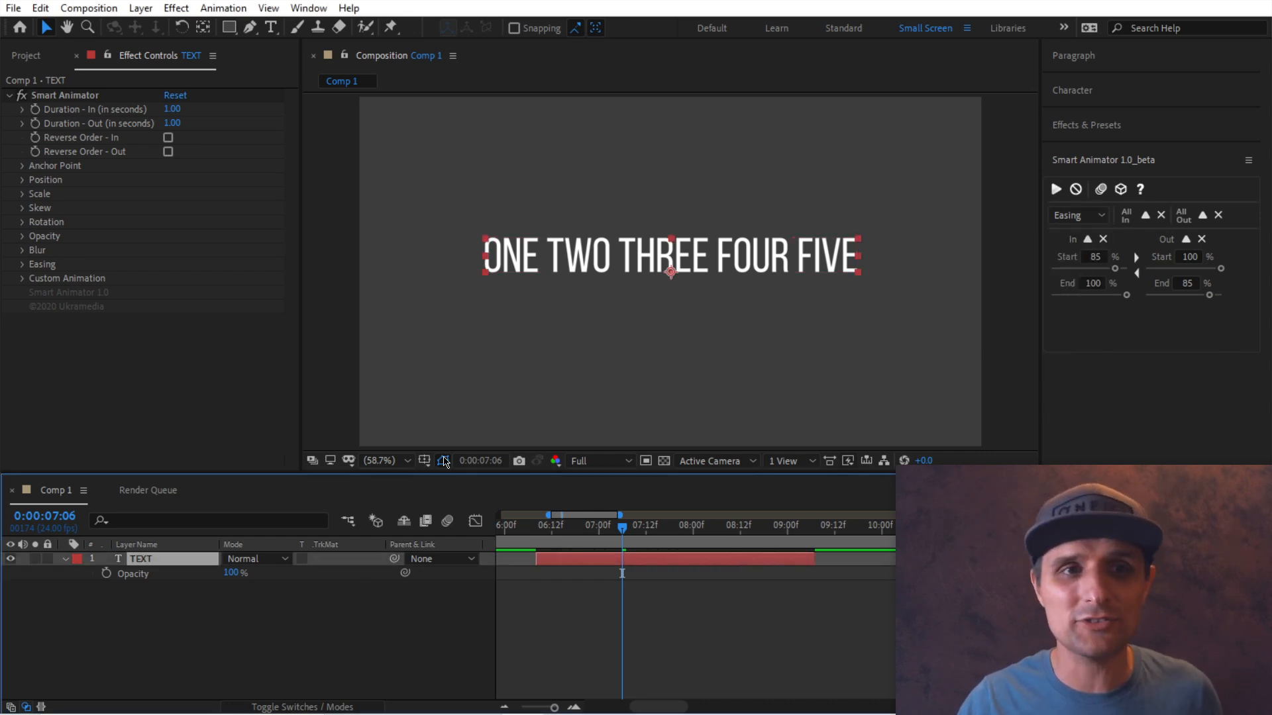
{"action": "mouse_move", "coordinate": [98, 210]}
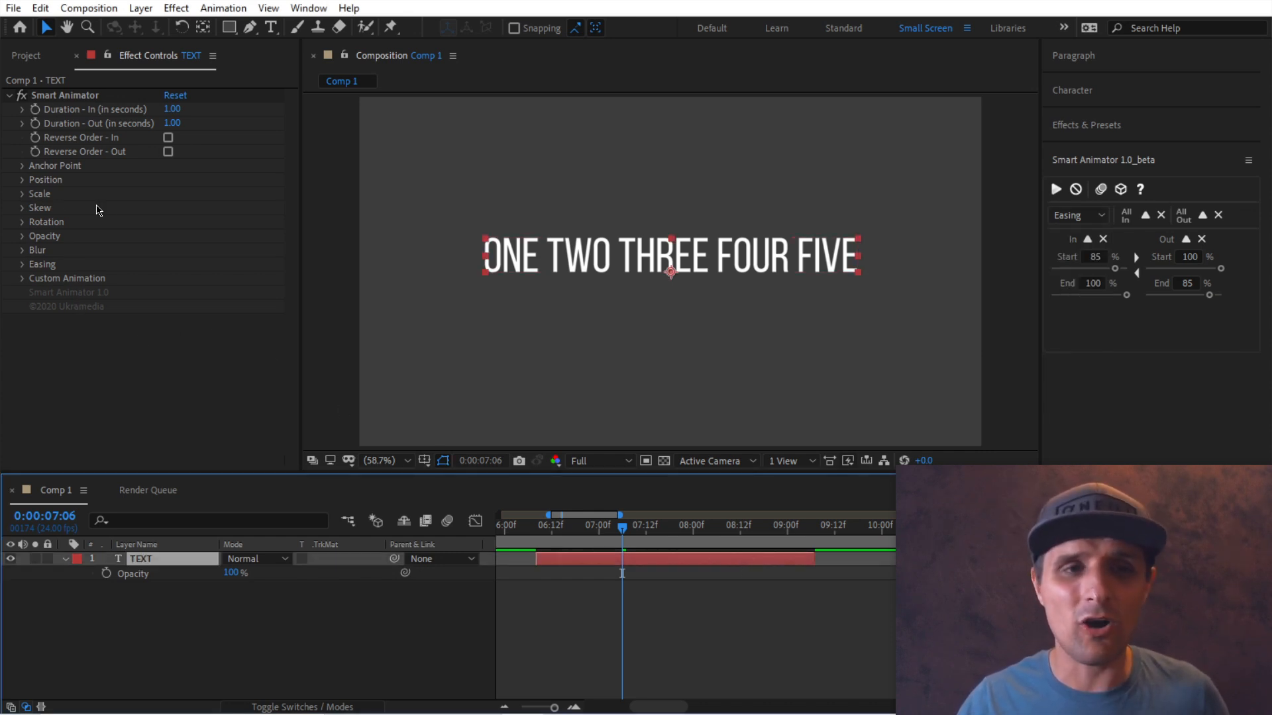
{"action": "left_click", "coordinate": [22, 179]}
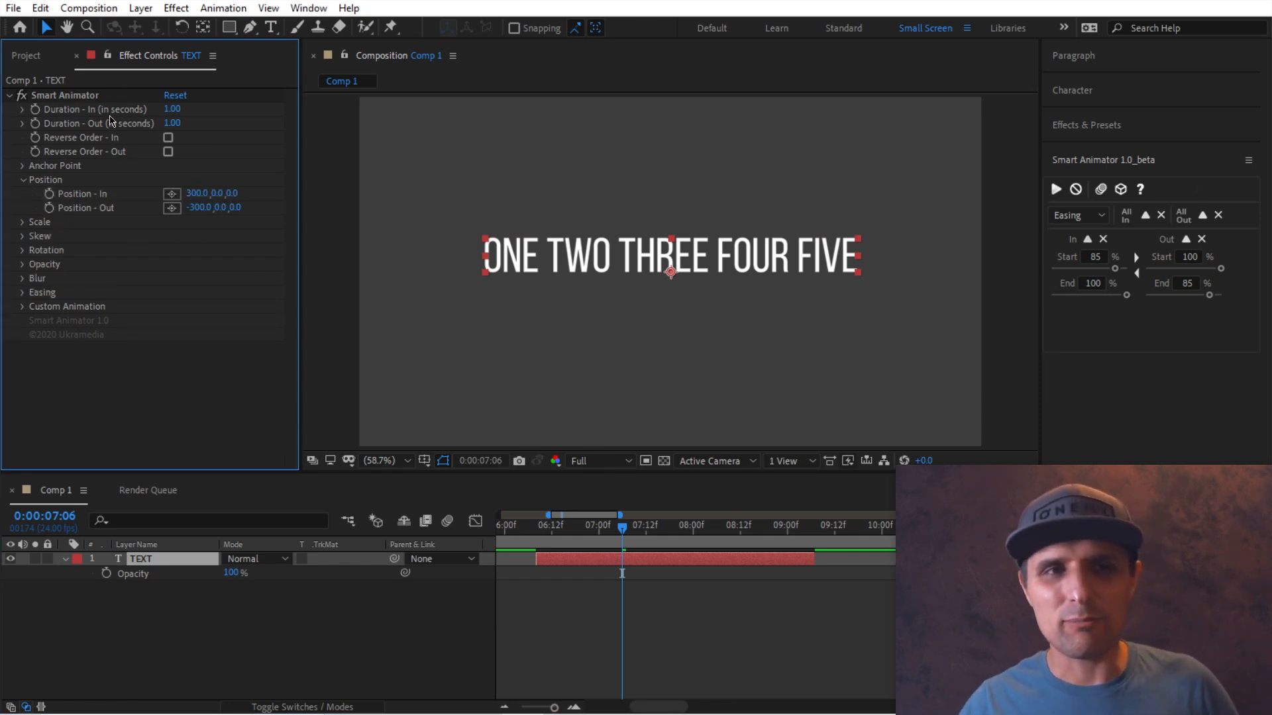
{"action": "mouse_move", "coordinate": [121, 256]}
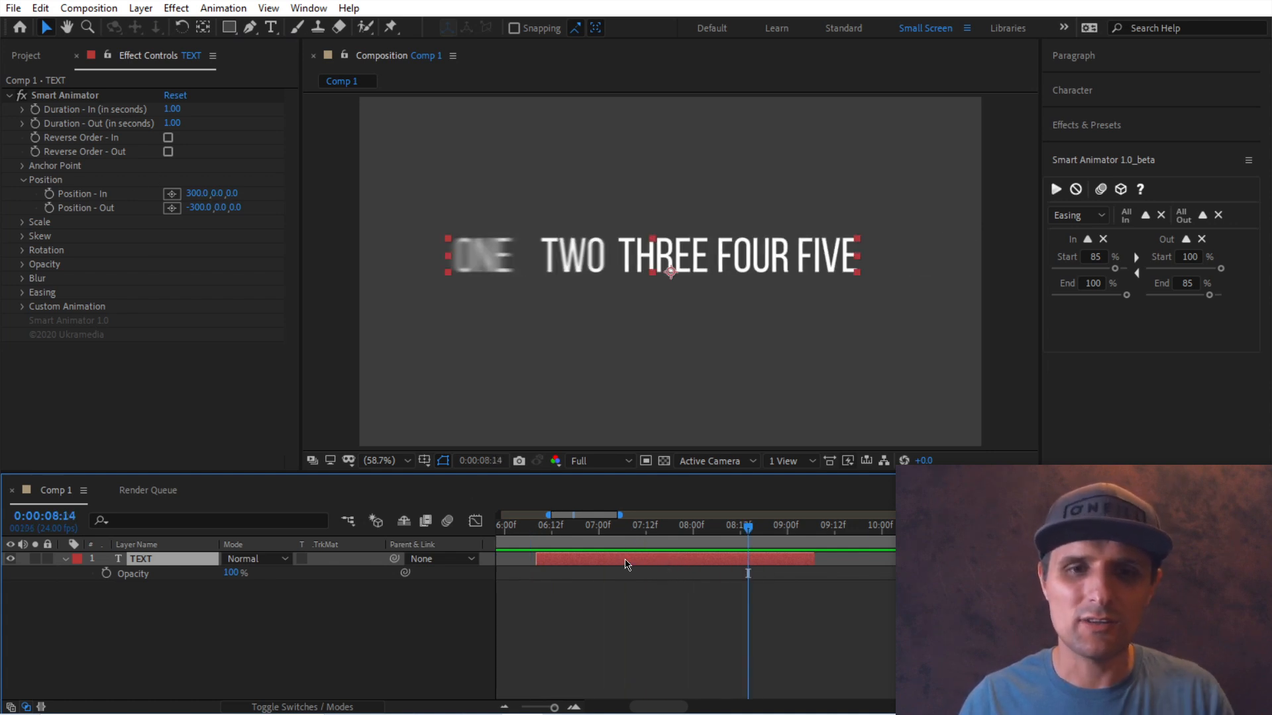
{"action": "mouse_move", "coordinate": [797, 528]}
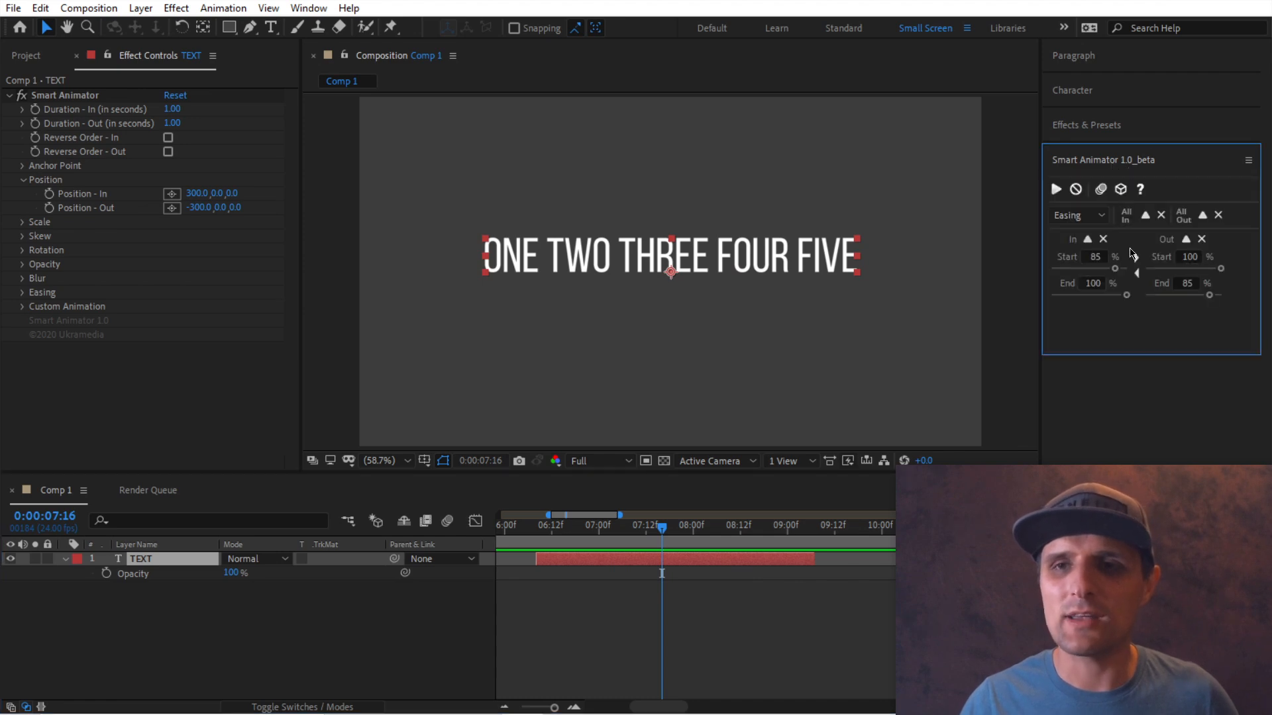
Step: Reset the Smart Animator panel so in and out easing start and end read zero
{"action": "left_click", "coordinate": [1222, 214]}
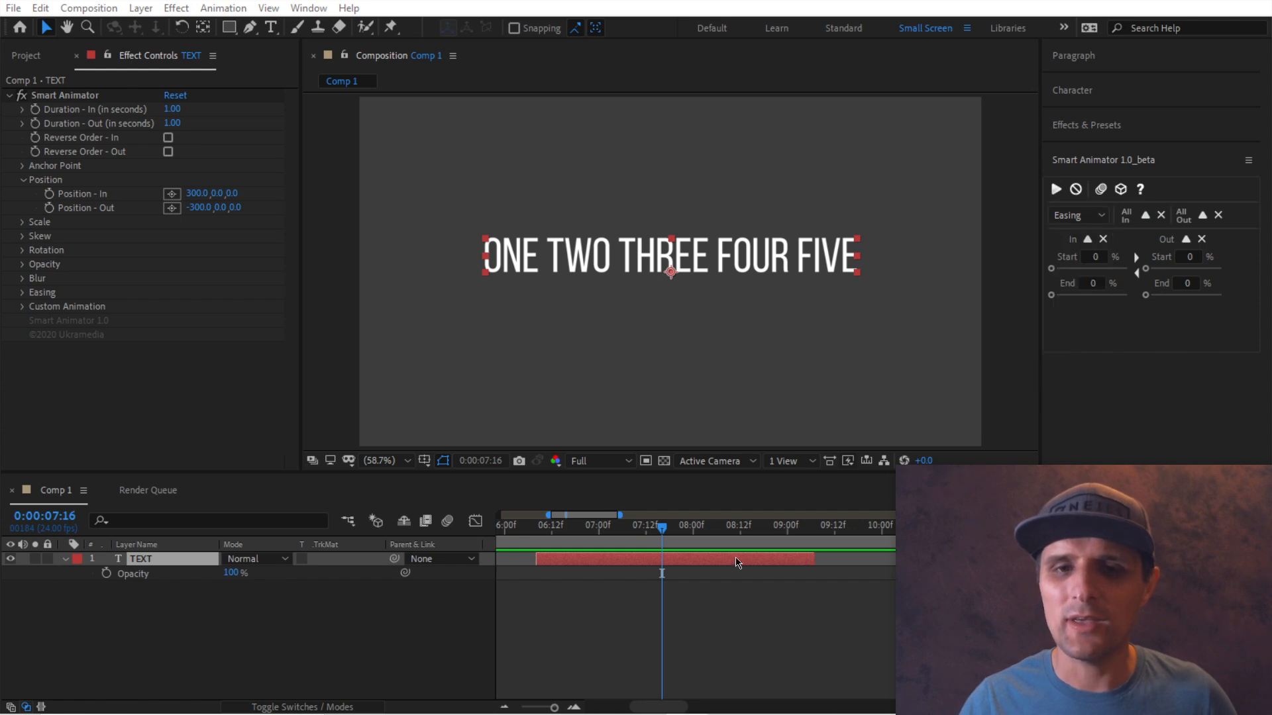
{"action": "mouse_move", "coordinate": [778, 577]}
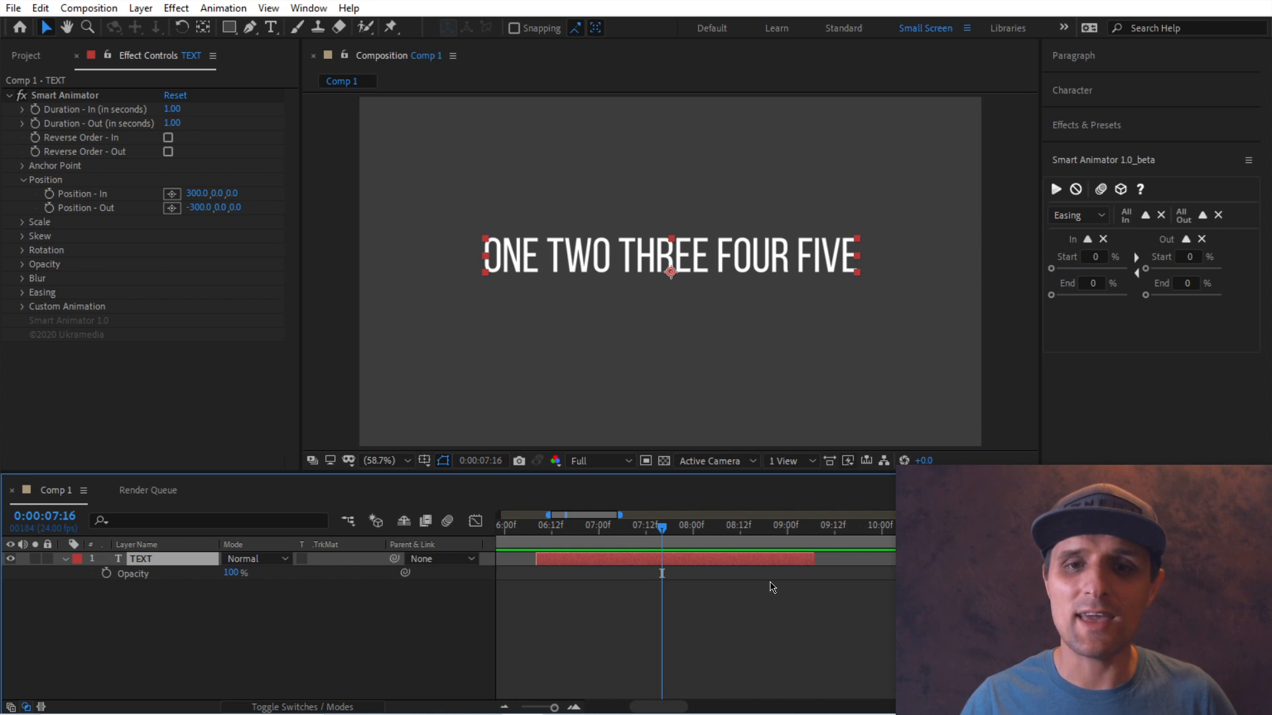
{"action": "mouse_move", "coordinate": [879, 428]}
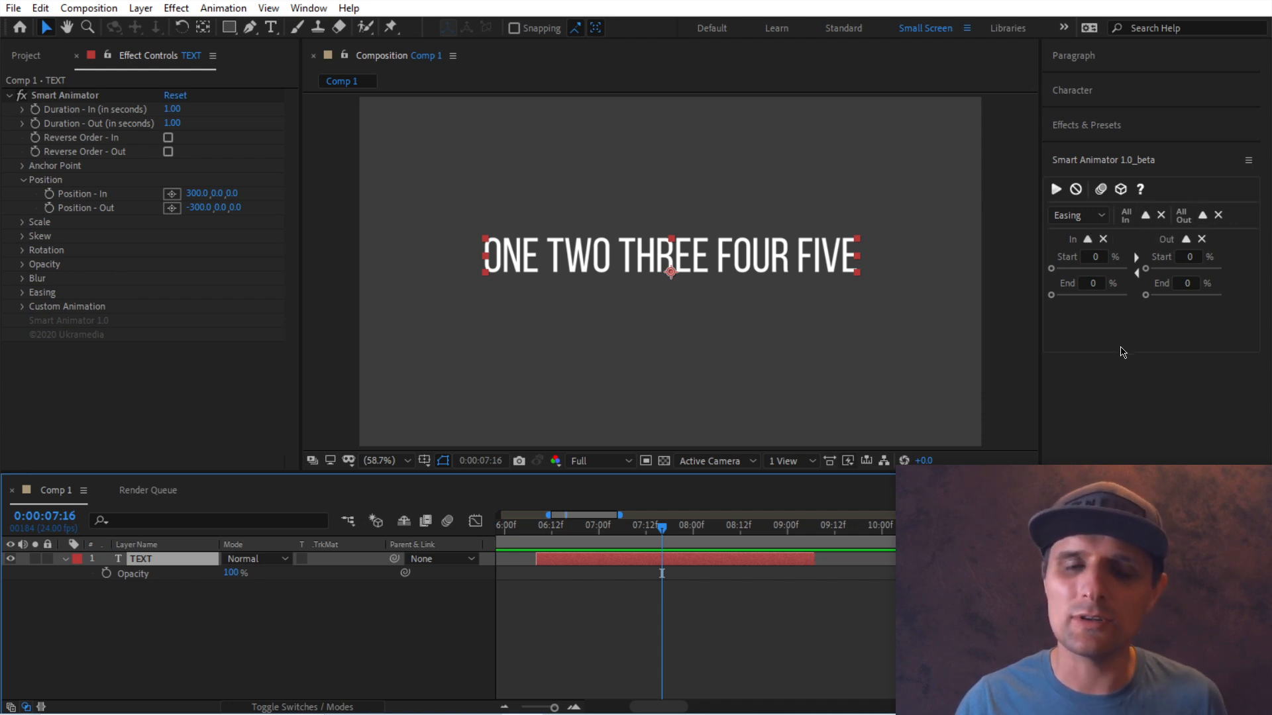
{"action": "mouse_move", "coordinate": [717, 555]}
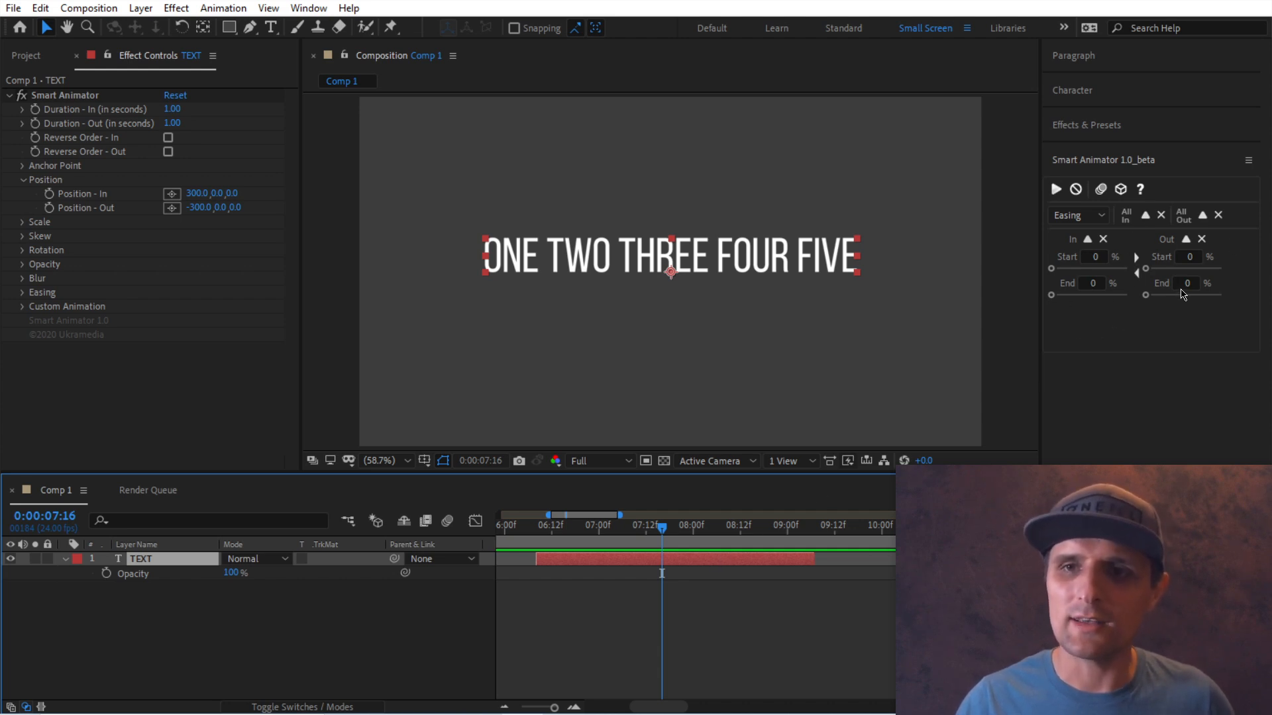
{"action": "mouse_move", "coordinate": [707, 565]}
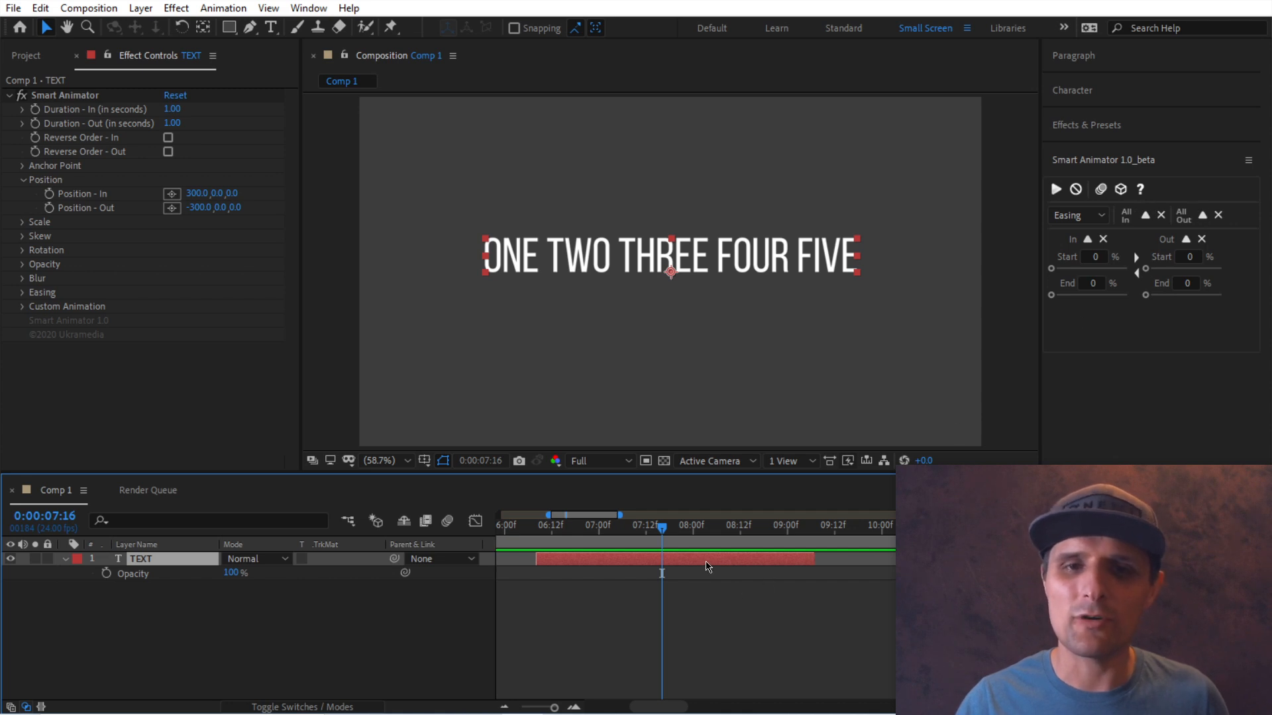
Step: Pull the TEXT layer's easing and Position values (300 in, -300 out) into the panel
{"action": "left_click", "coordinate": [1076, 215]}
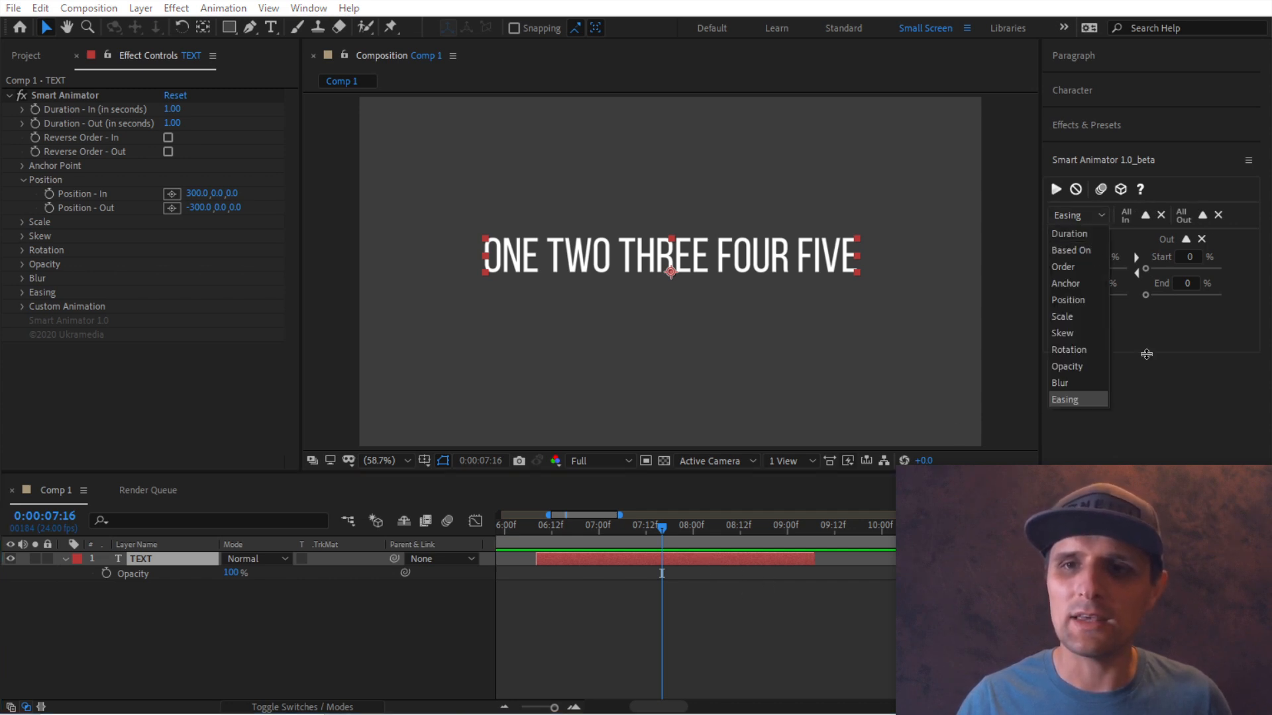
{"action": "left_click", "coordinate": [1065, 399]}
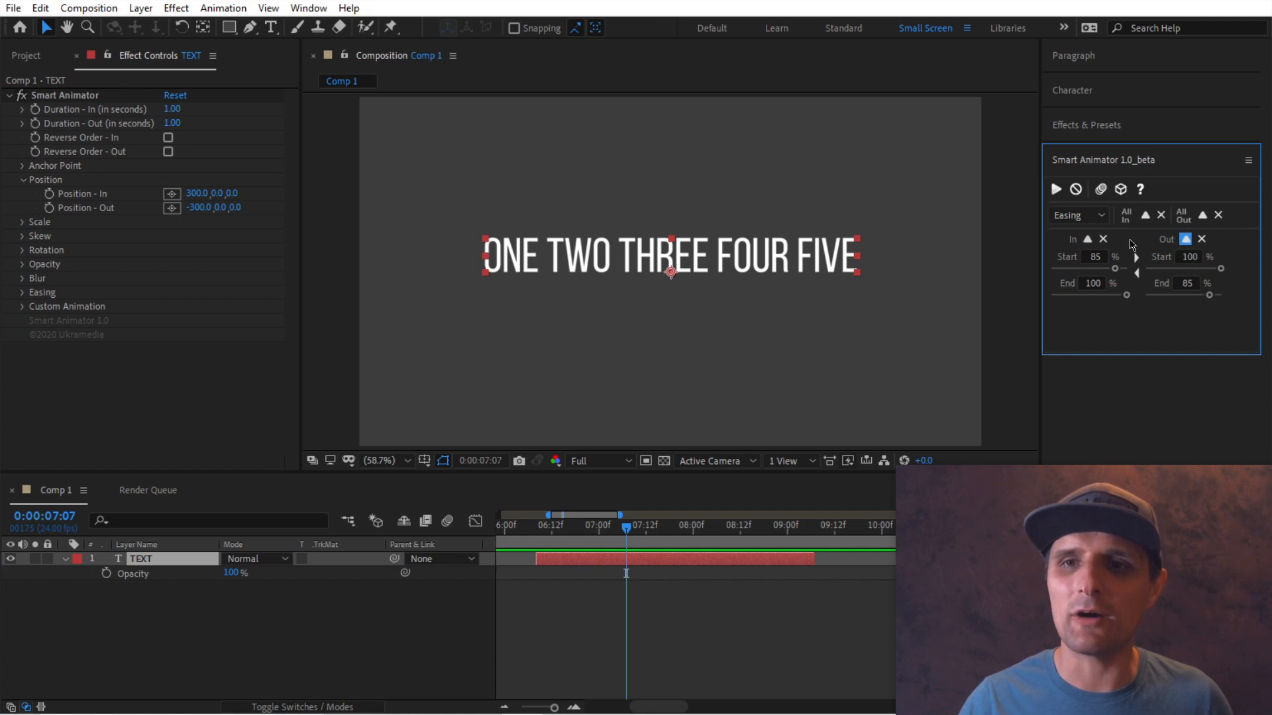
{"action": "left_click", "coordinate": [1078, 214]}
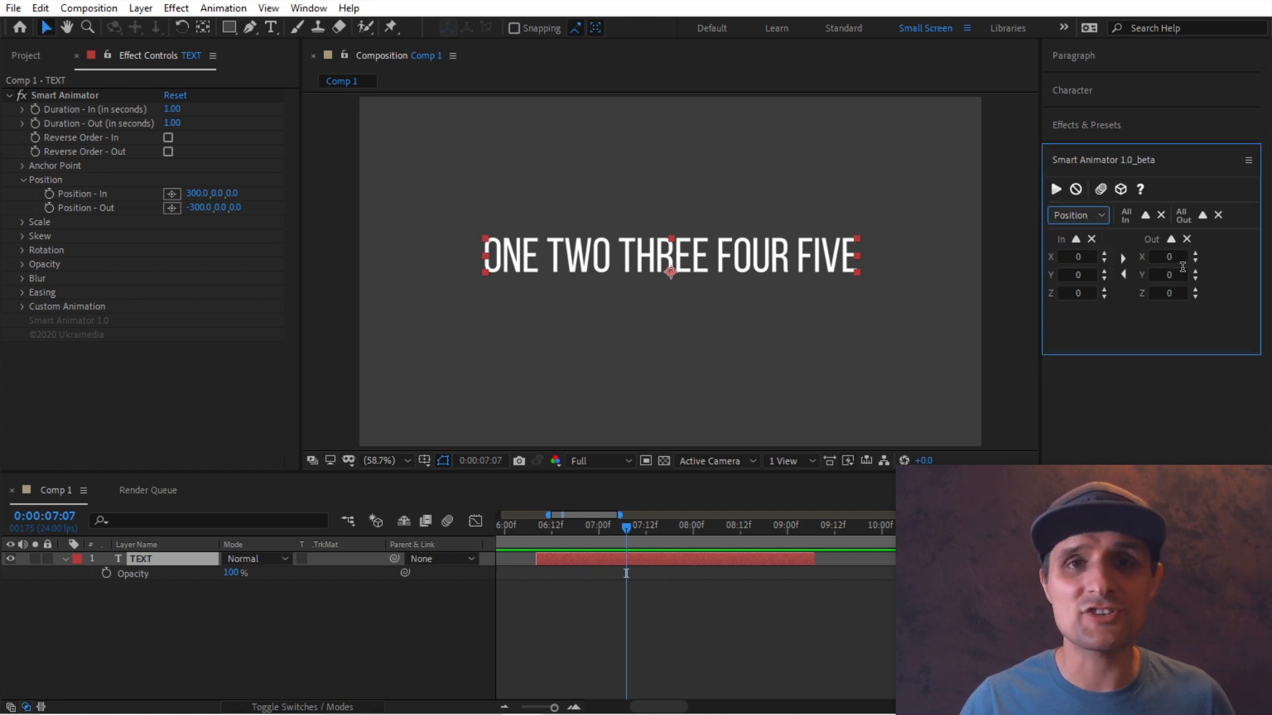
{"action": "mouse_move", "coordinate": [1077, 239]}
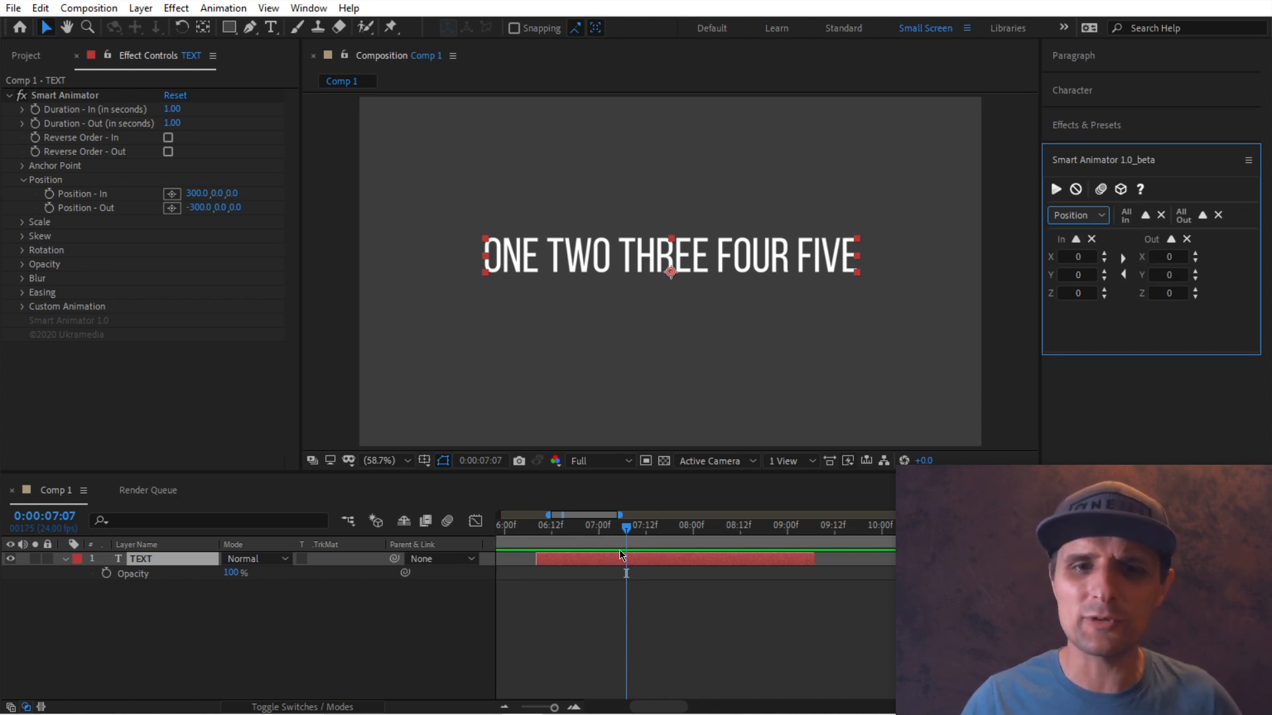
{"action": "left_click", "coordinate": [1077, 215]}
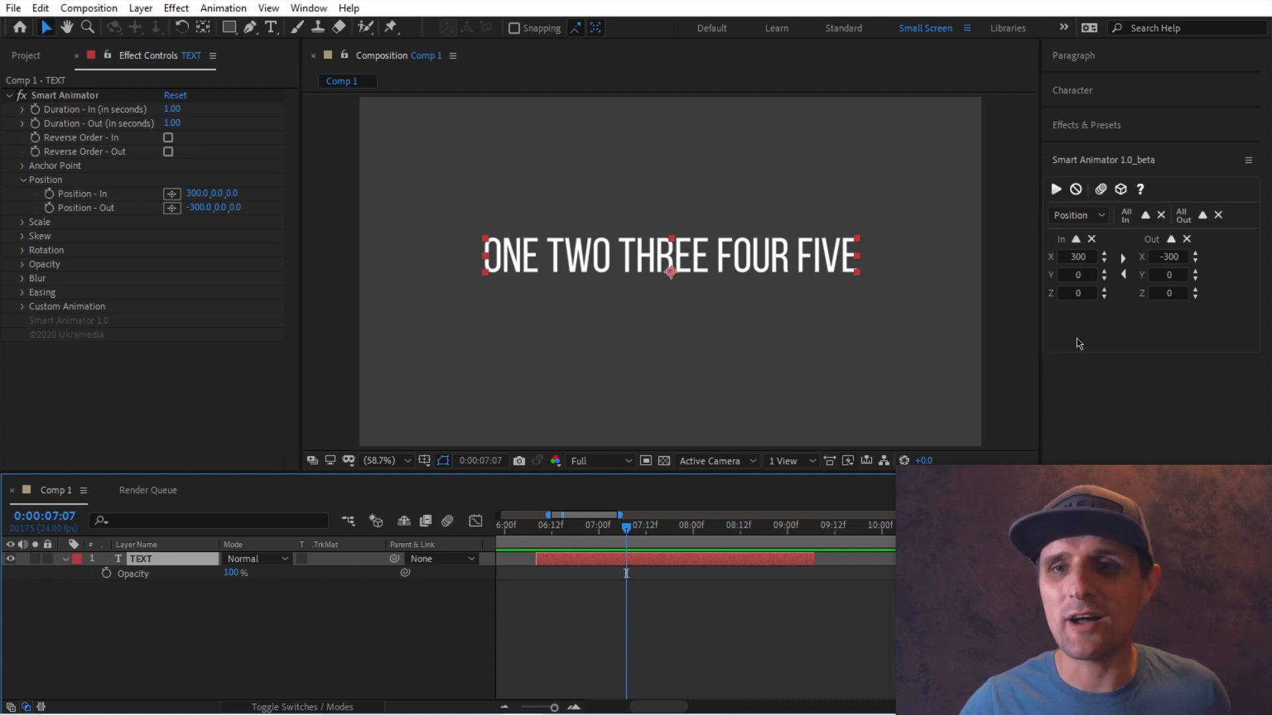
{"action": "left_click", "coordinate": [1075, 189]}
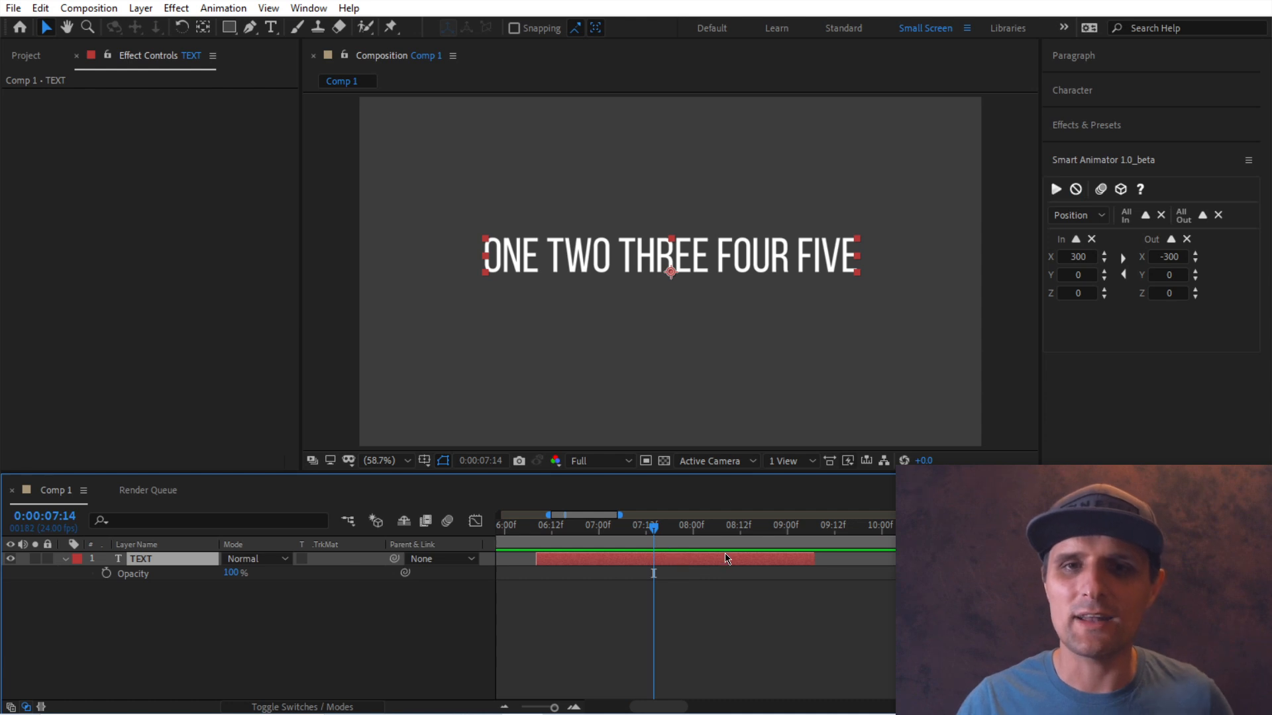
{"action": "mouse_move", "coordinate": [1103, 280]}
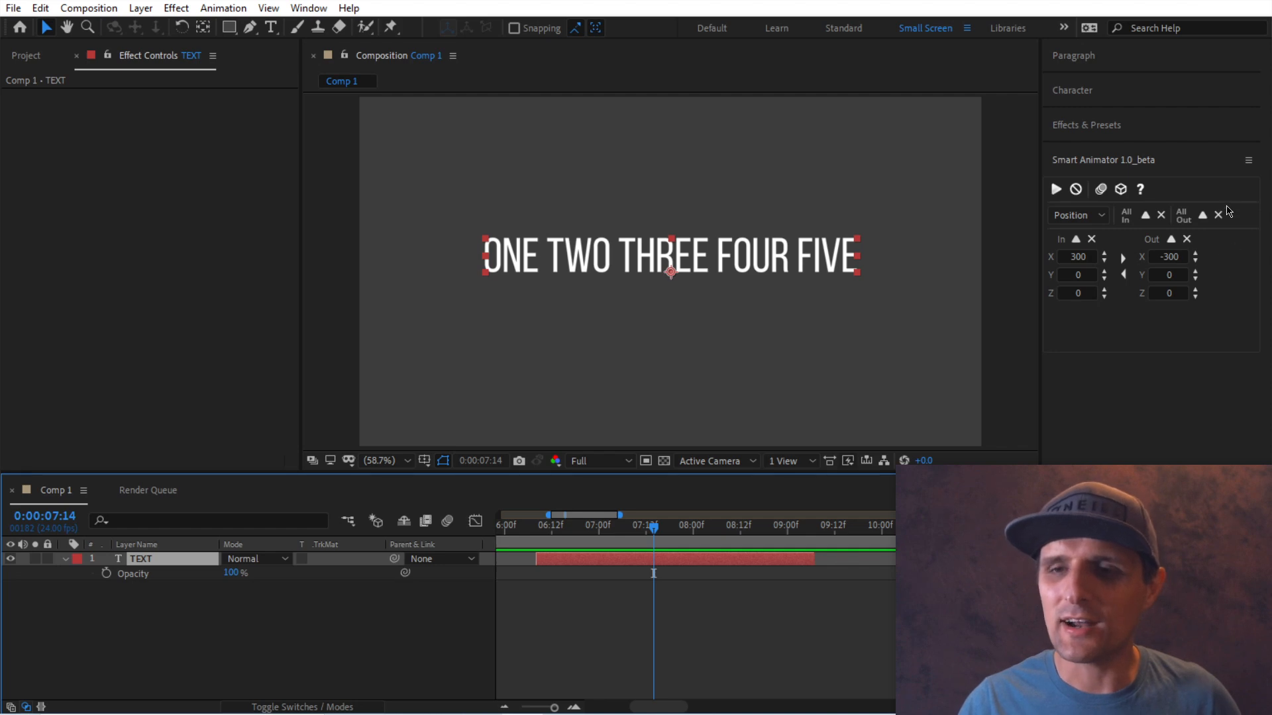
{"action": "mouse_move", "coordinate": [1054, 279]}
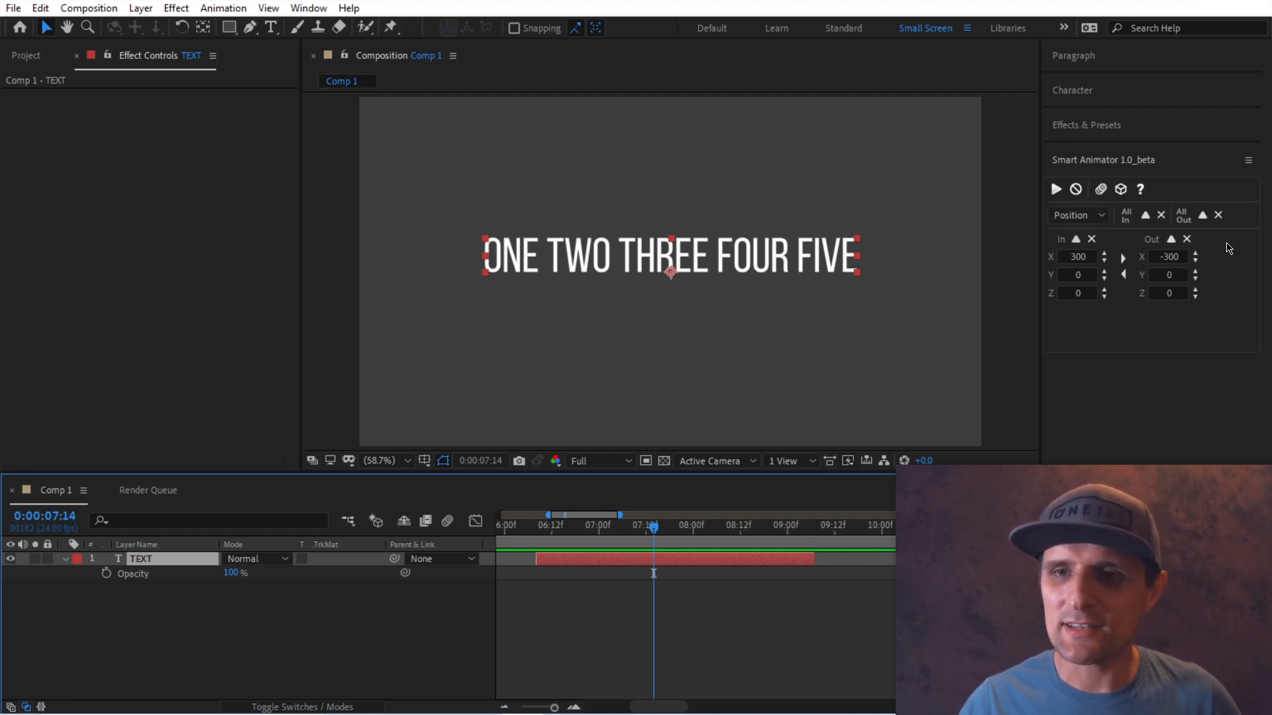
Step: Switch the Smart Animator dropdown to Easing, showing In 85–100 and Out 100–85
{"action": "left_click", "coordinate": [1079, 215]}
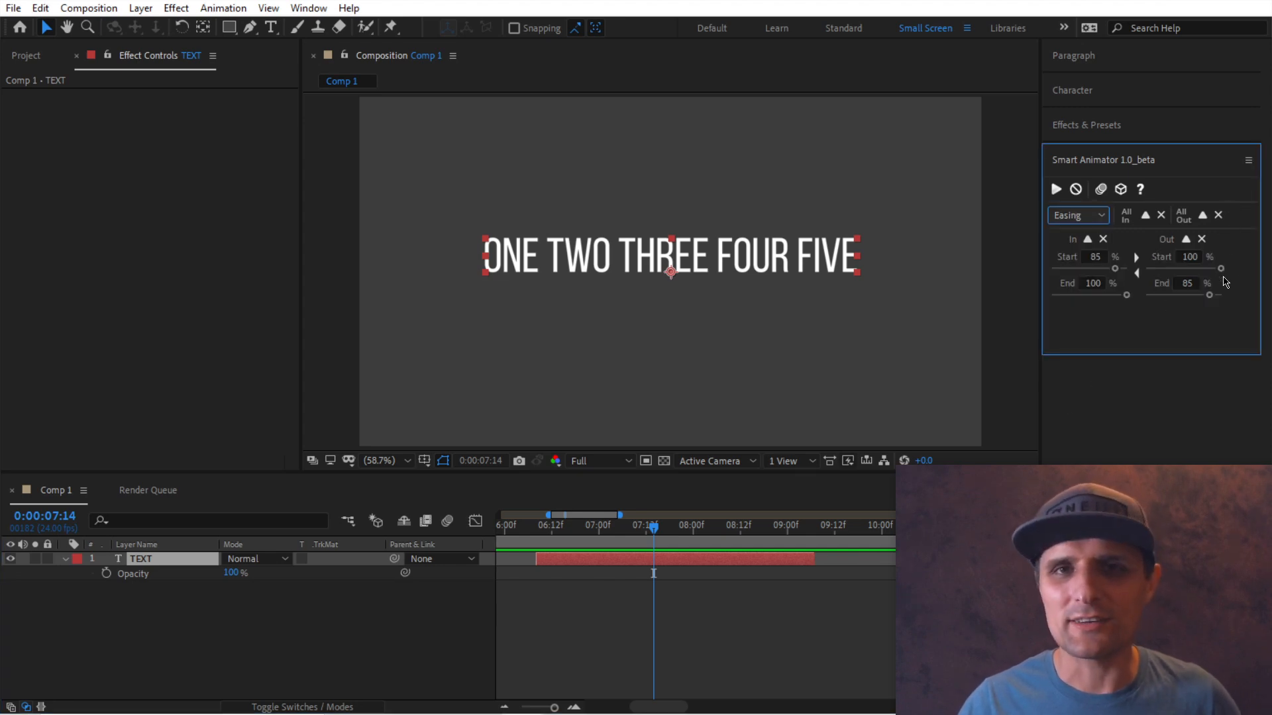
{"action": "mouse_move", "coordinate": [1133, 282]}
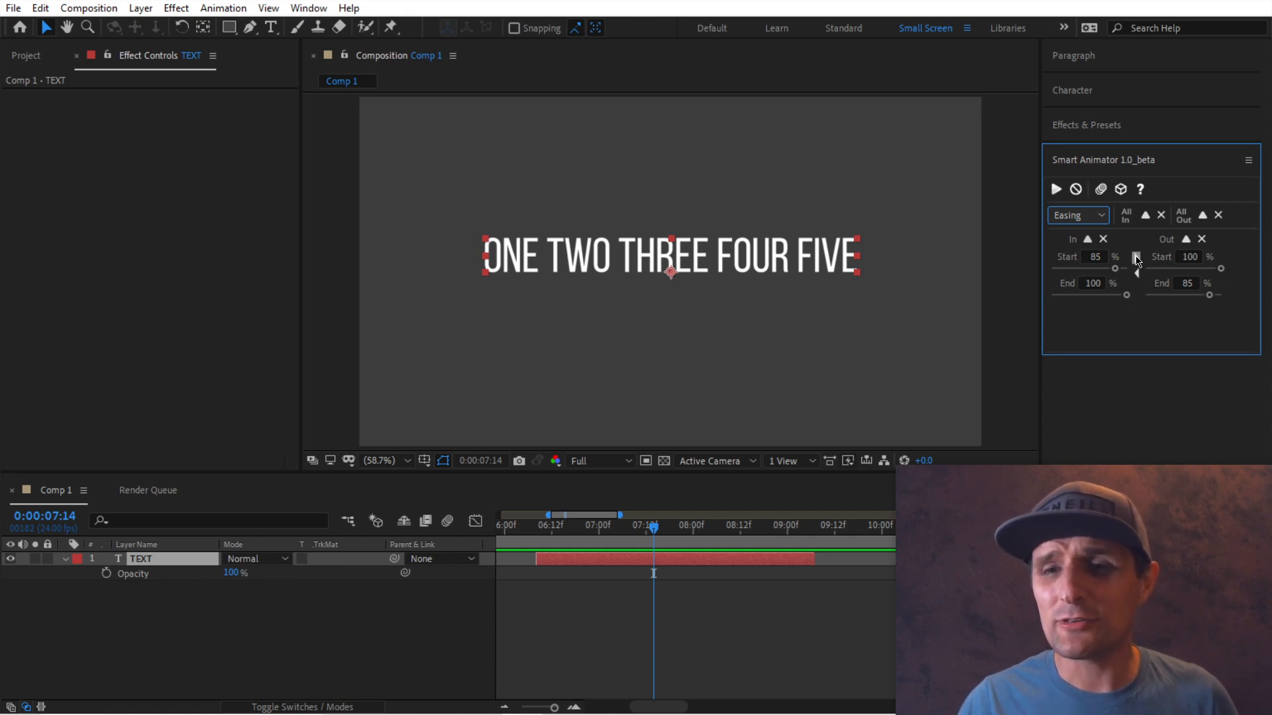
Step: Switch to Position and make in and out values match at -330, -10, 60
{"action": "left_click", "coordinate": [1077, 216]}
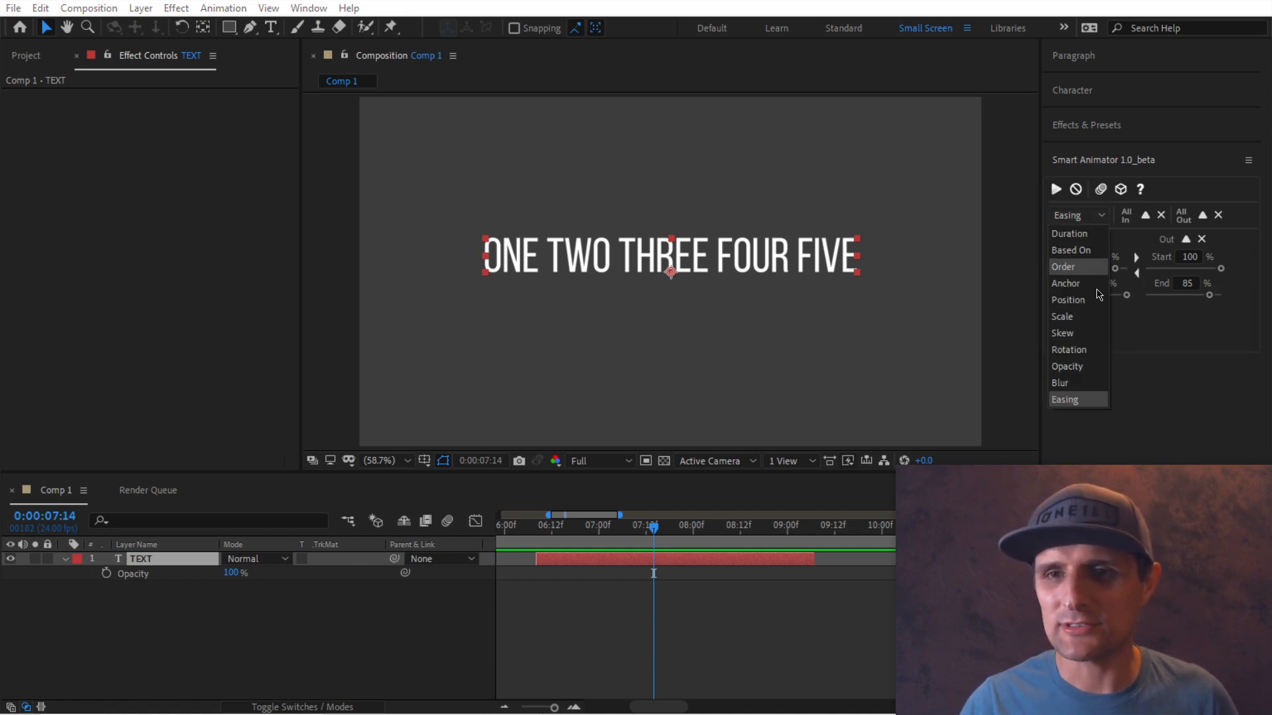
{"action": "left_click", "coordinate": [1067, 300]}
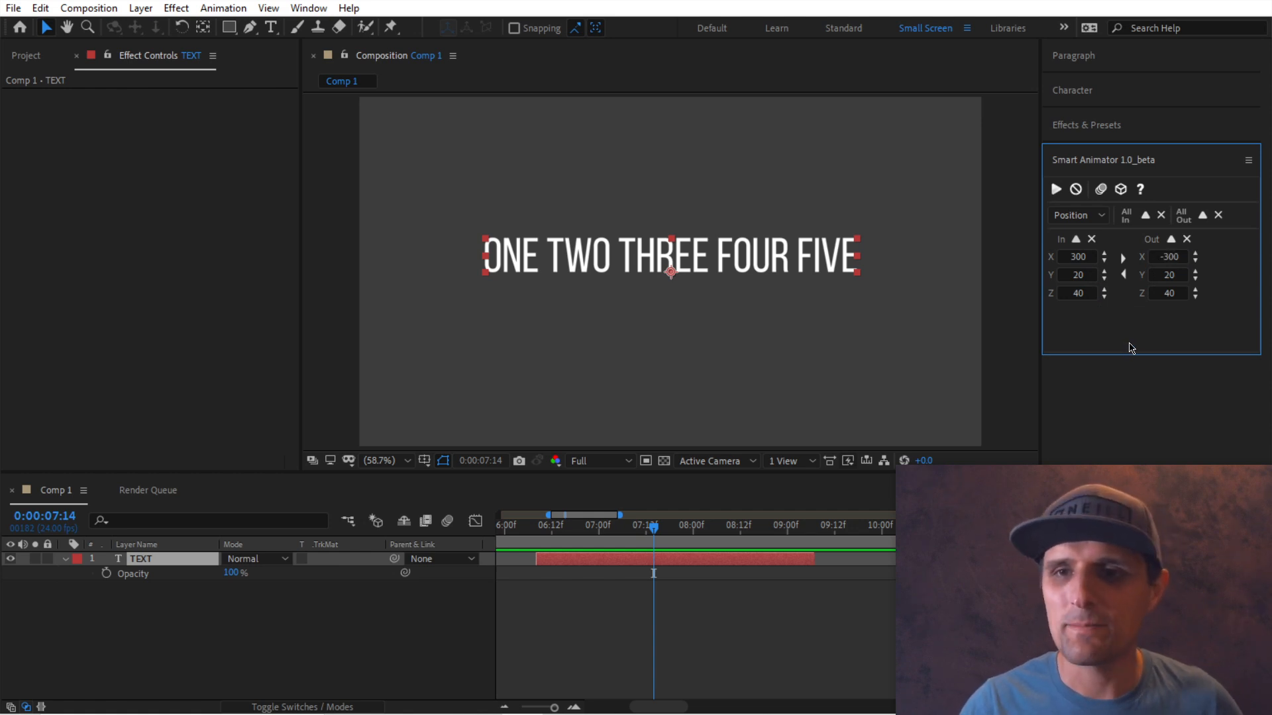
{"action": "left_click", "coordinate": [1195, 253]}
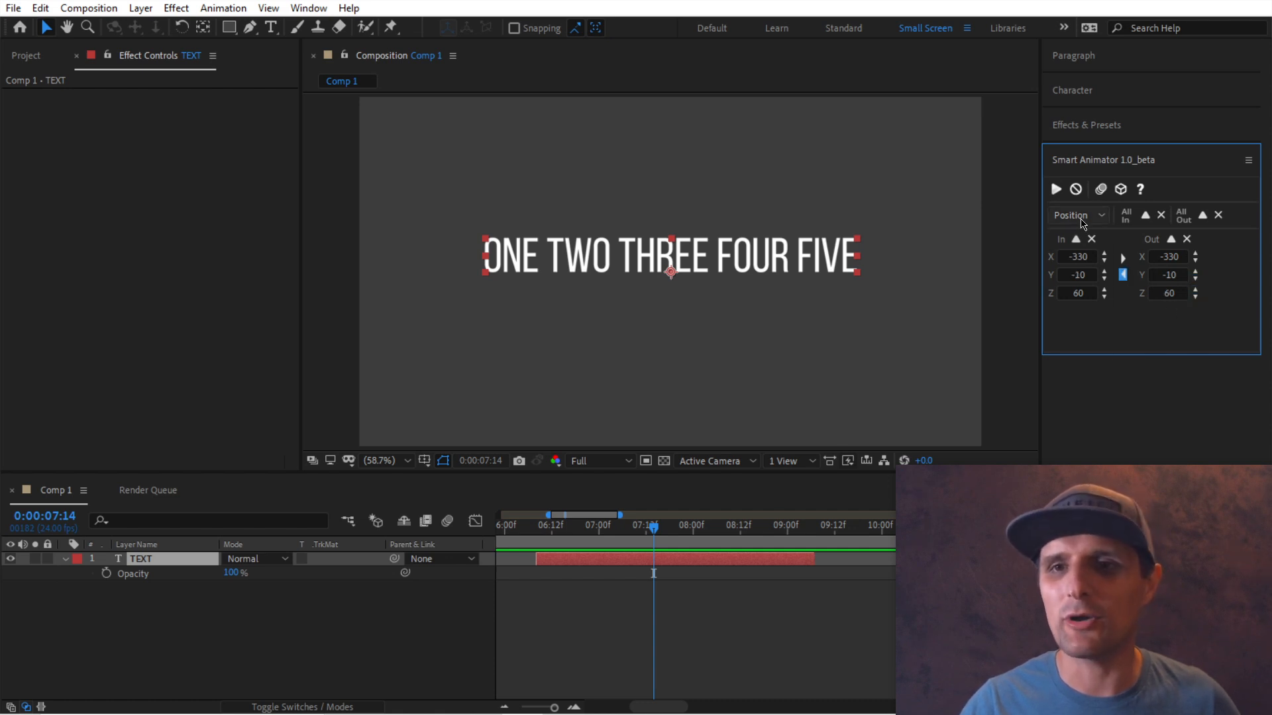
Step: Check Duration and Order, then copy the In easing (85 to 100) to Out
{"action": "left_click", "coordinate": [1078, 215]}
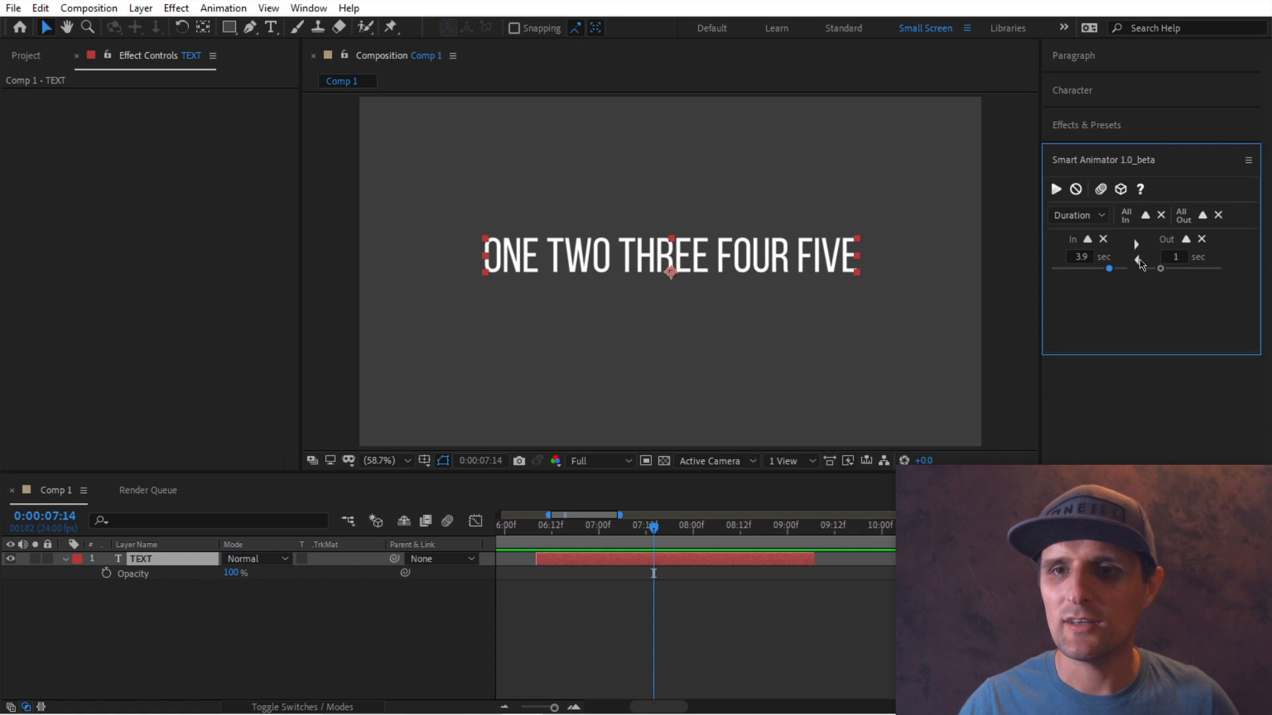
{"action": "left_click", "coordinate": [1079, 216]}
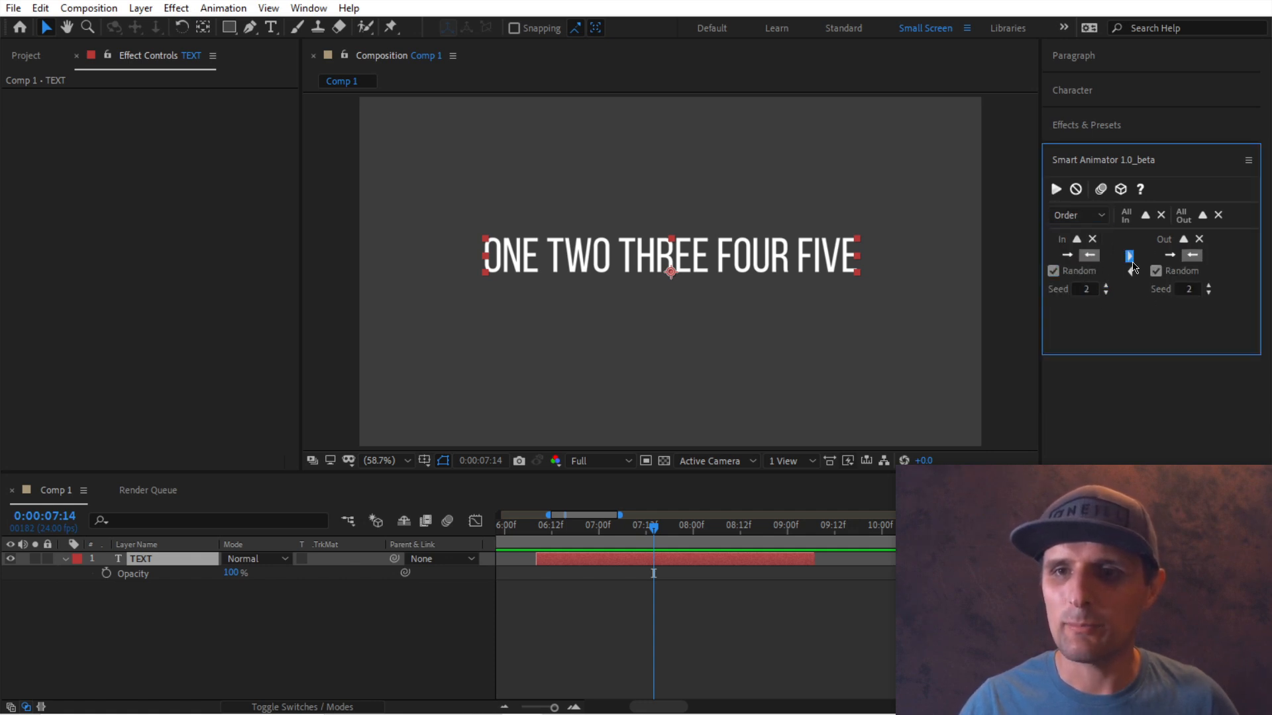
{"action": "left_click", "coordinate": [1076, 215]}
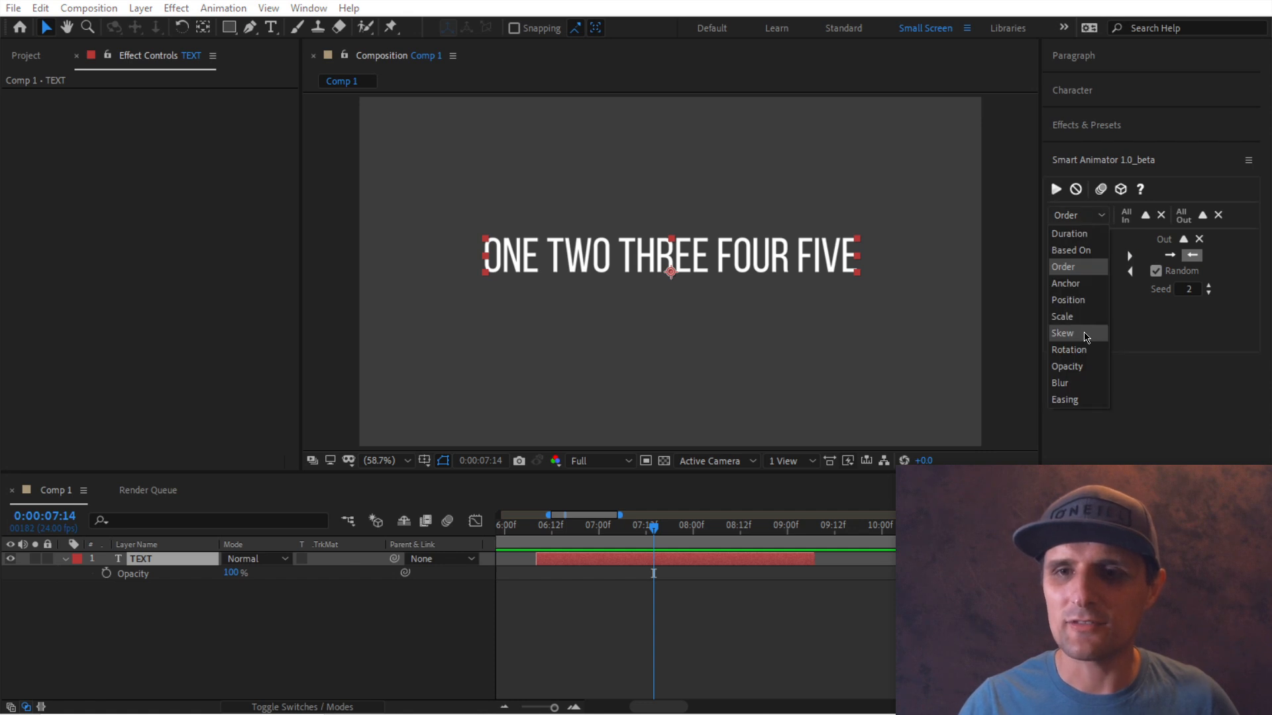
{"action": "mouse_move", "coordinate": [1074, 399]}
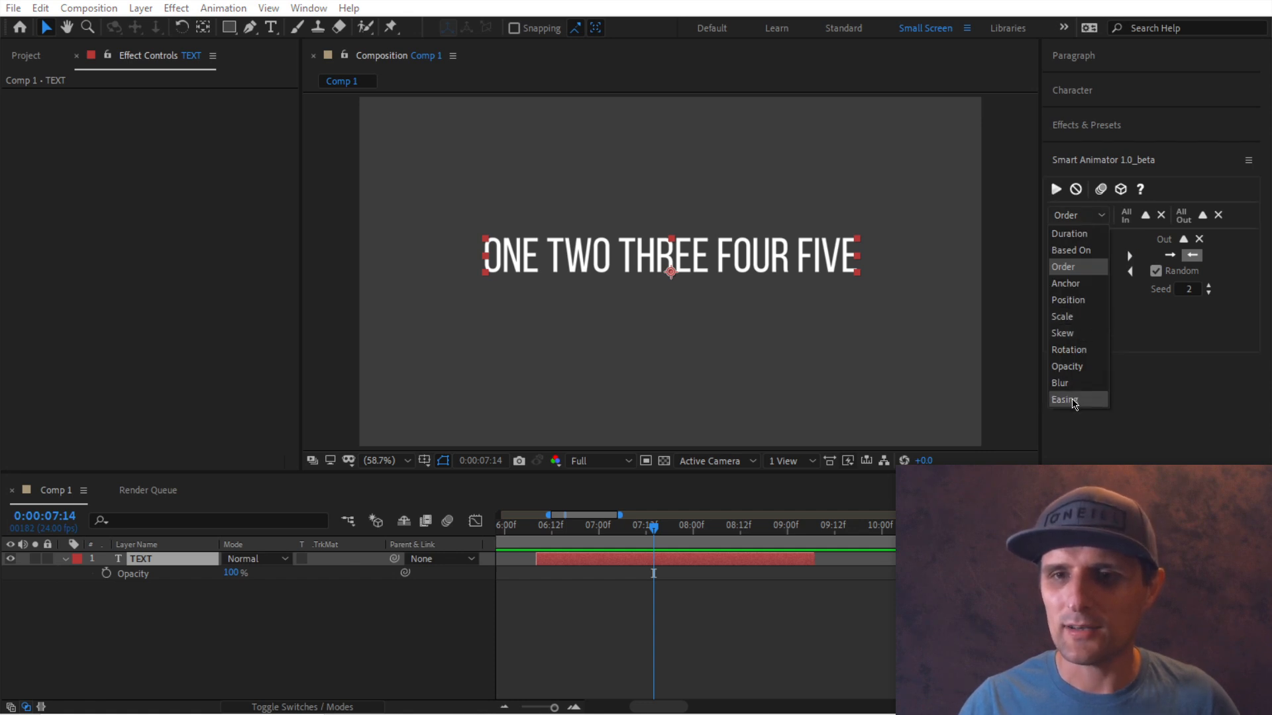
{"action": "left_click", "coordinate": [1063, 400]}
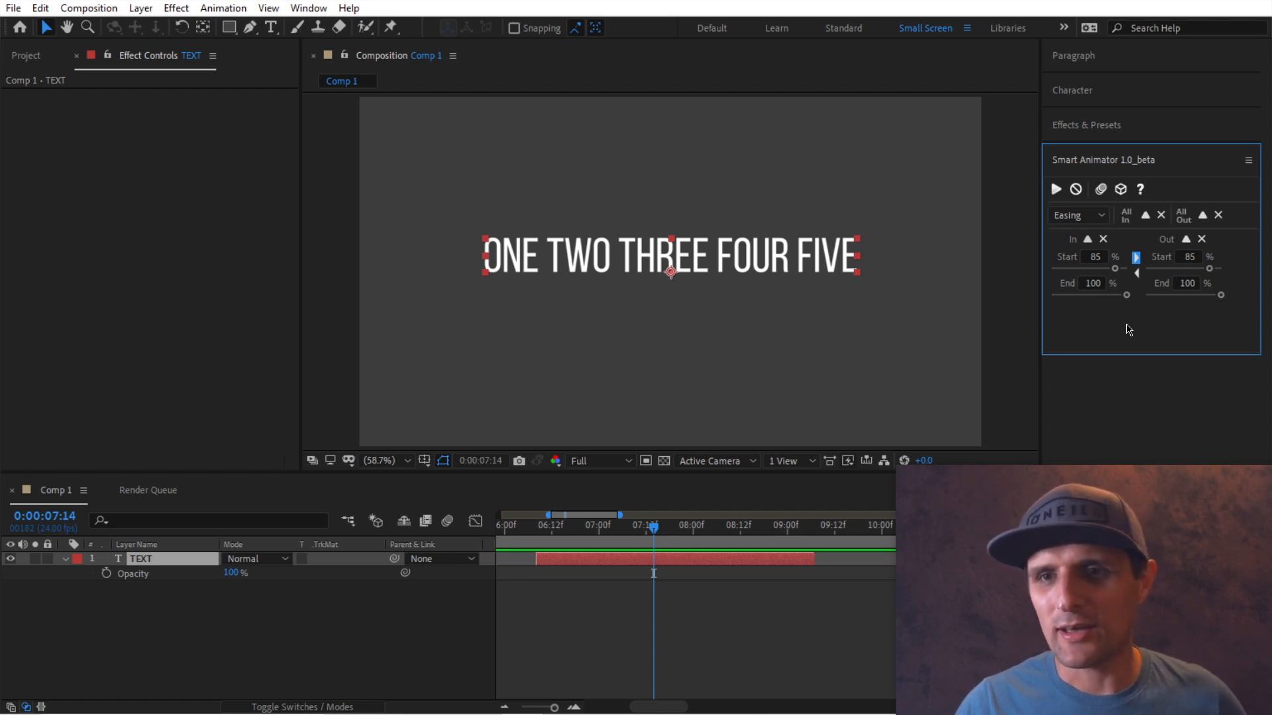
Step: Change the Position In X offset from -330 to 310.3
{"action": "left_click", "coordinate": [1078, 215]}
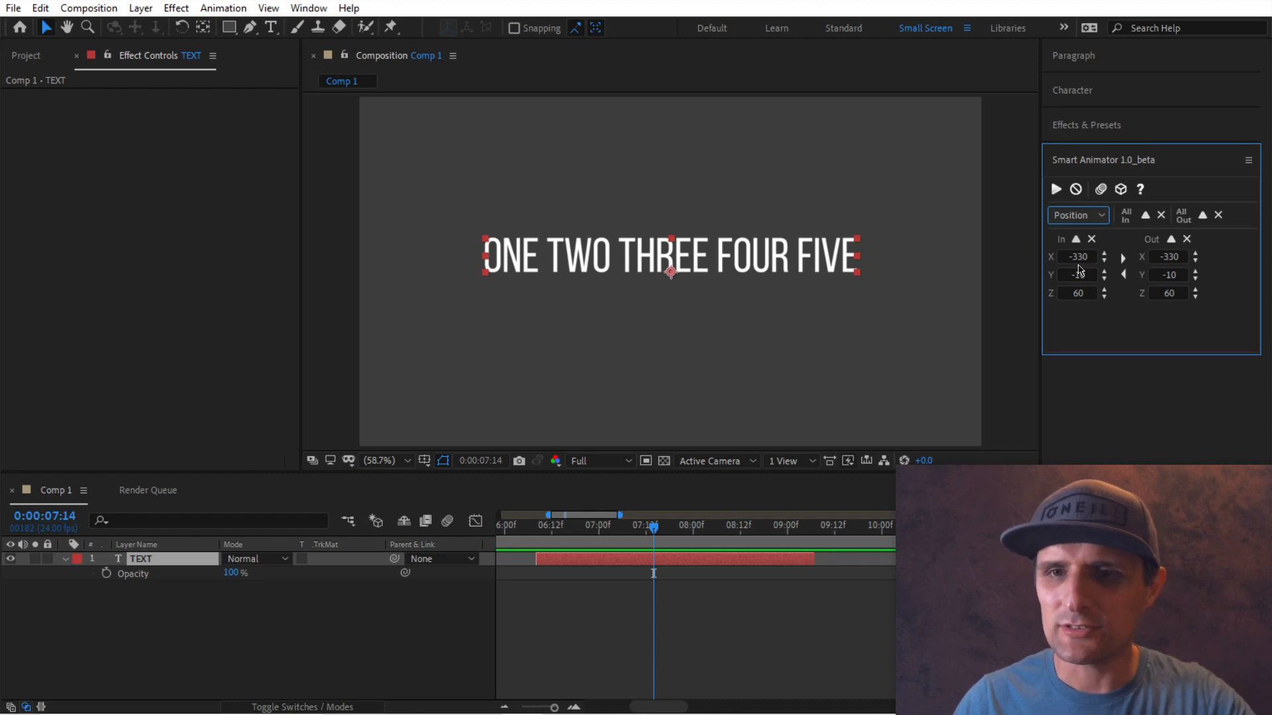
{"action": "left_click", "coordinate": [1075, 257]}
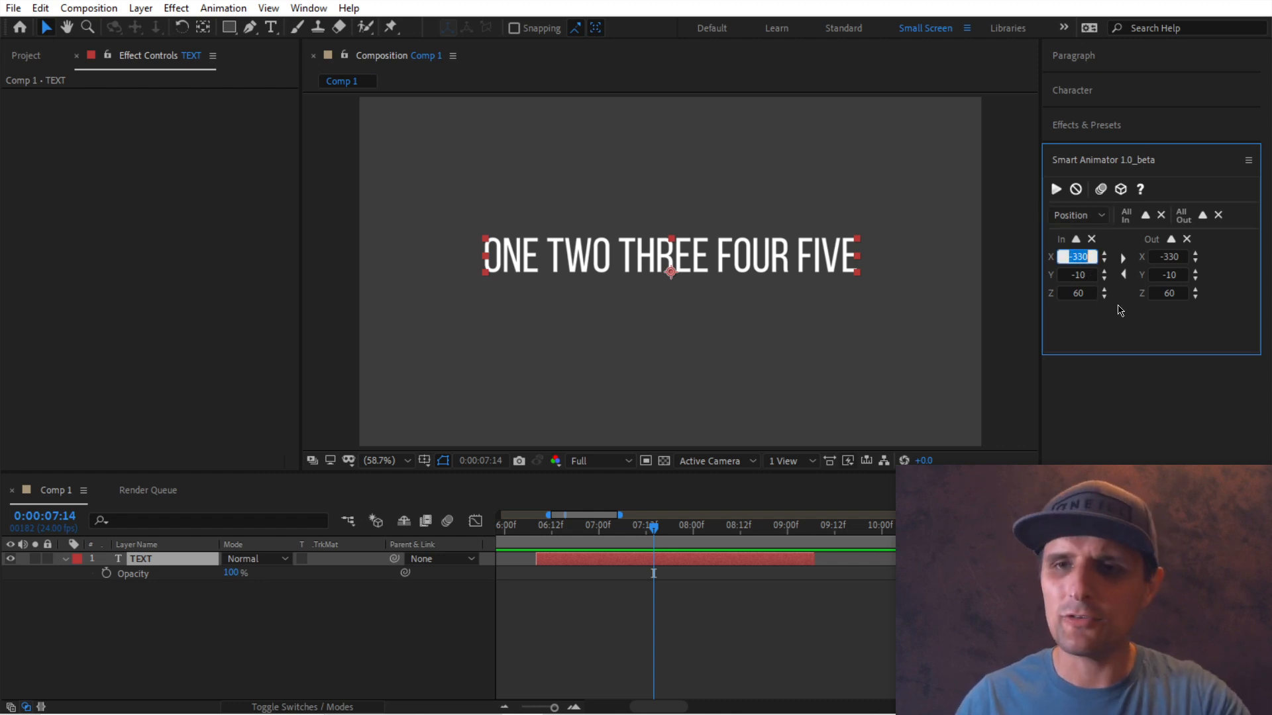
{"action": "type", "text": "asd"}
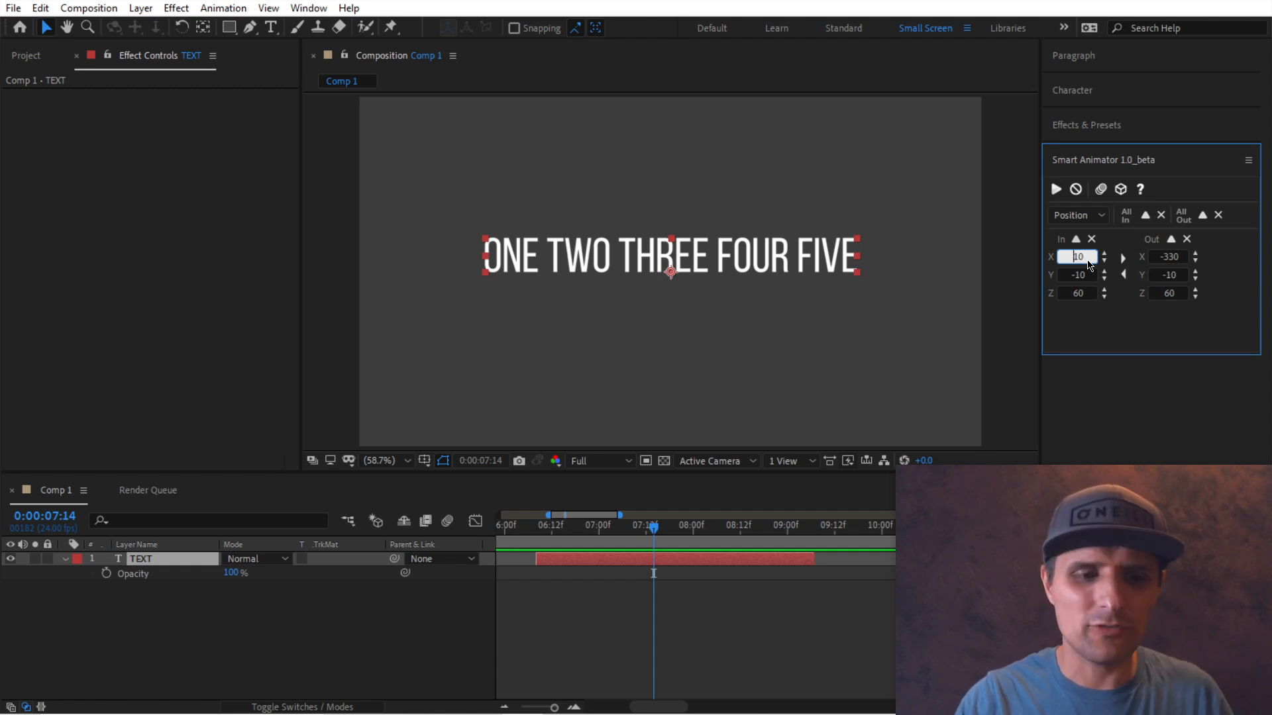
{"action": "type", "text": "102"}
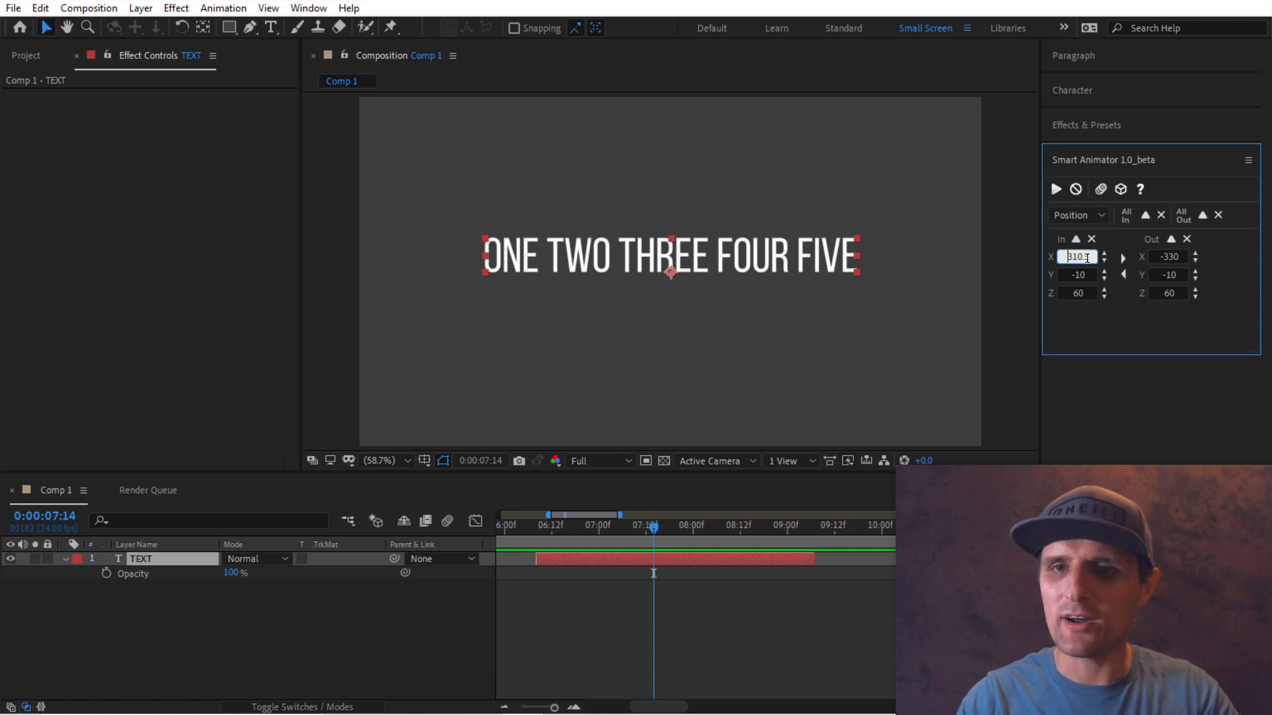
Step: Review Opacity and Anchor settings, ending on Order with Random on and Seed 2
{"action": "left_click", "coordinate": [1077, 215]}
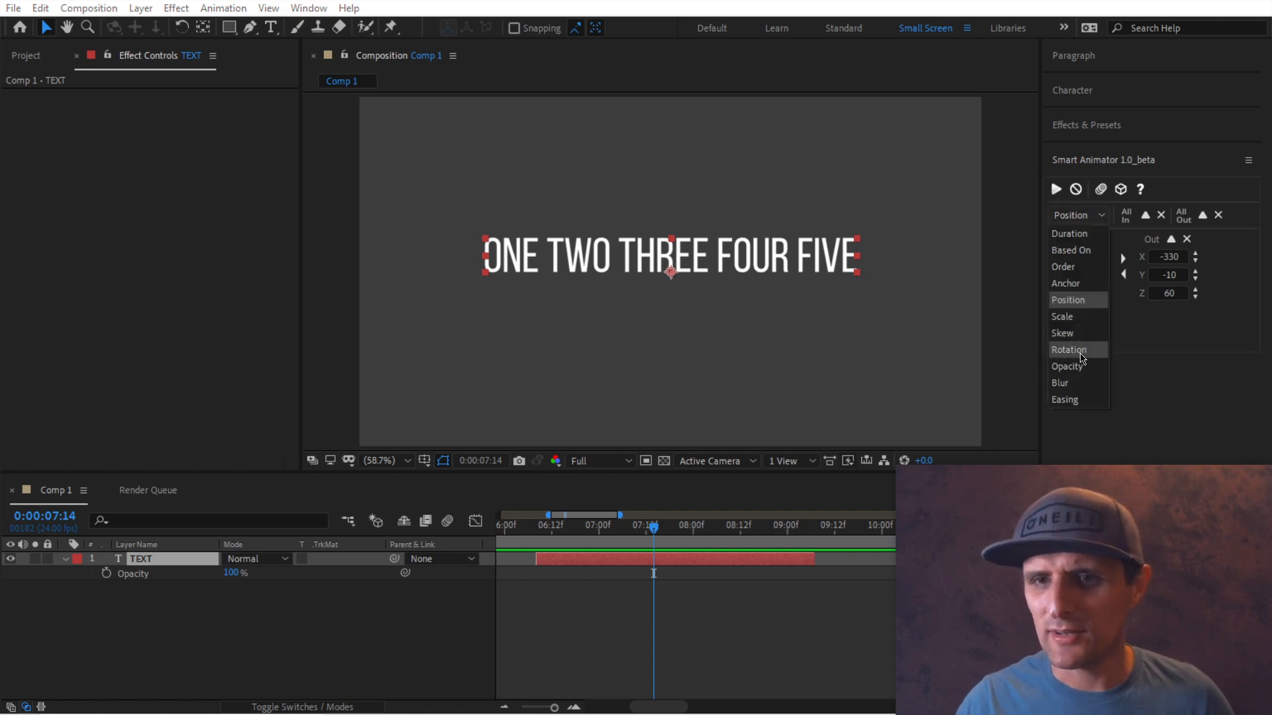
{"action": "left_click", "coordinate": [1067, 367]}
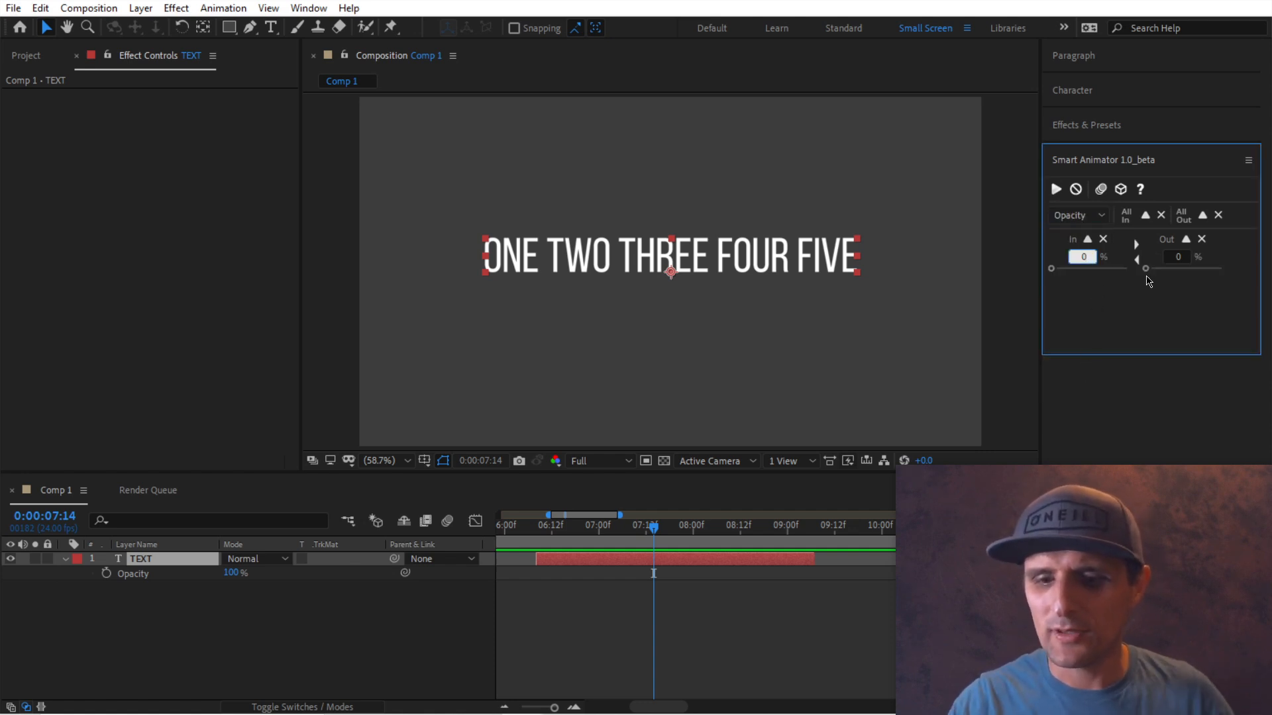
{"action": "left_click", "coordinate": [1078, 216]}
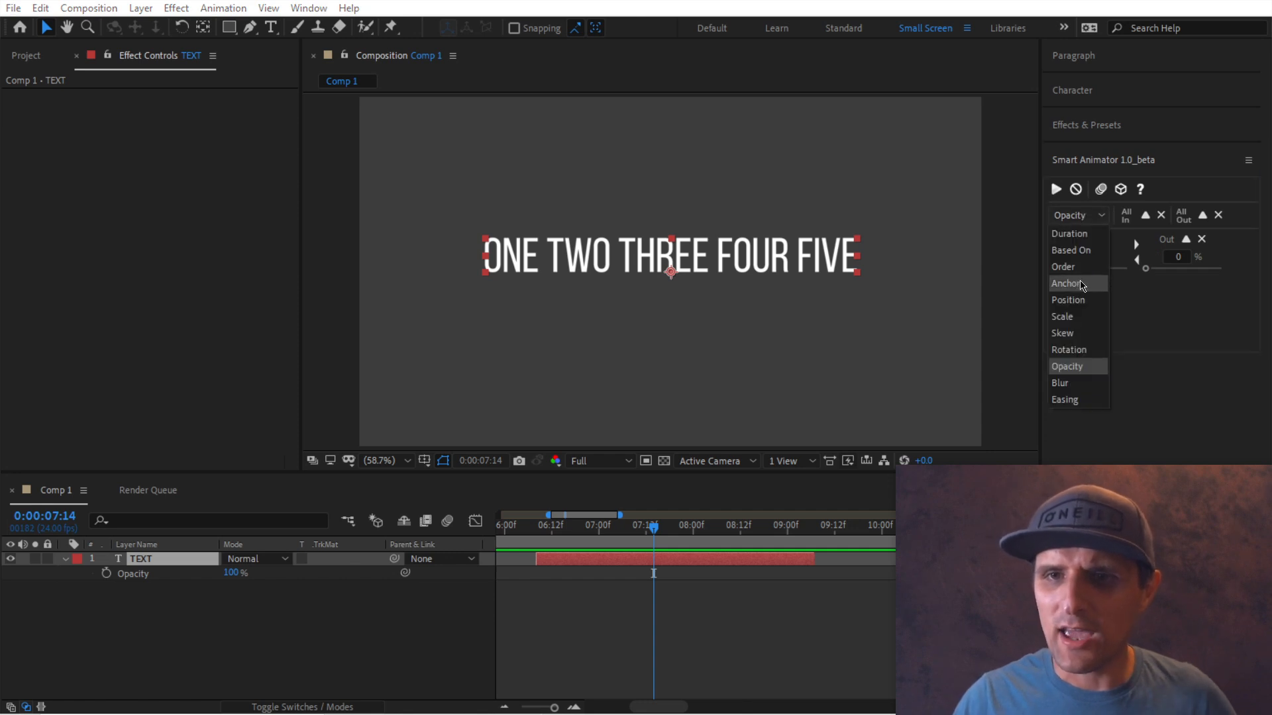
{"action": "left_click", "coordinate": [1066, 283]}
{"action": "type", "text": "10"}
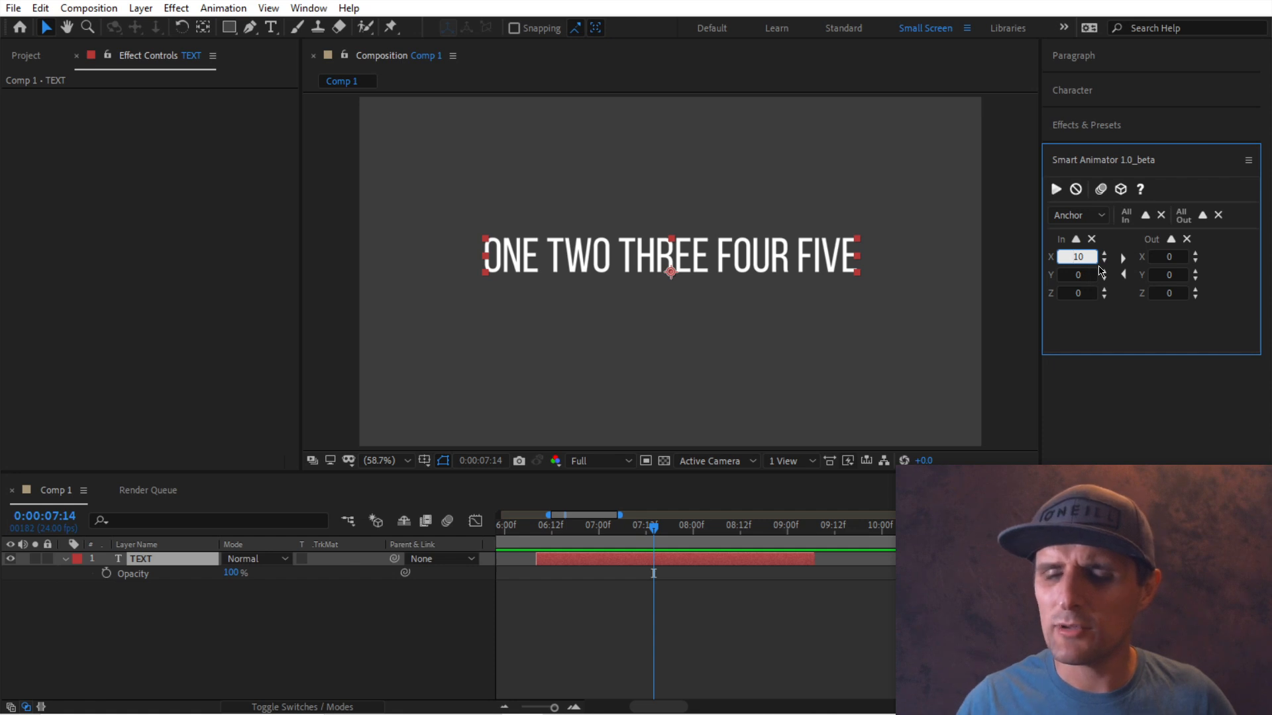
{"action": "left_click", "coordinate": [1078, 215]}
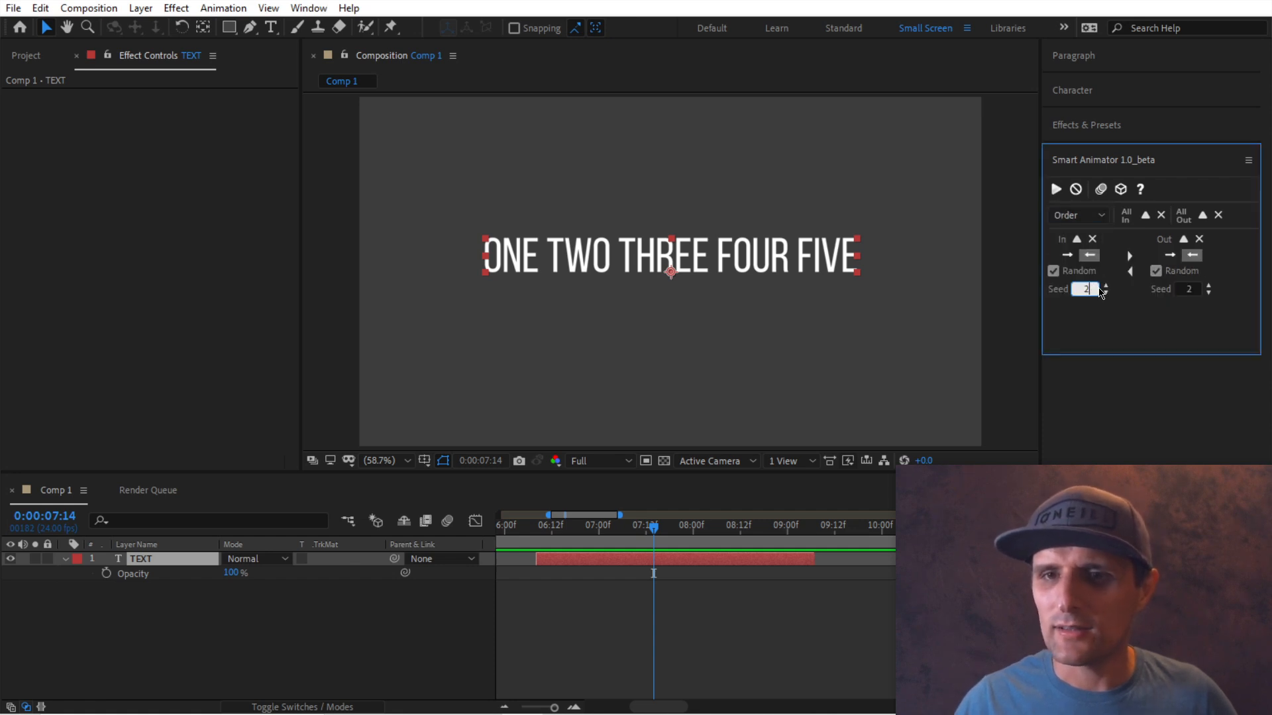
{"action": "mouse_move", "coordinate": [1101, 290]}
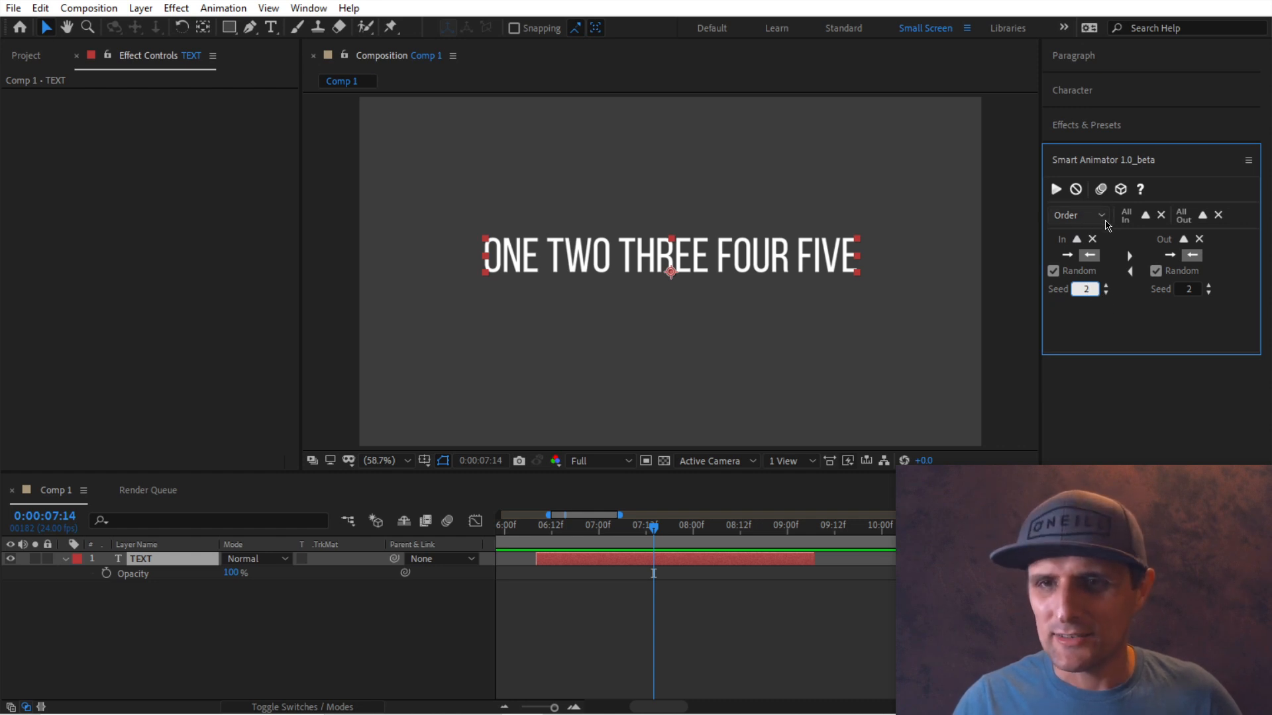
Step: Check Smart Animator Rotation and Skew, returning to Position (In 310.3, -10, 60; Out -330, -10, 60)
{"action": "left_click", "coordinate": [1078, 215]}
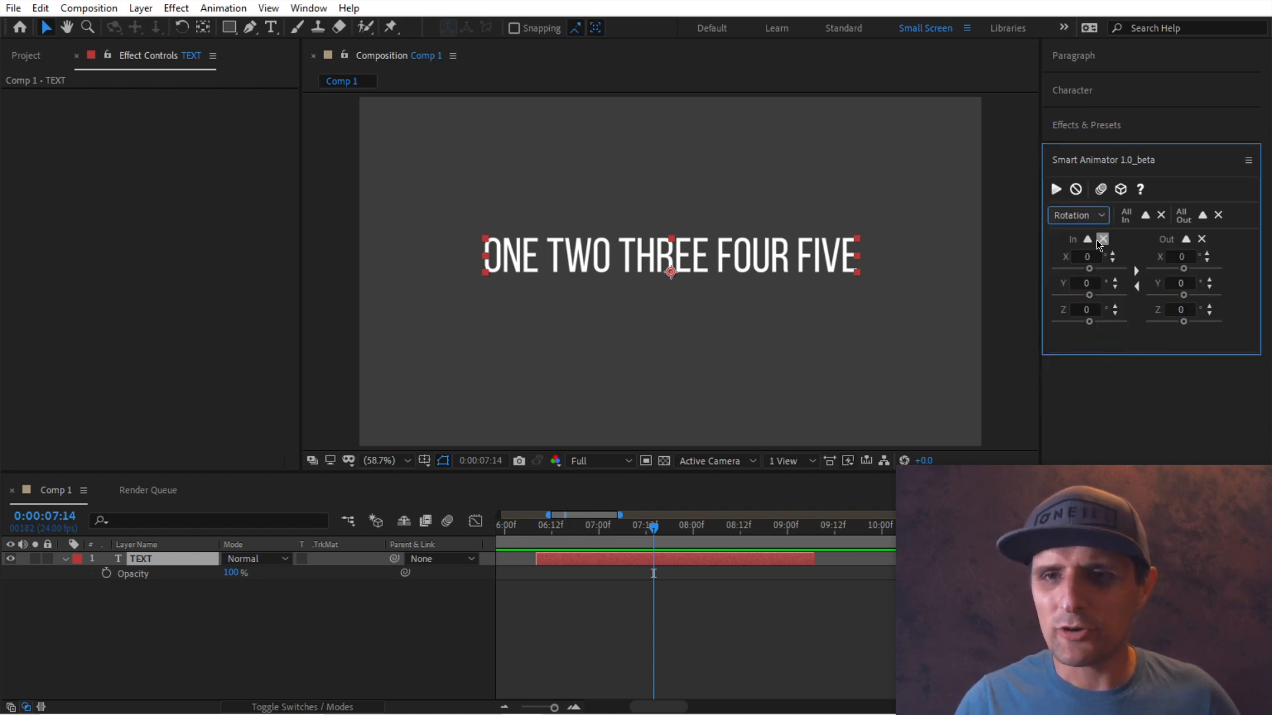
{"action": "left_click", "coordinate": [1078, 215]}
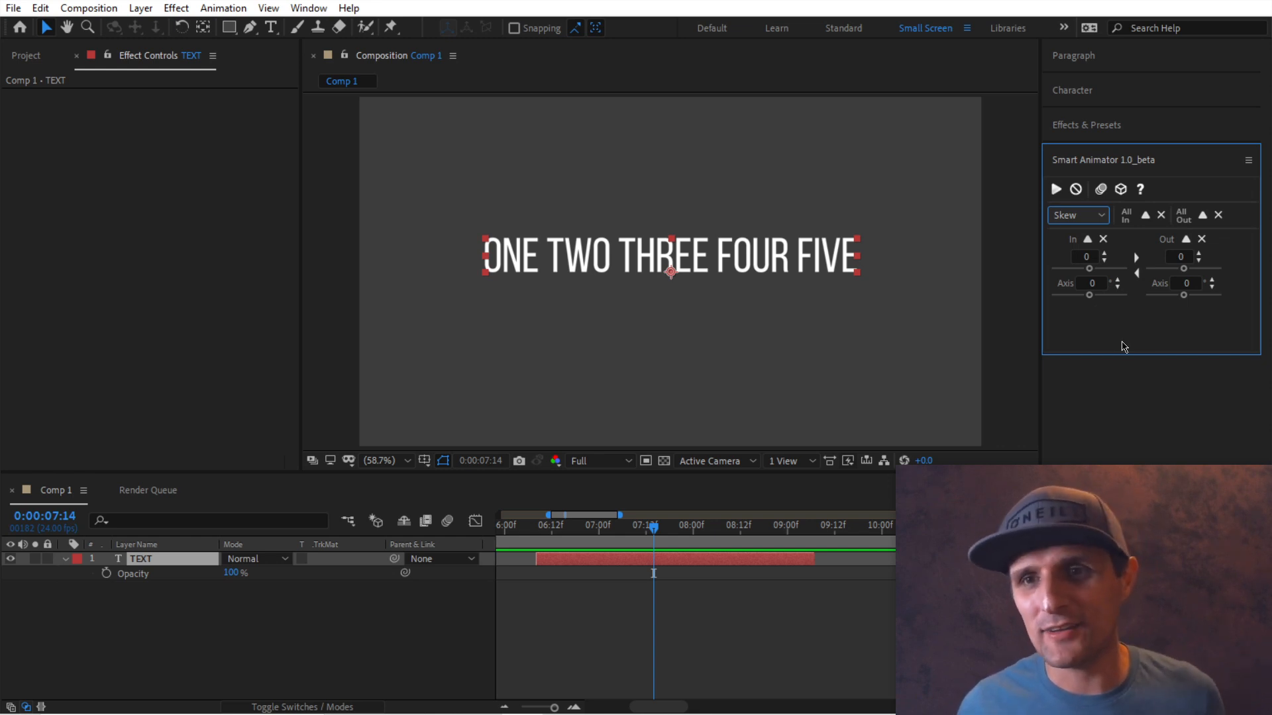
{"action": "mouse_move", "coordinate": [1092, 229]}
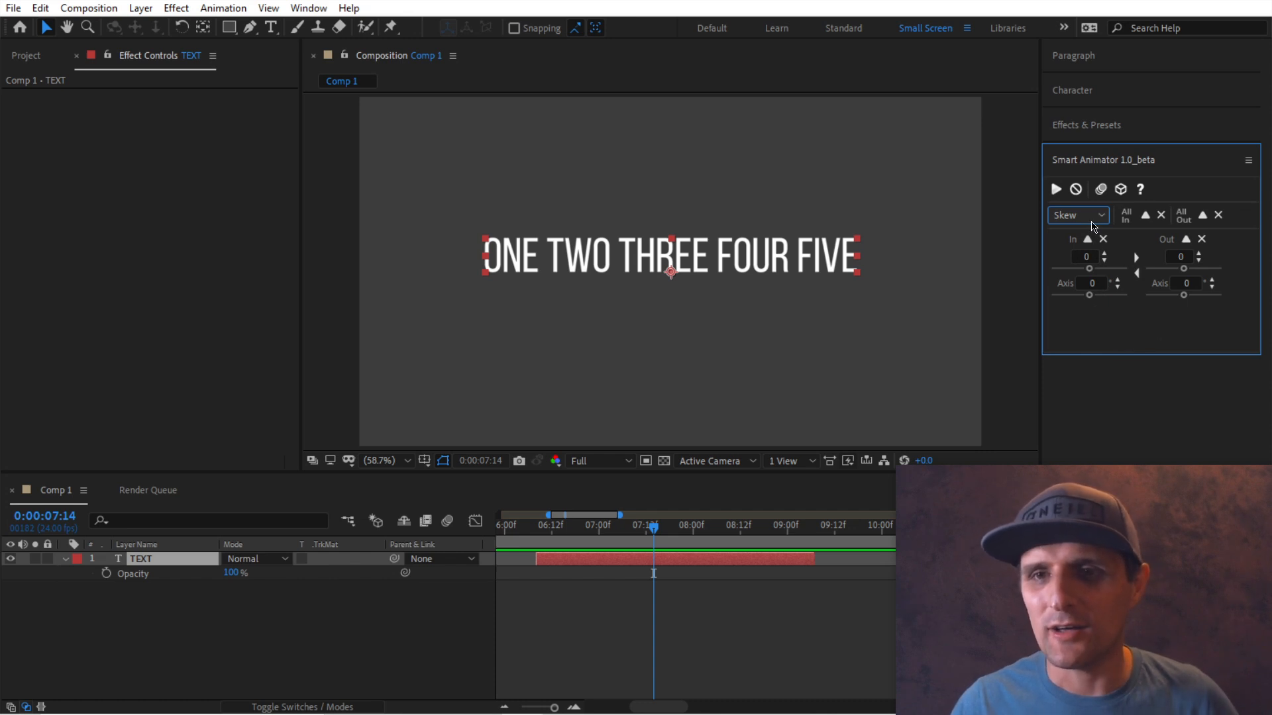
{"action": "left_click", "coordinate": [1078, 216]}
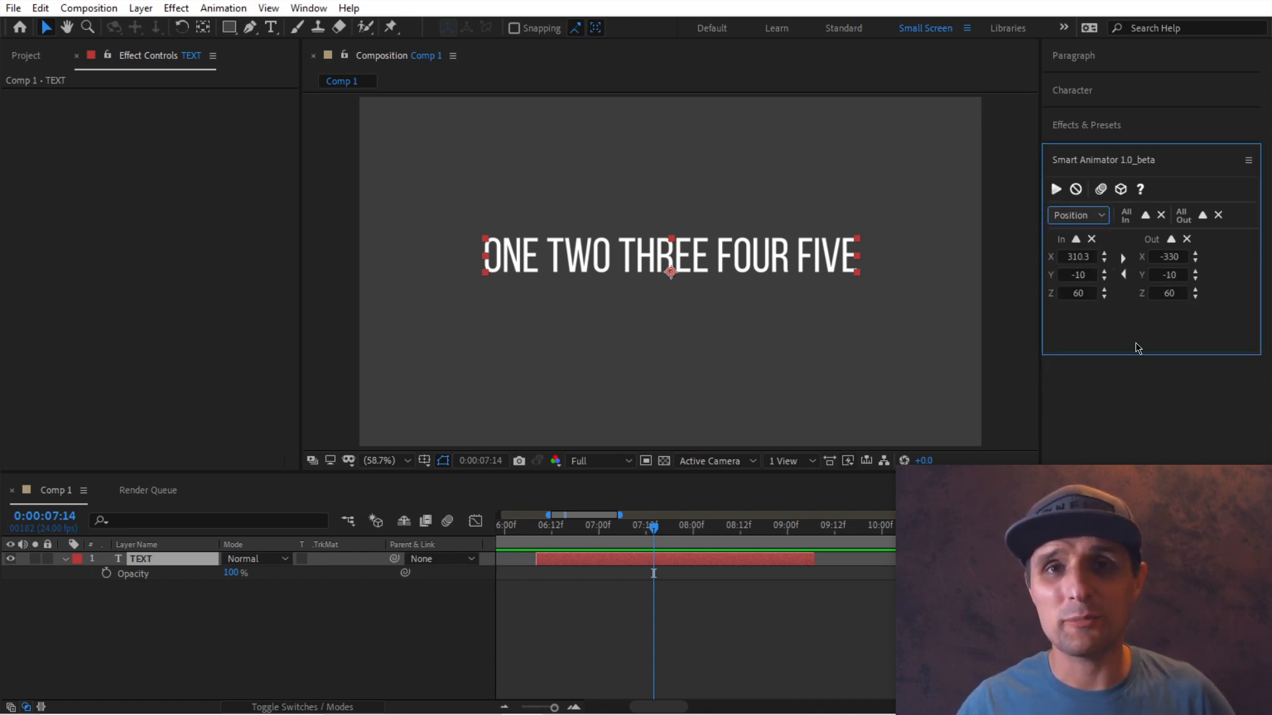